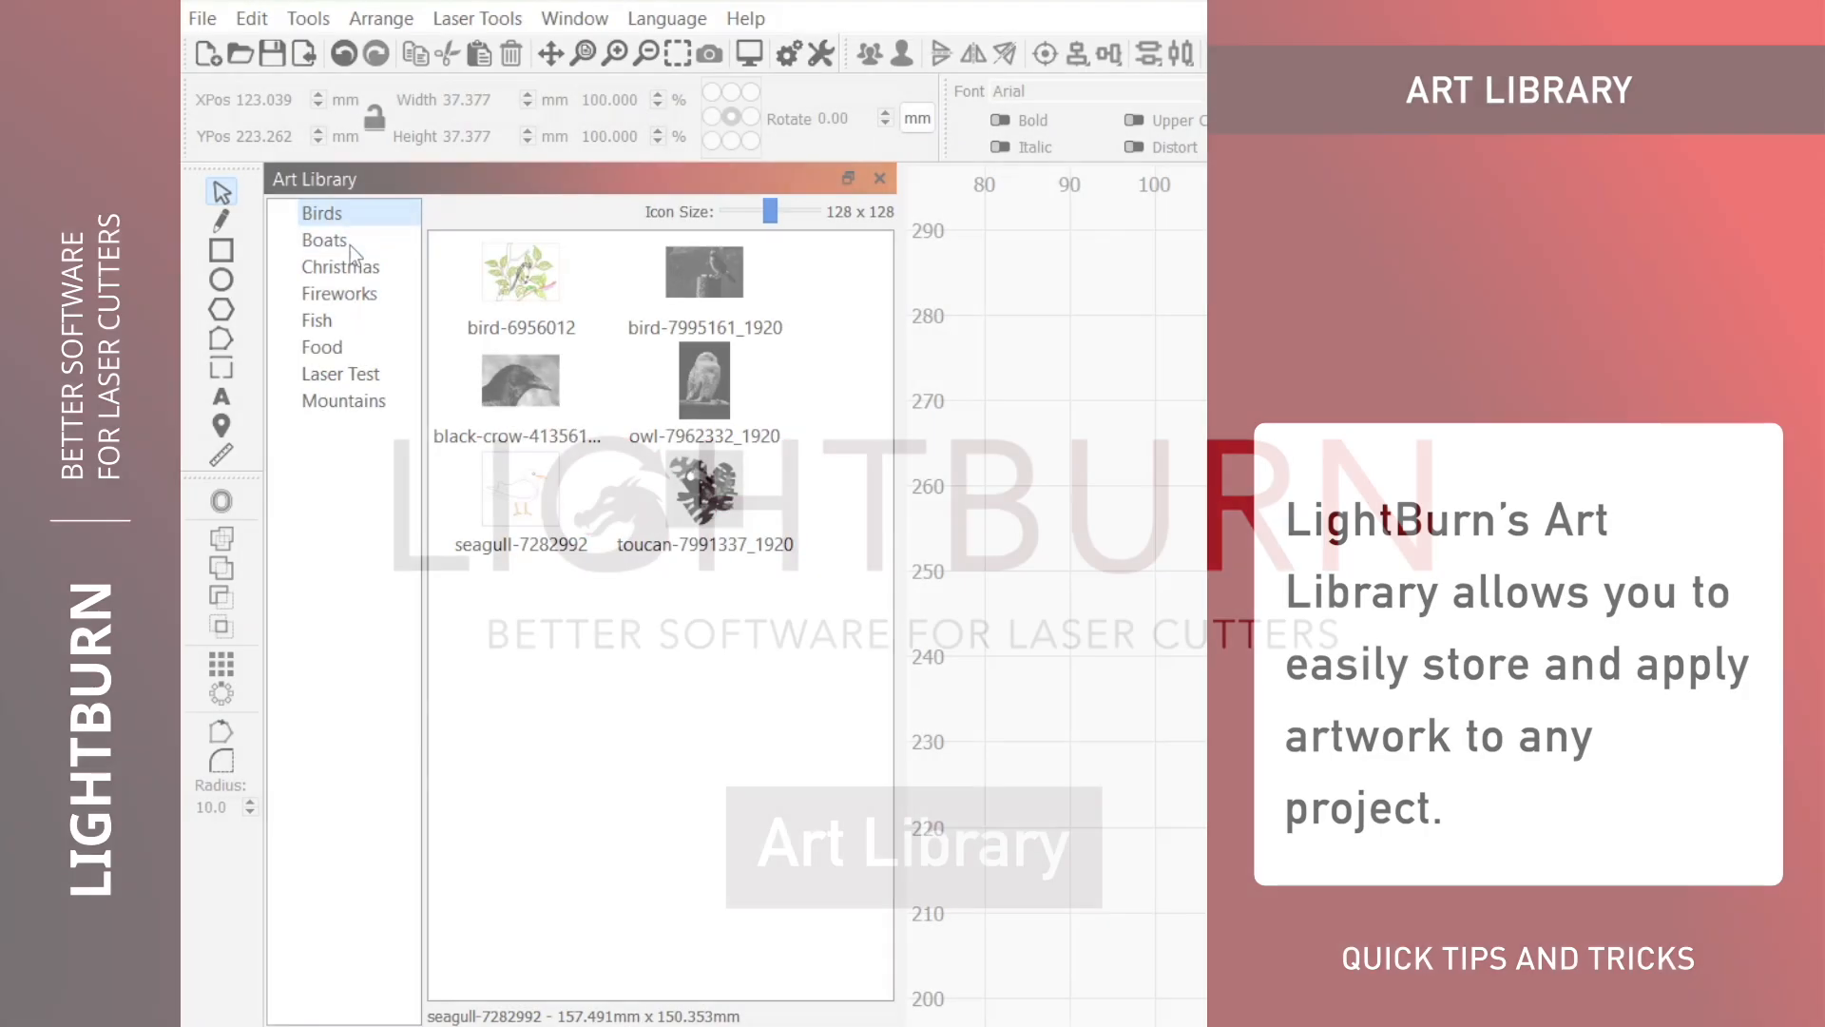
Step: Browse the Boats, Fish and Laser Test libraries, ending on the Gradient and Print and Cut graphics
click(321, 240)
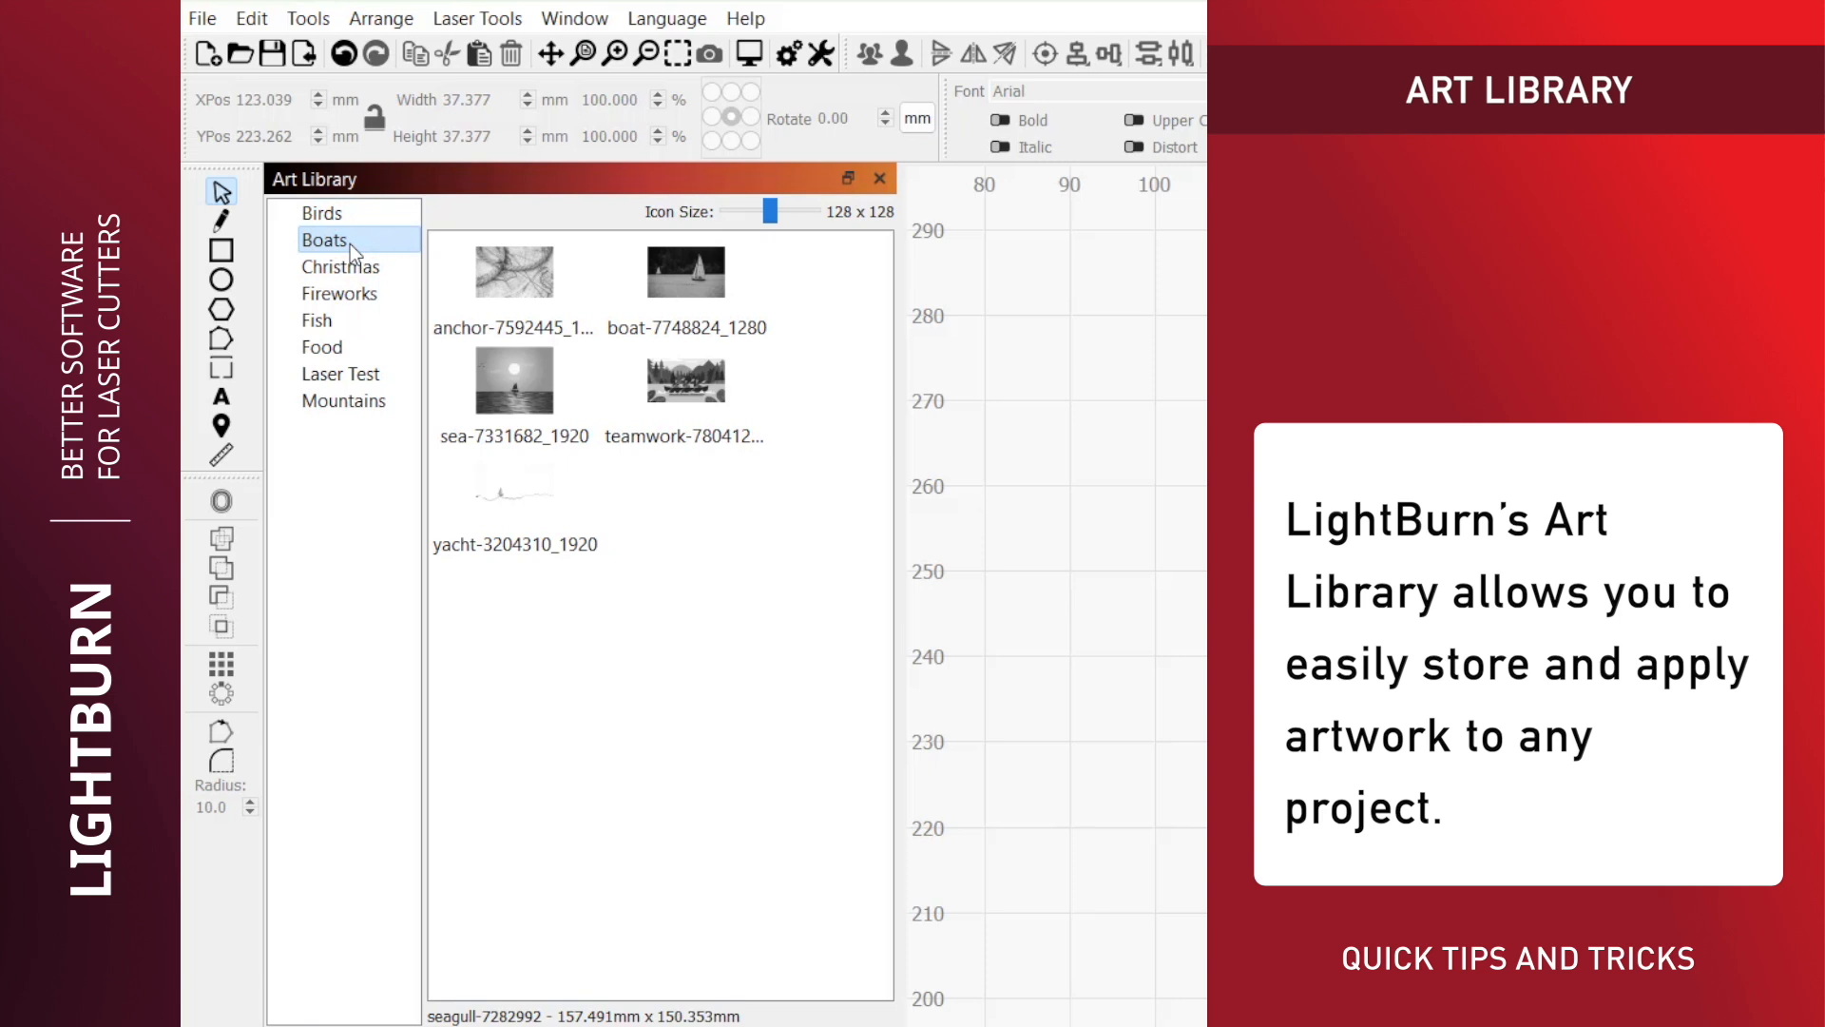
click(318, 319)
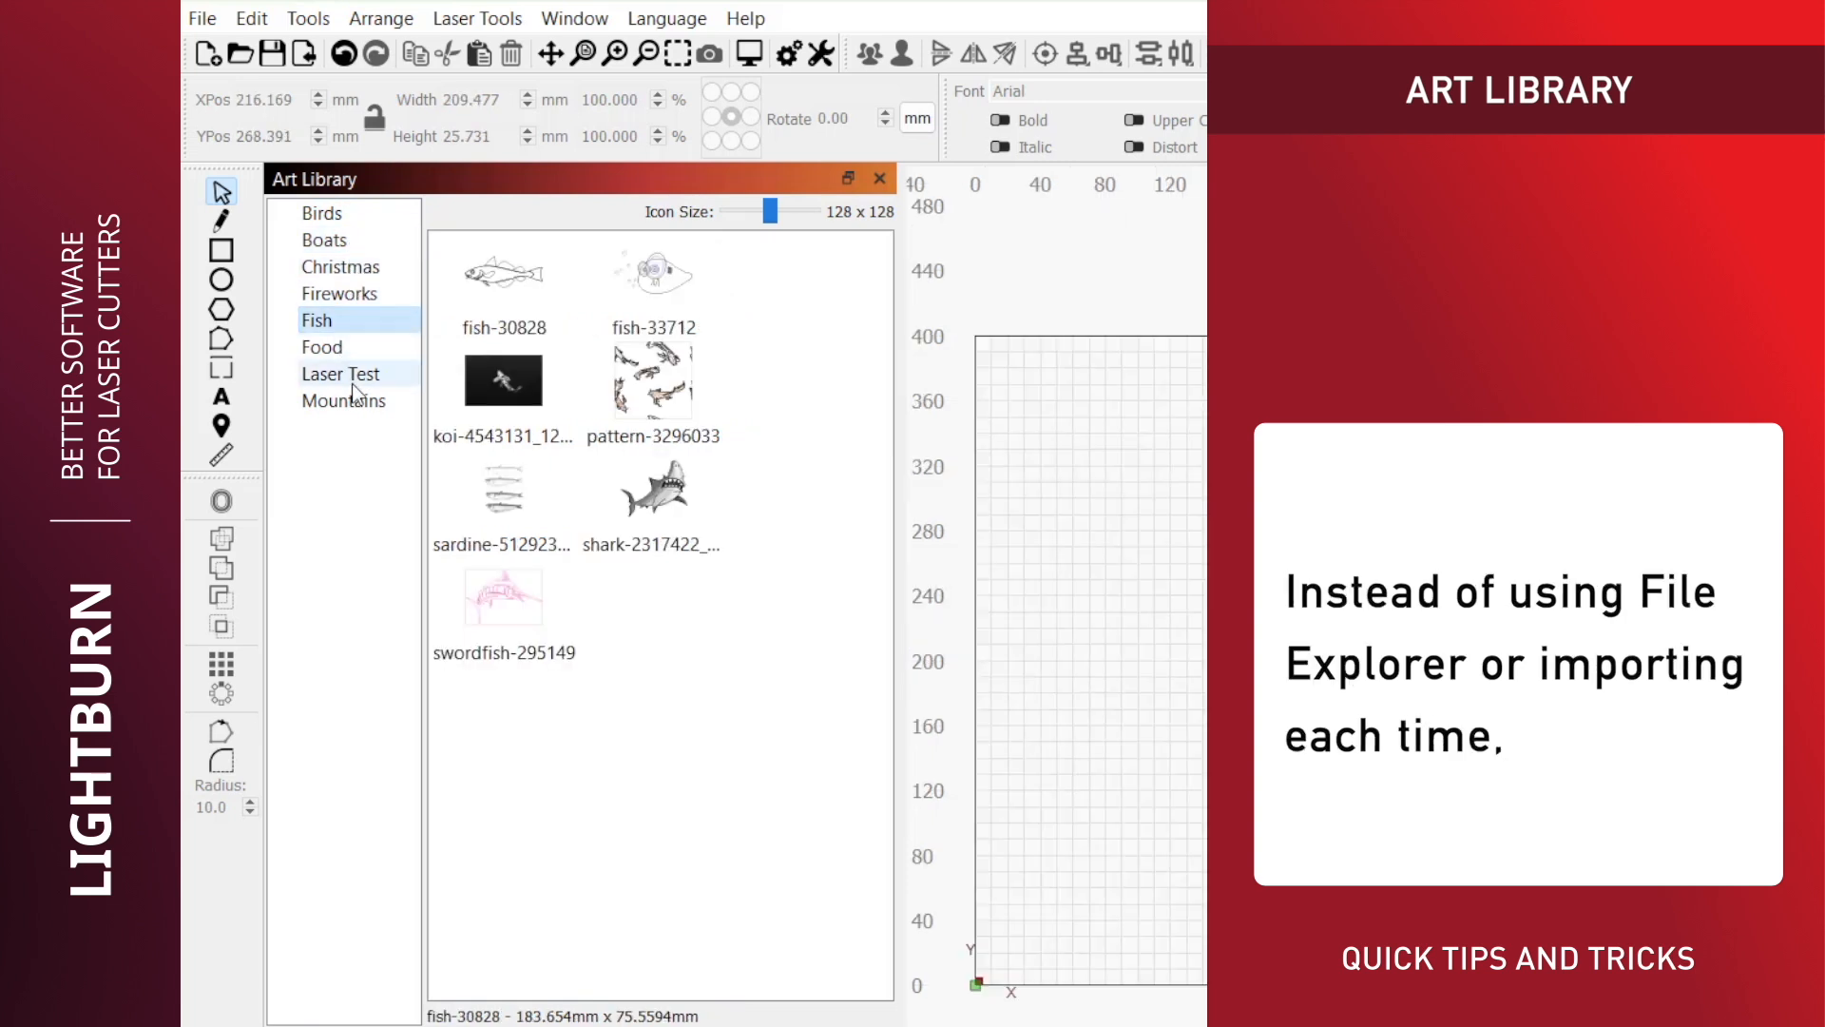
click(340, 374)
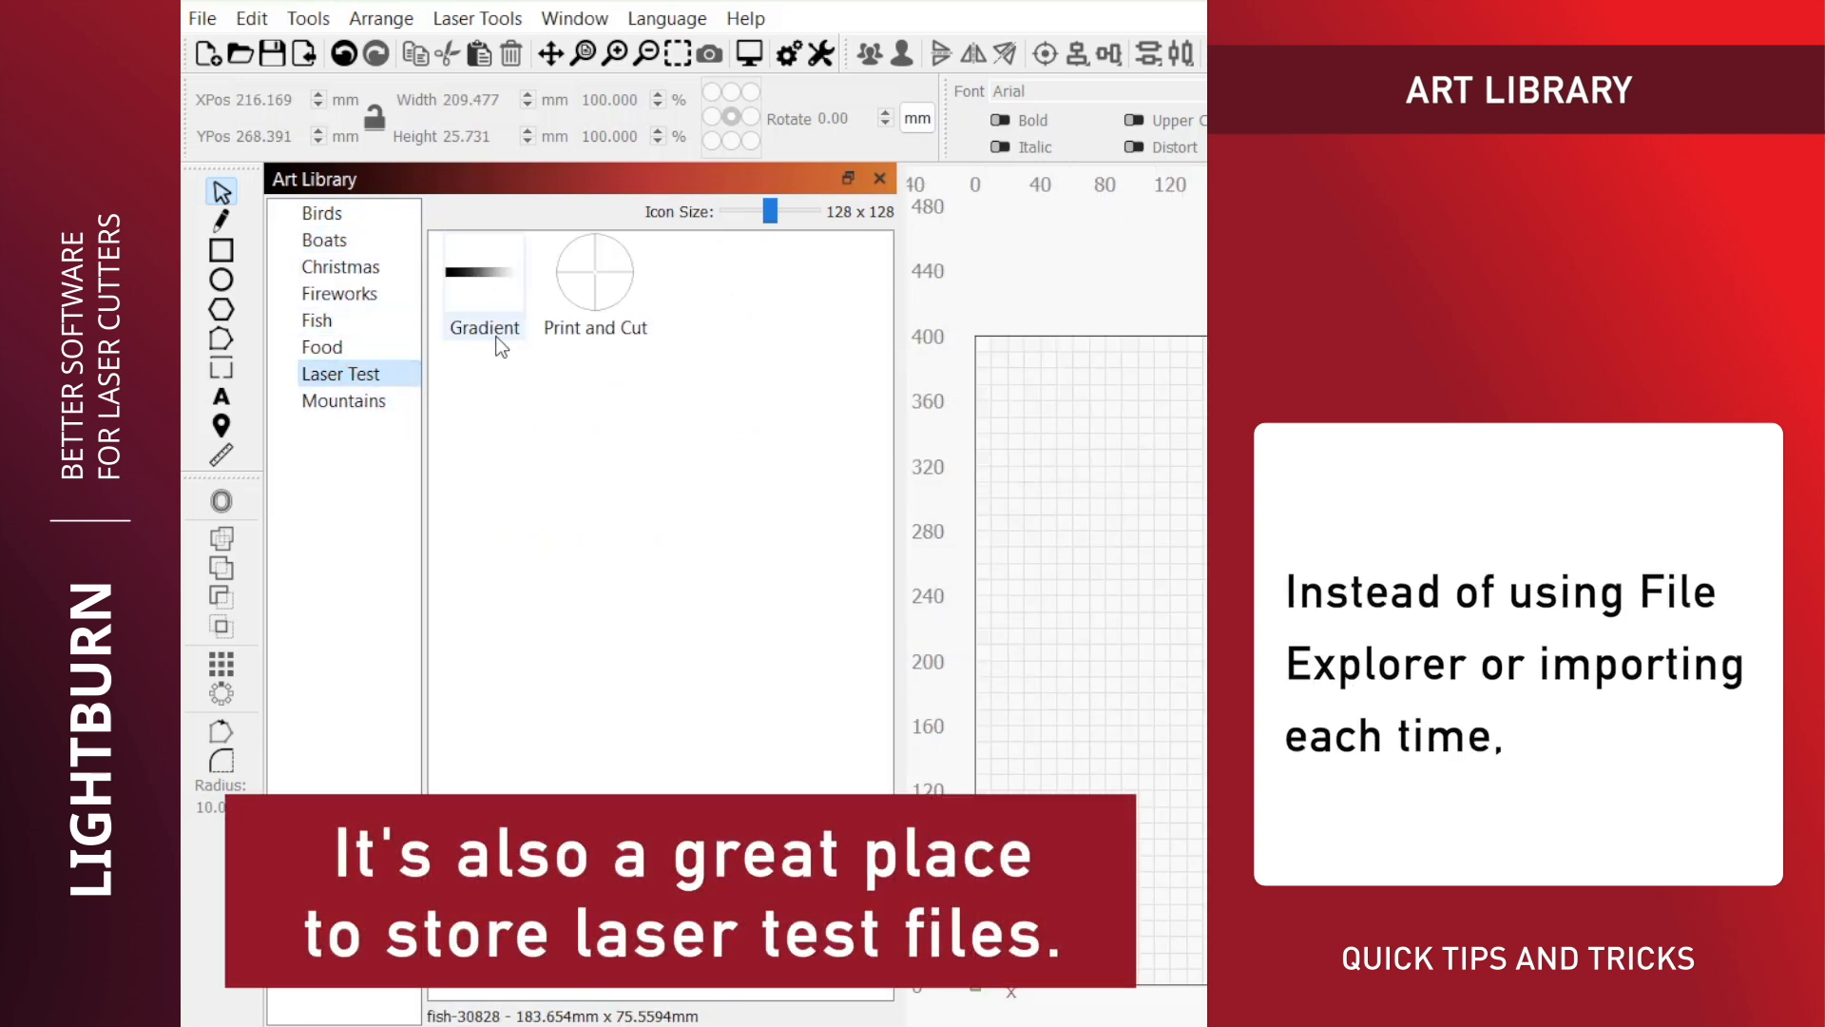
drag(483, 273, 662, 349)
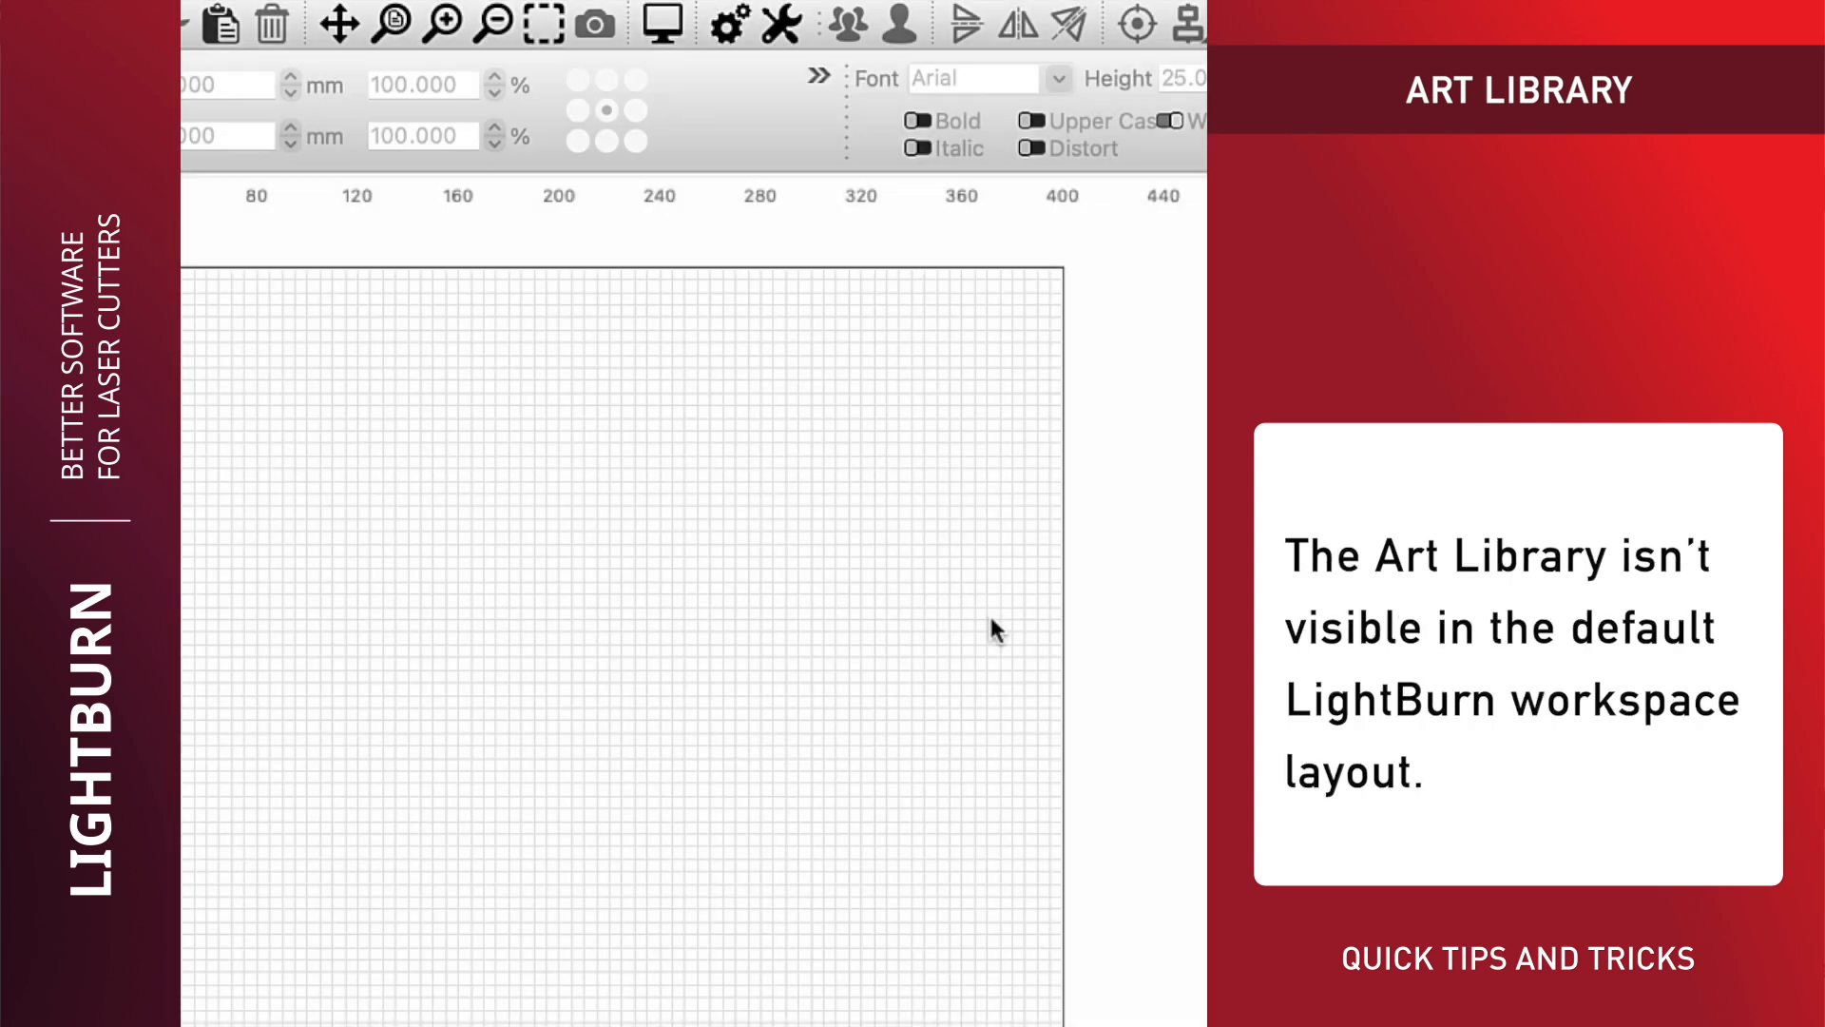
mouse_move(594, 464)
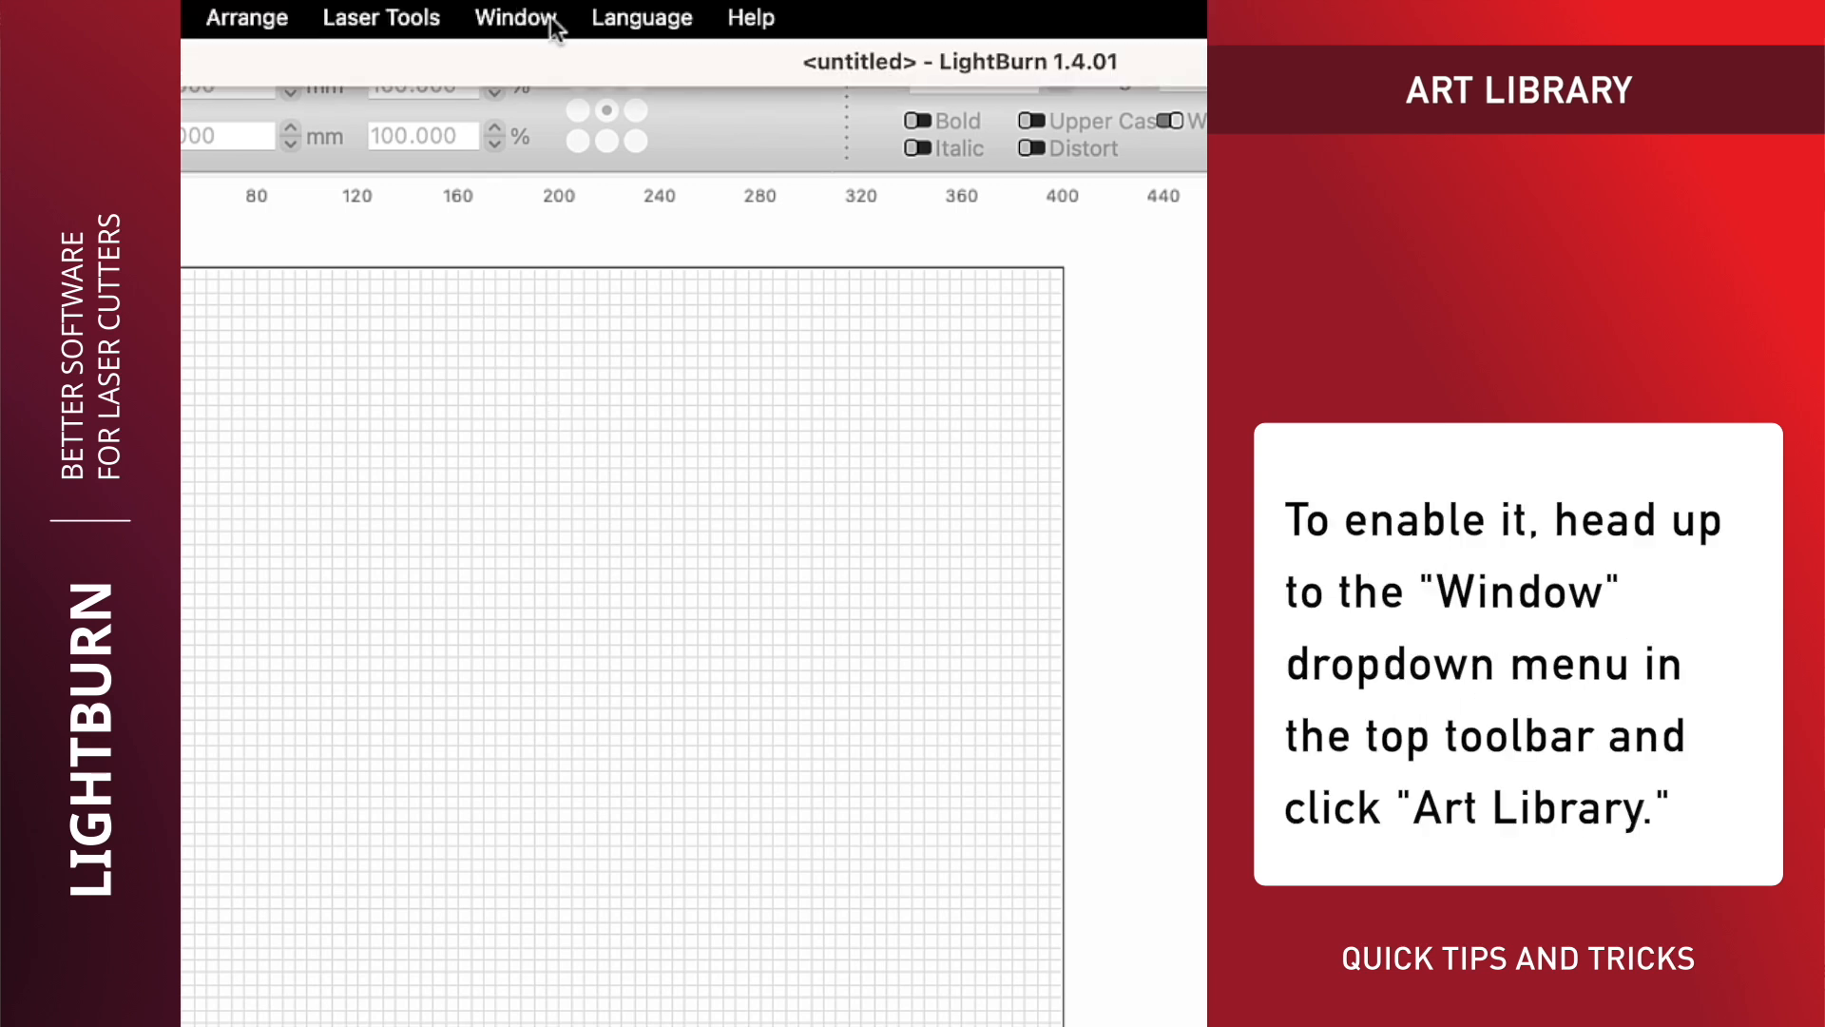
Step: Show the empty Art Library panel from the Window menu
click(515, 17)
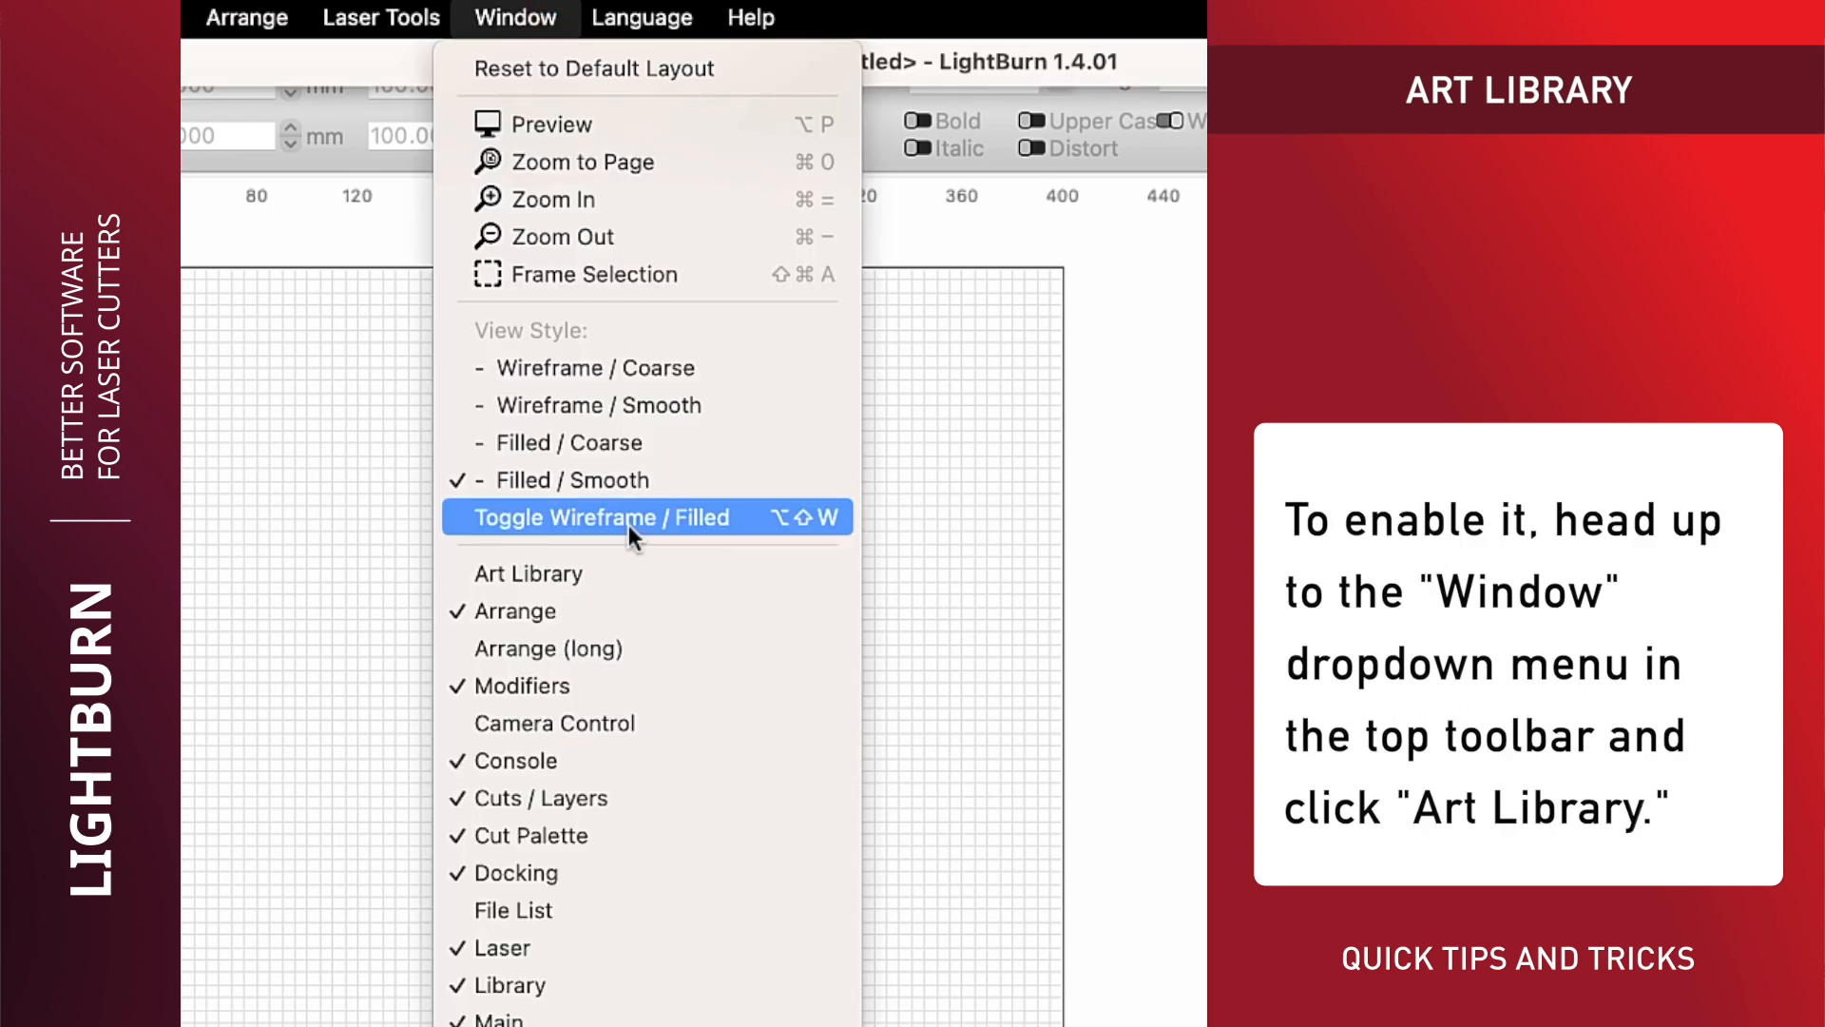
mouse_move(640, 572)
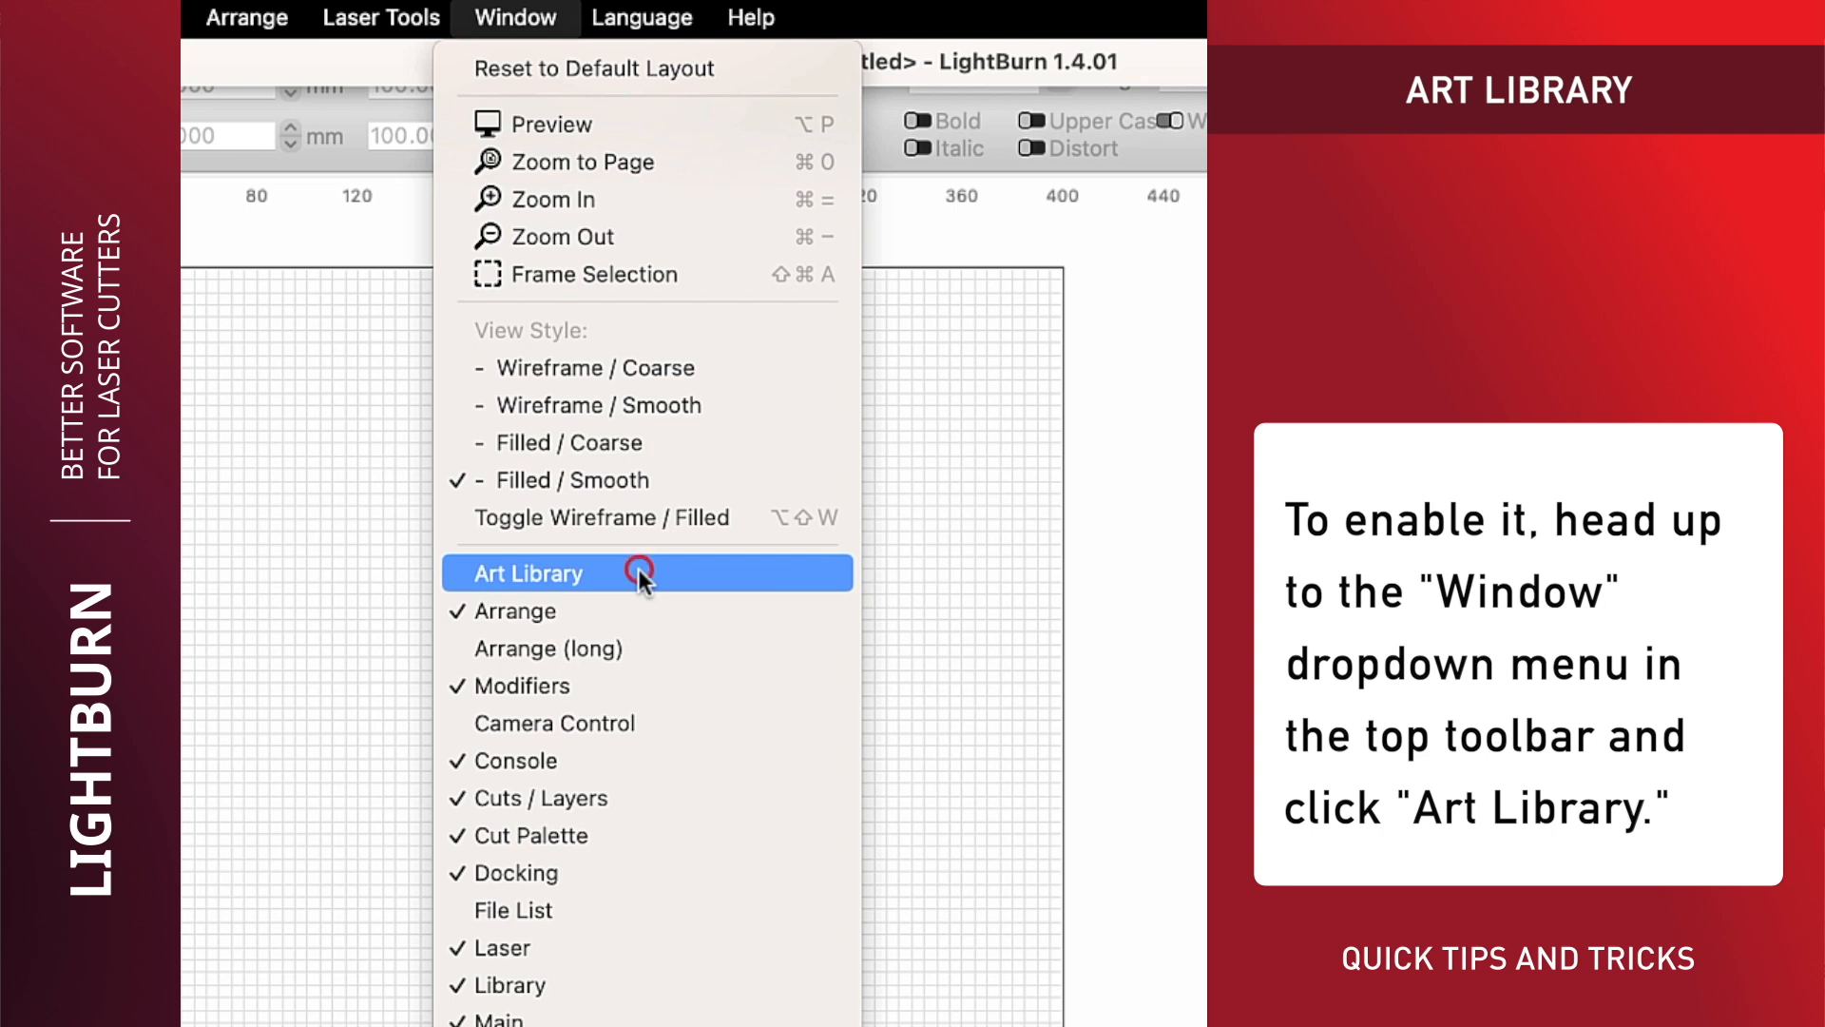
click(526, 572)
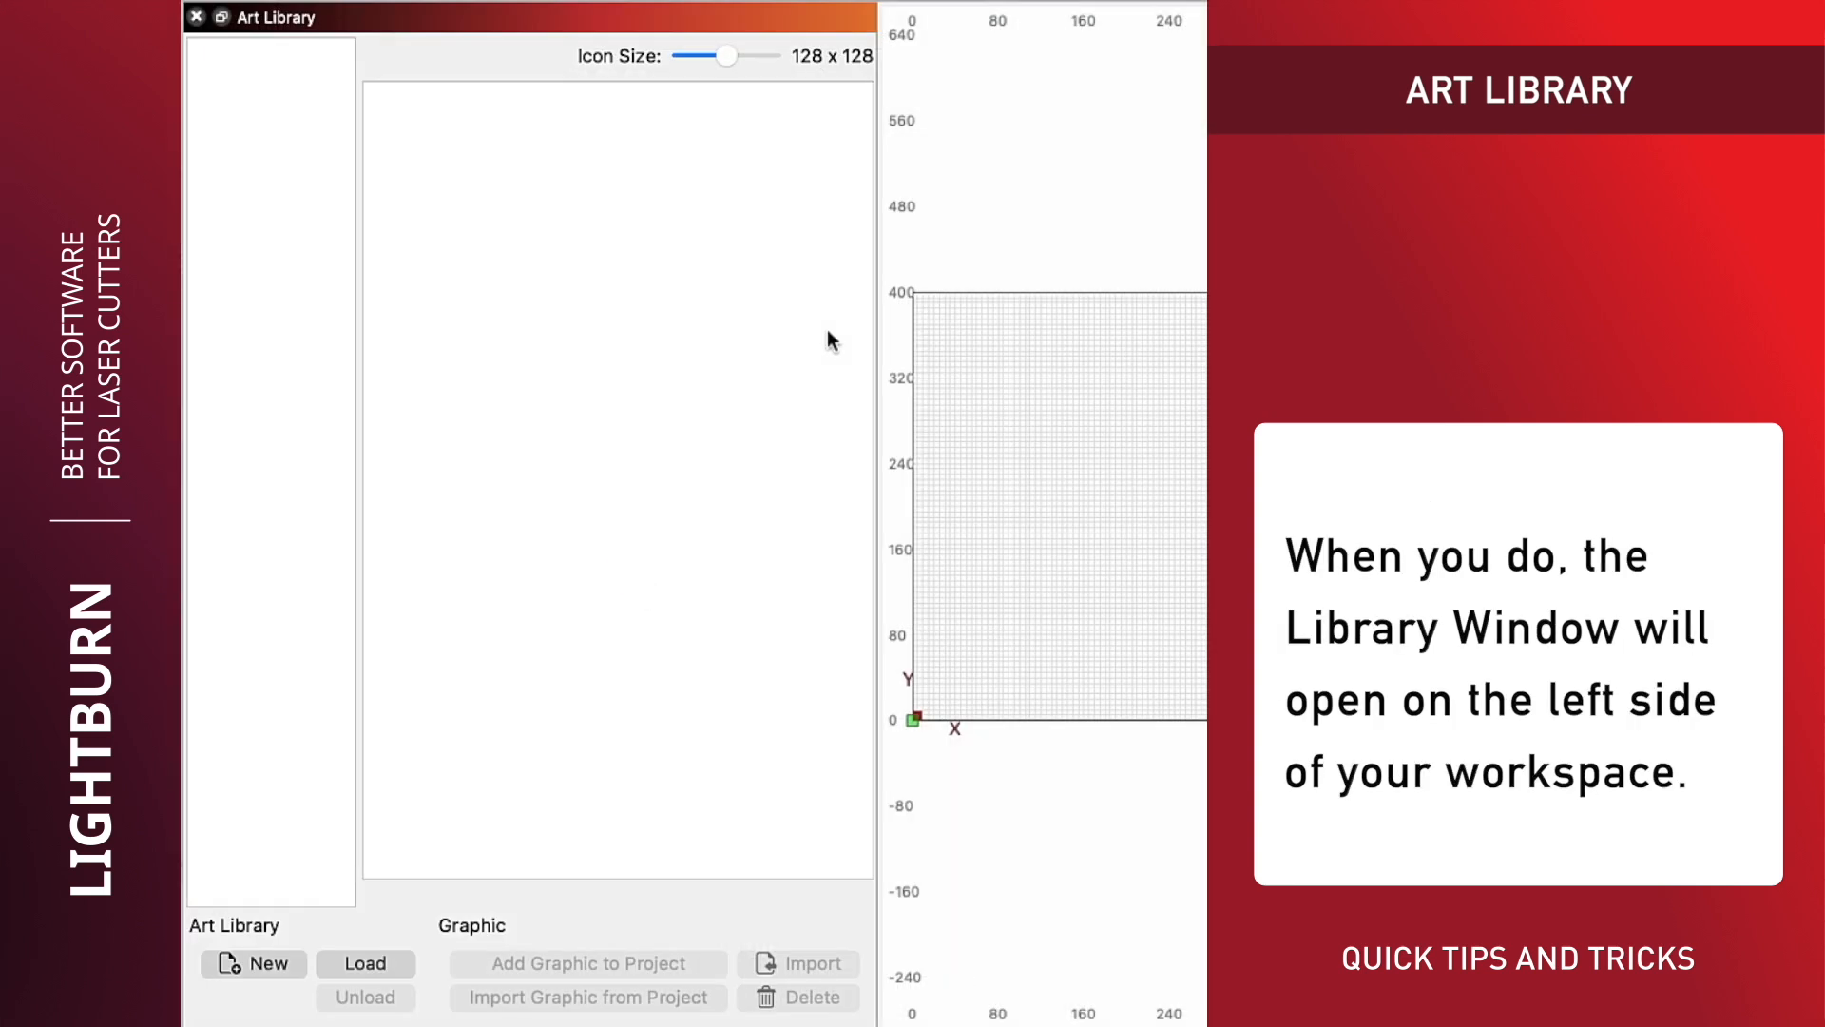
mouse_move(571, 196)
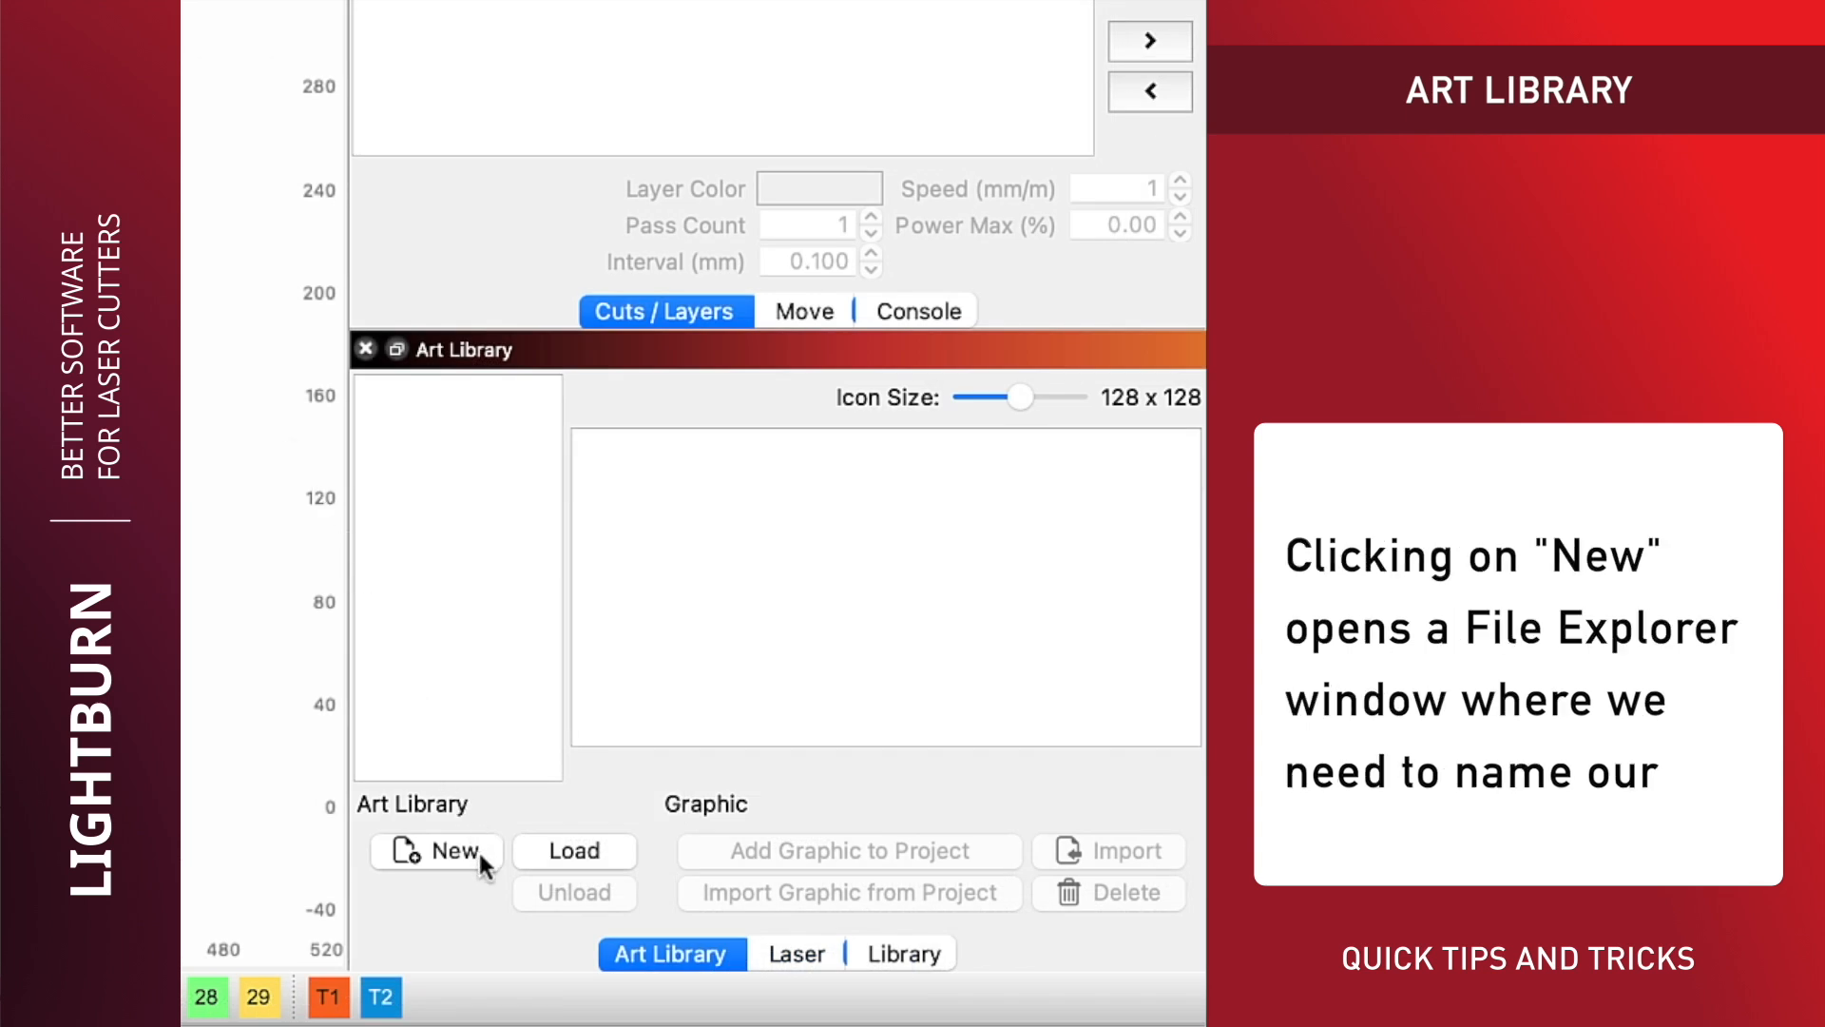
Step: Start a new library and create an 'Art Library' folder inside Documents to hold it
click(437, 849)
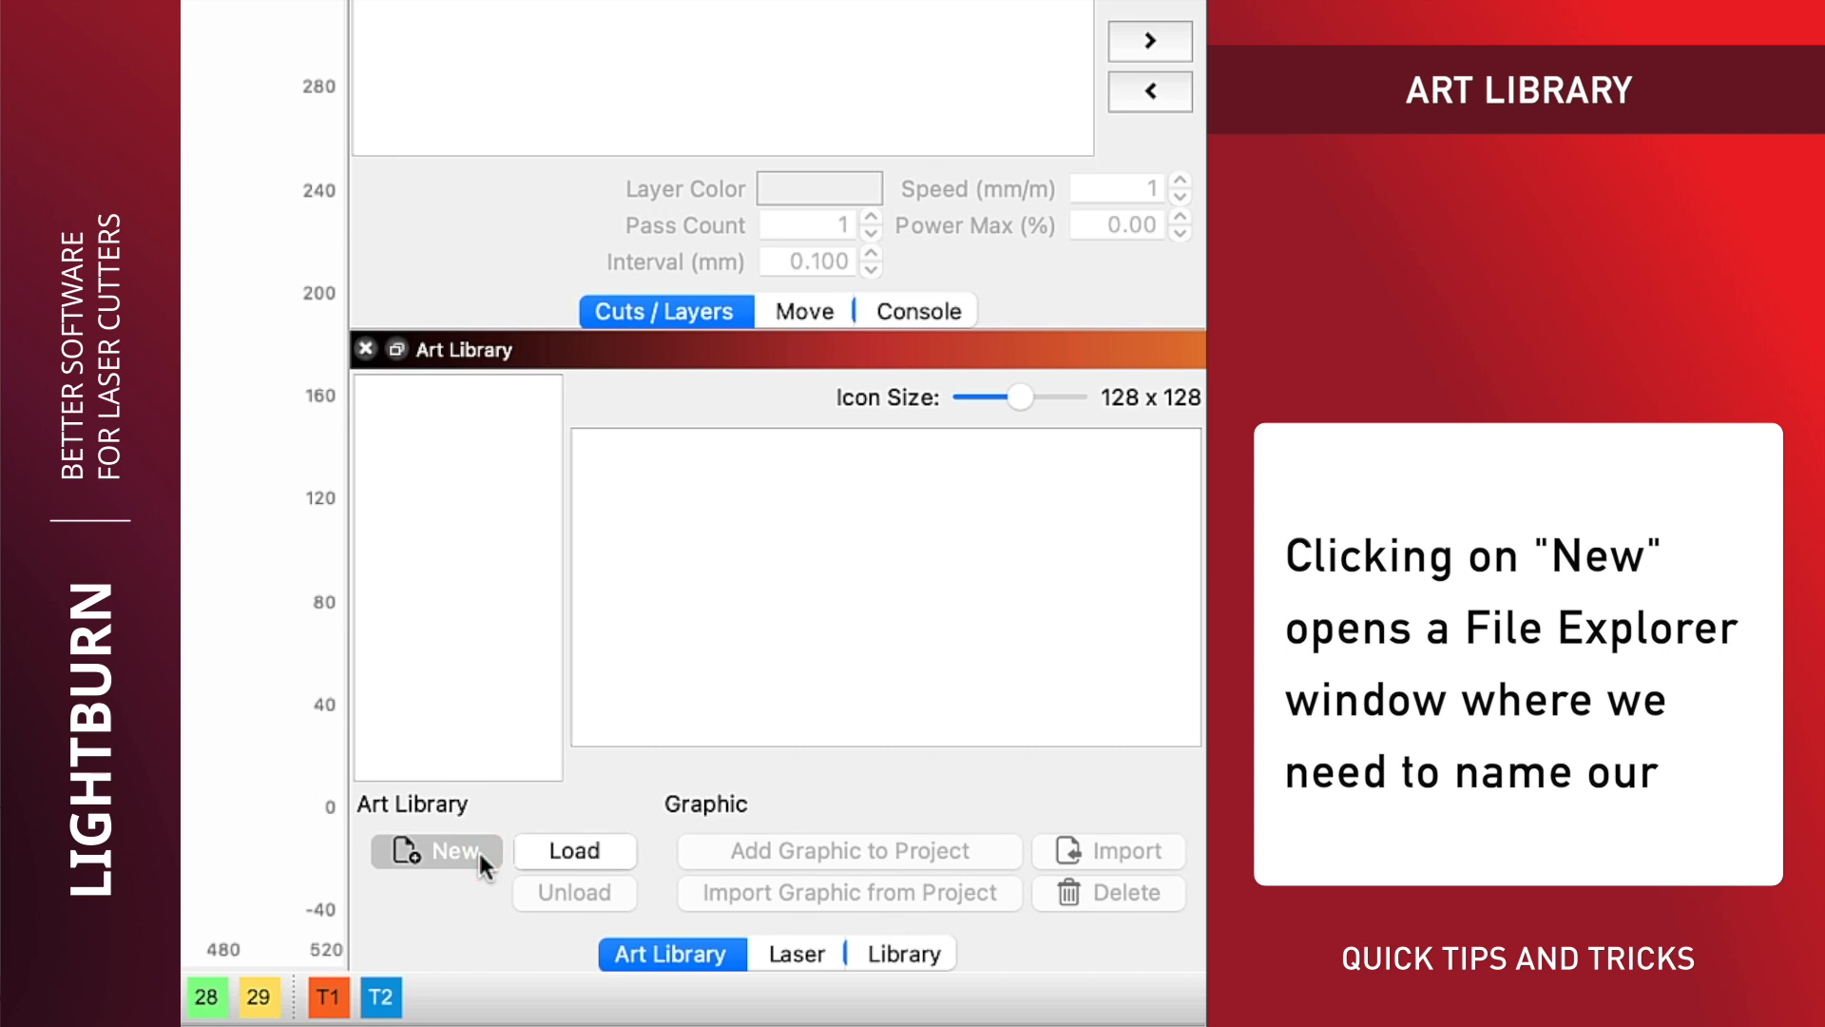
click(436, 850)
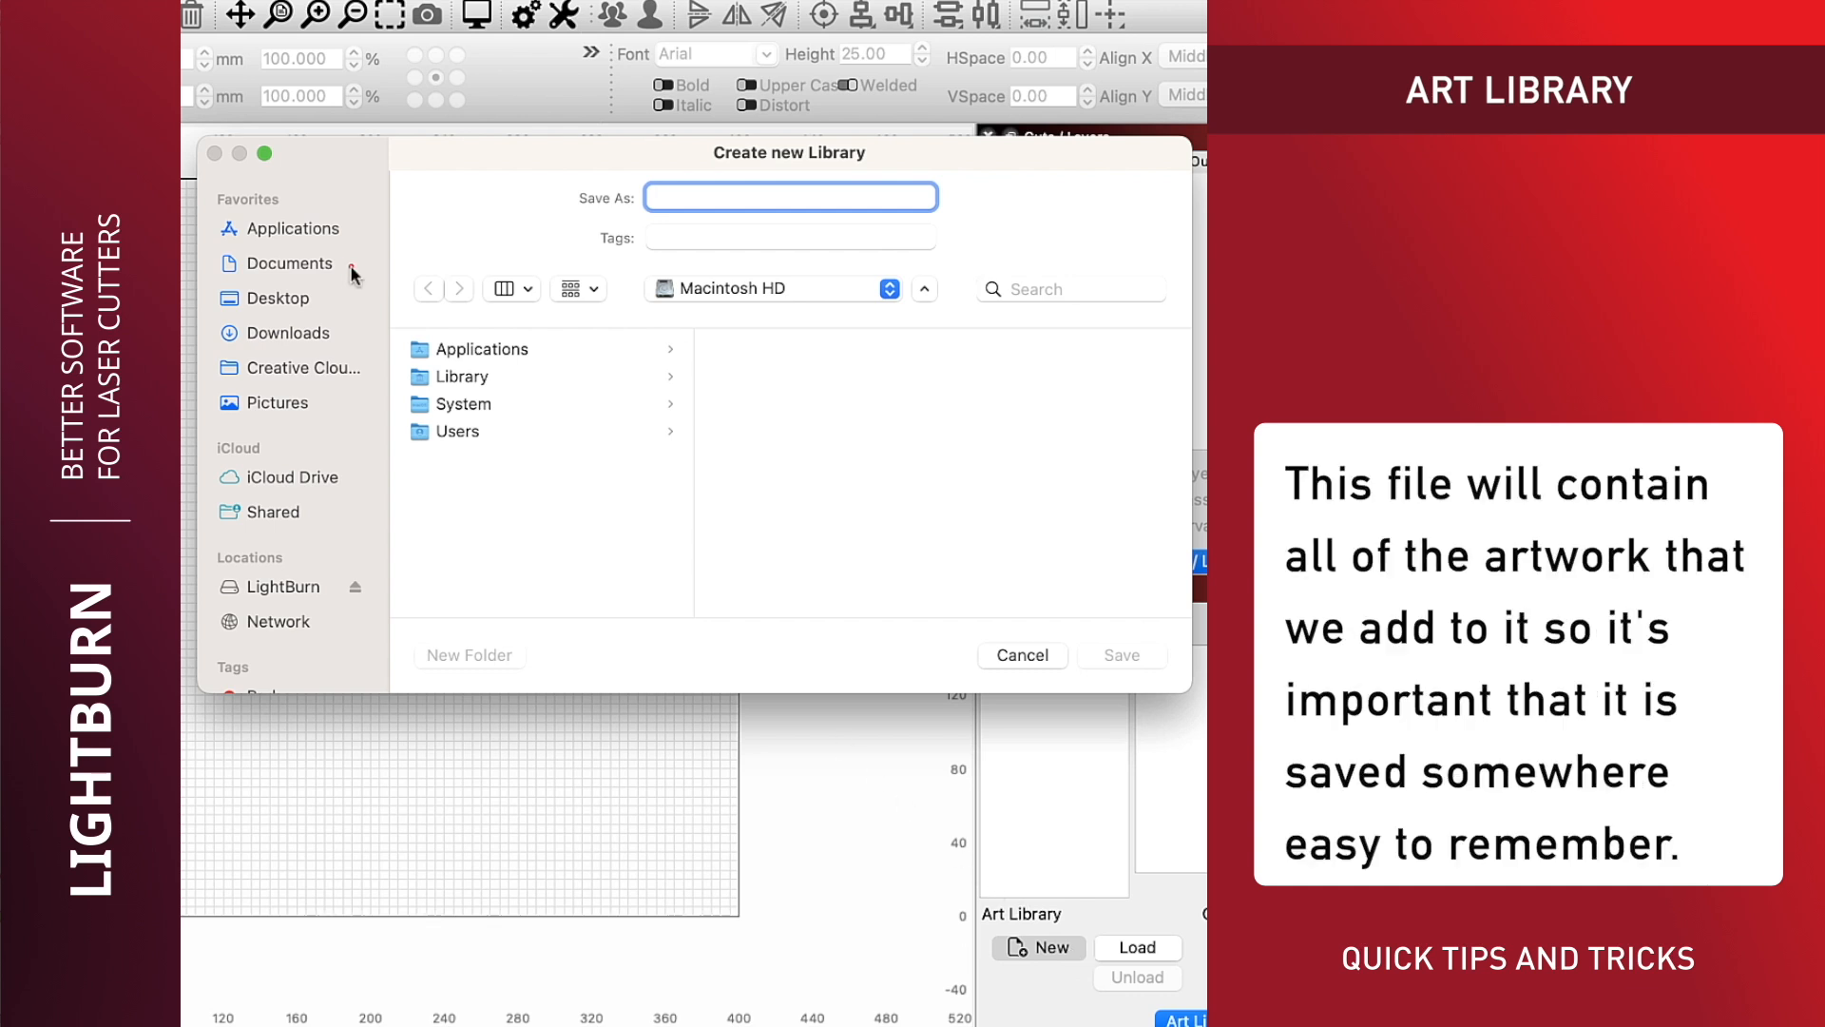
click(289, 262)
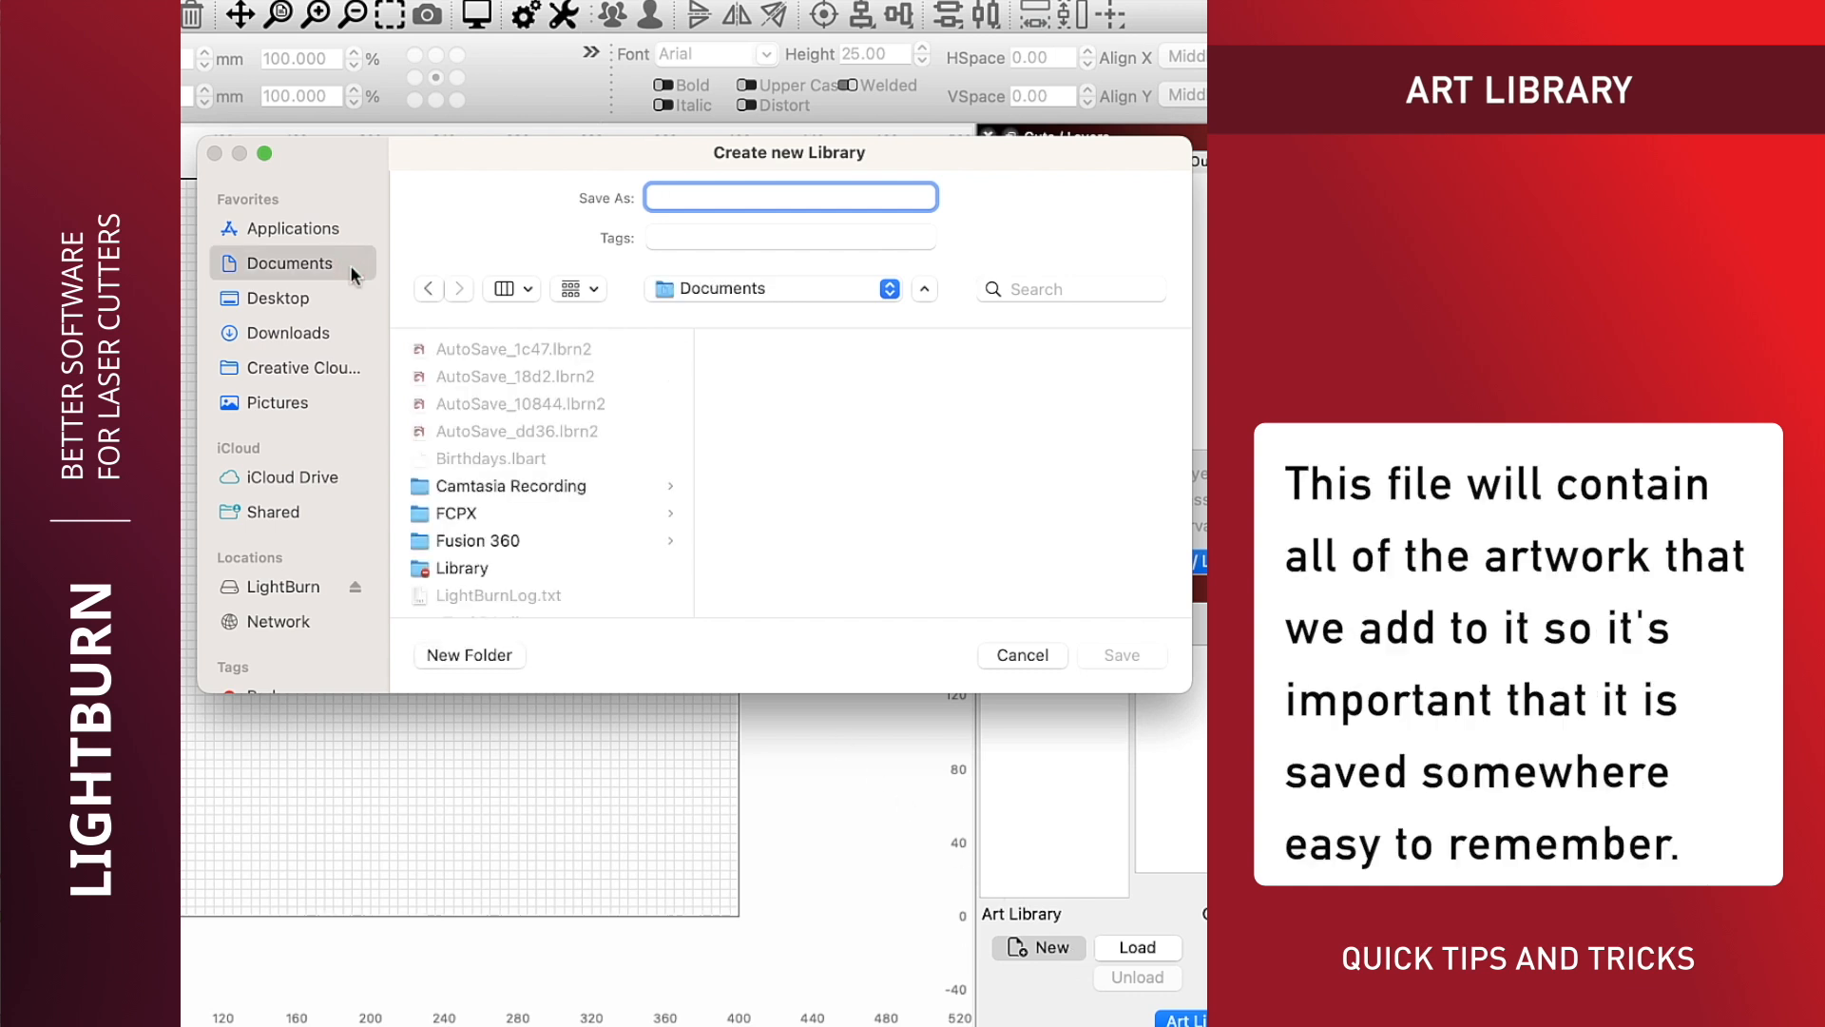
click(469, 654)
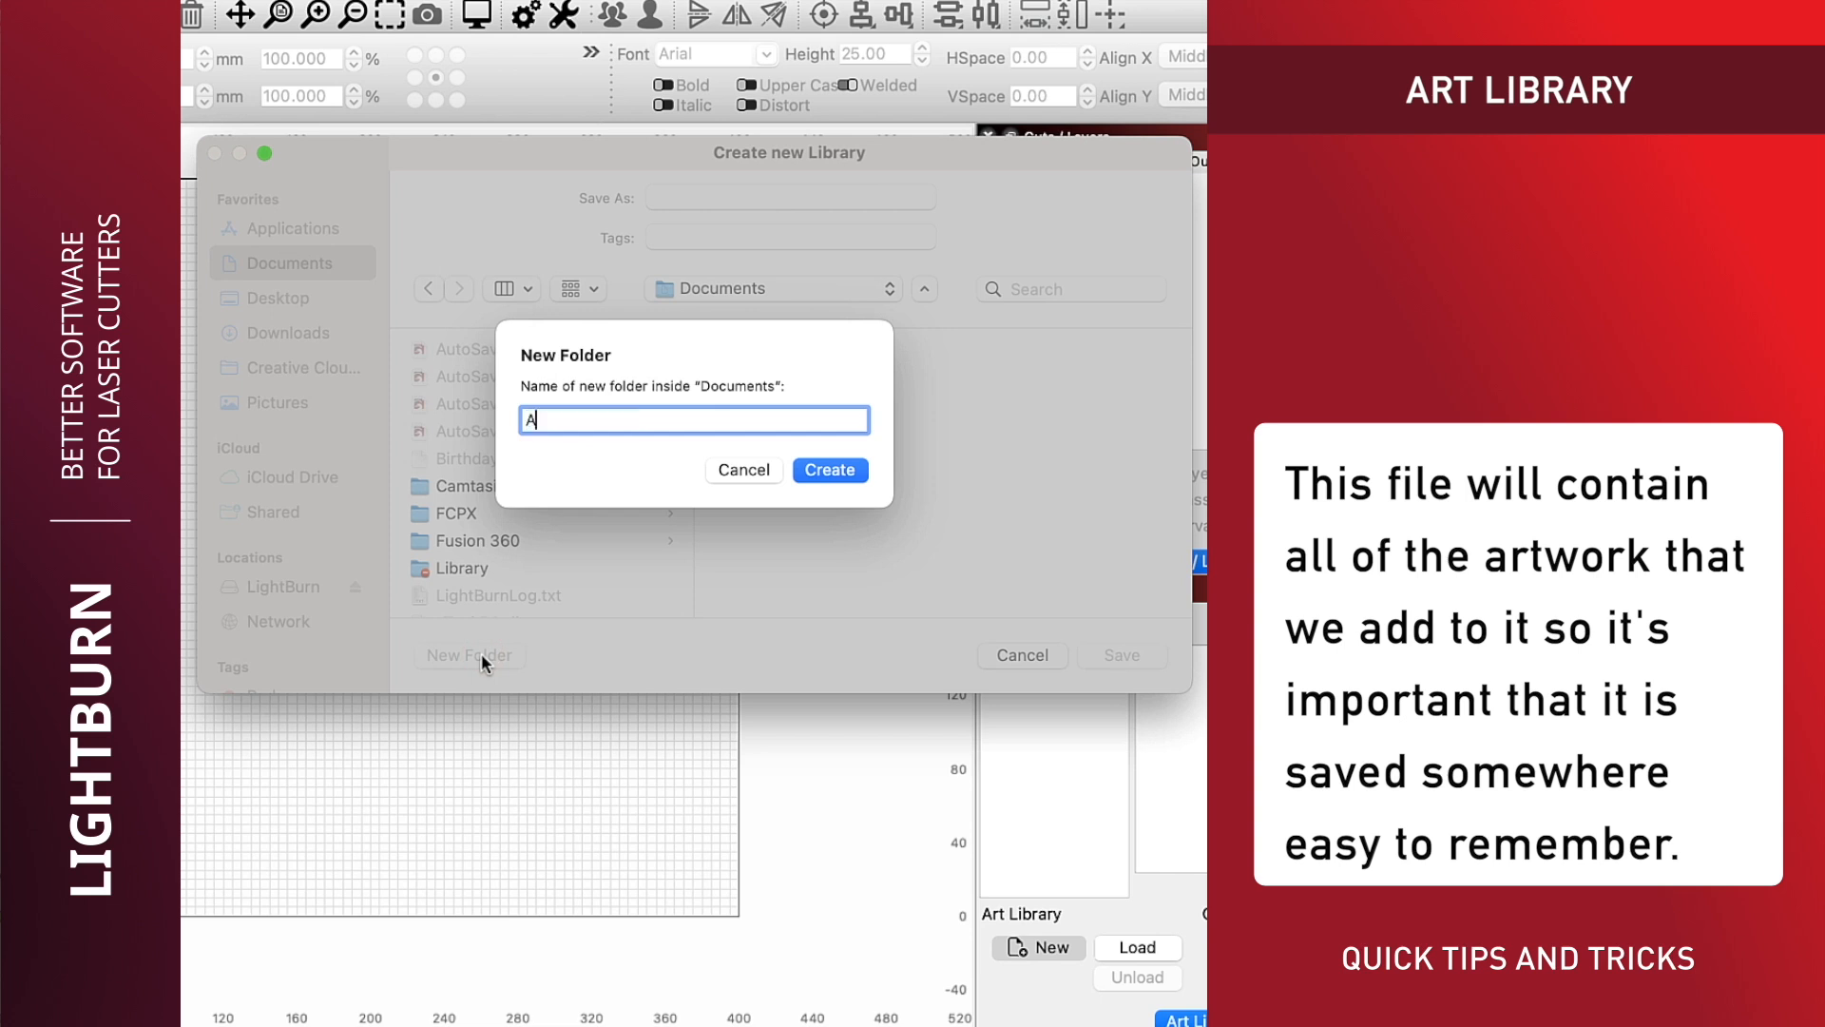
text(rt Li)
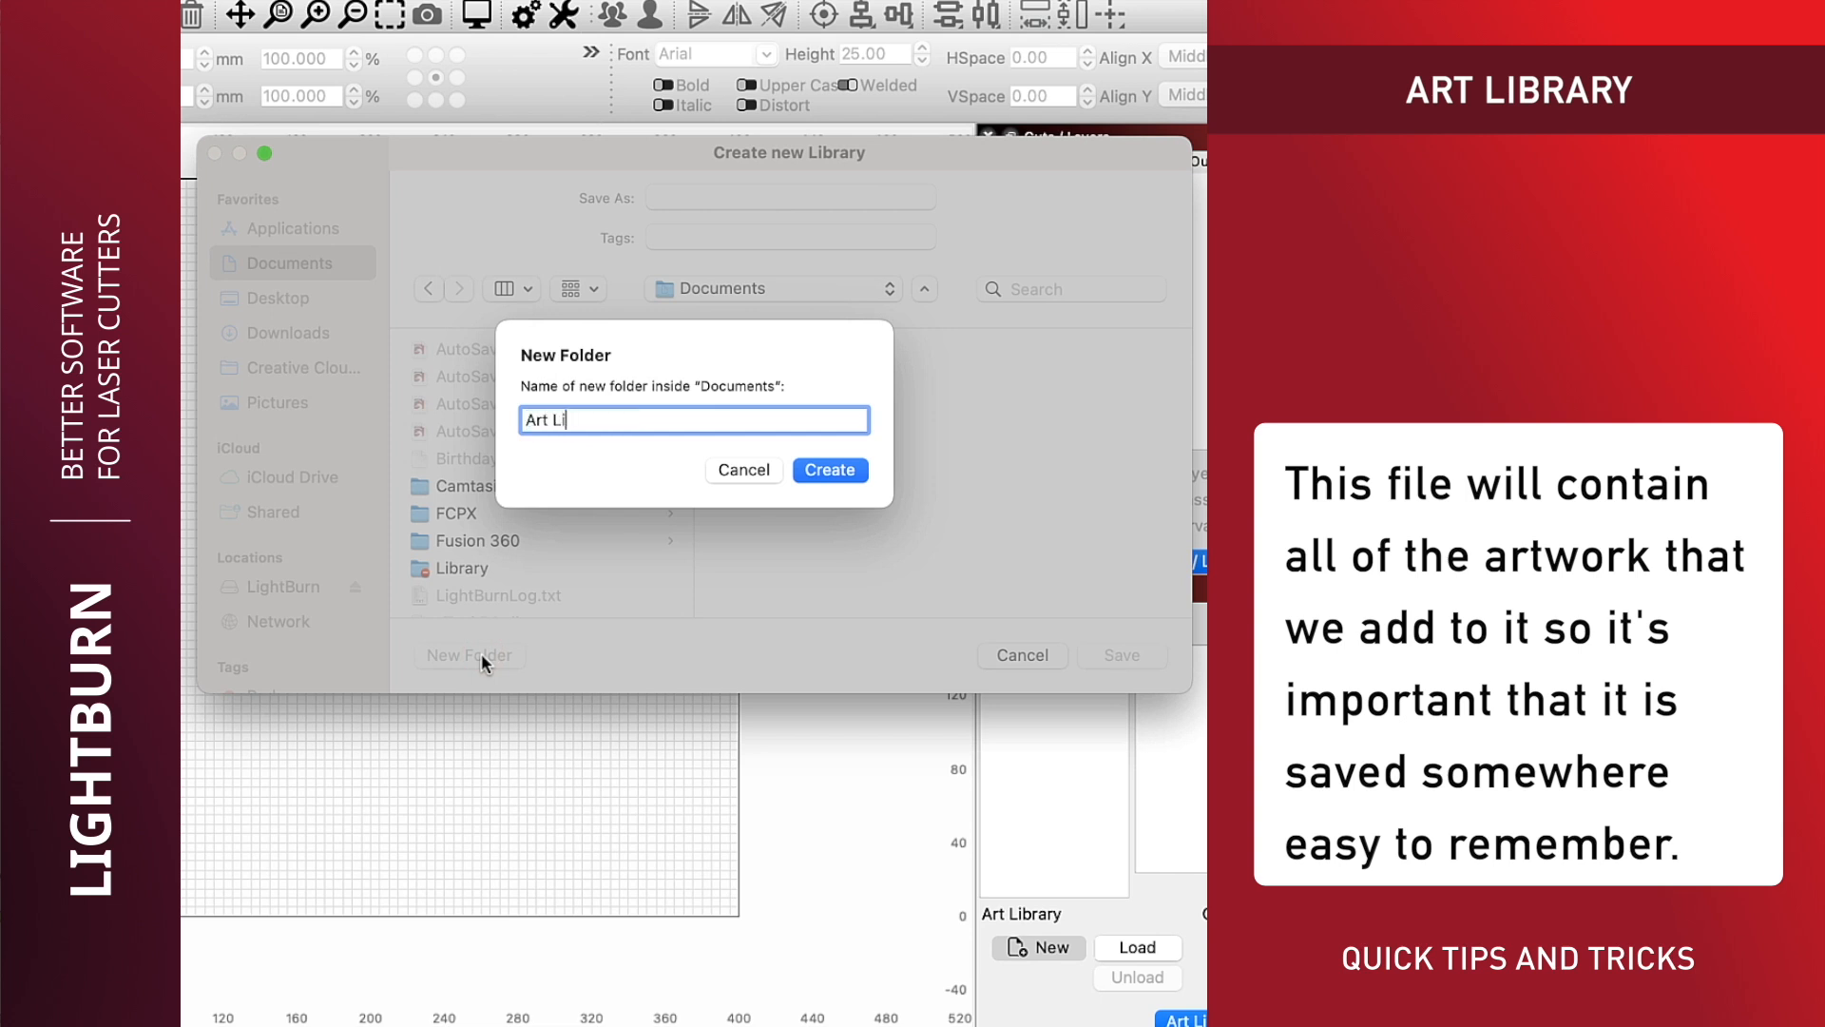
text(brar)
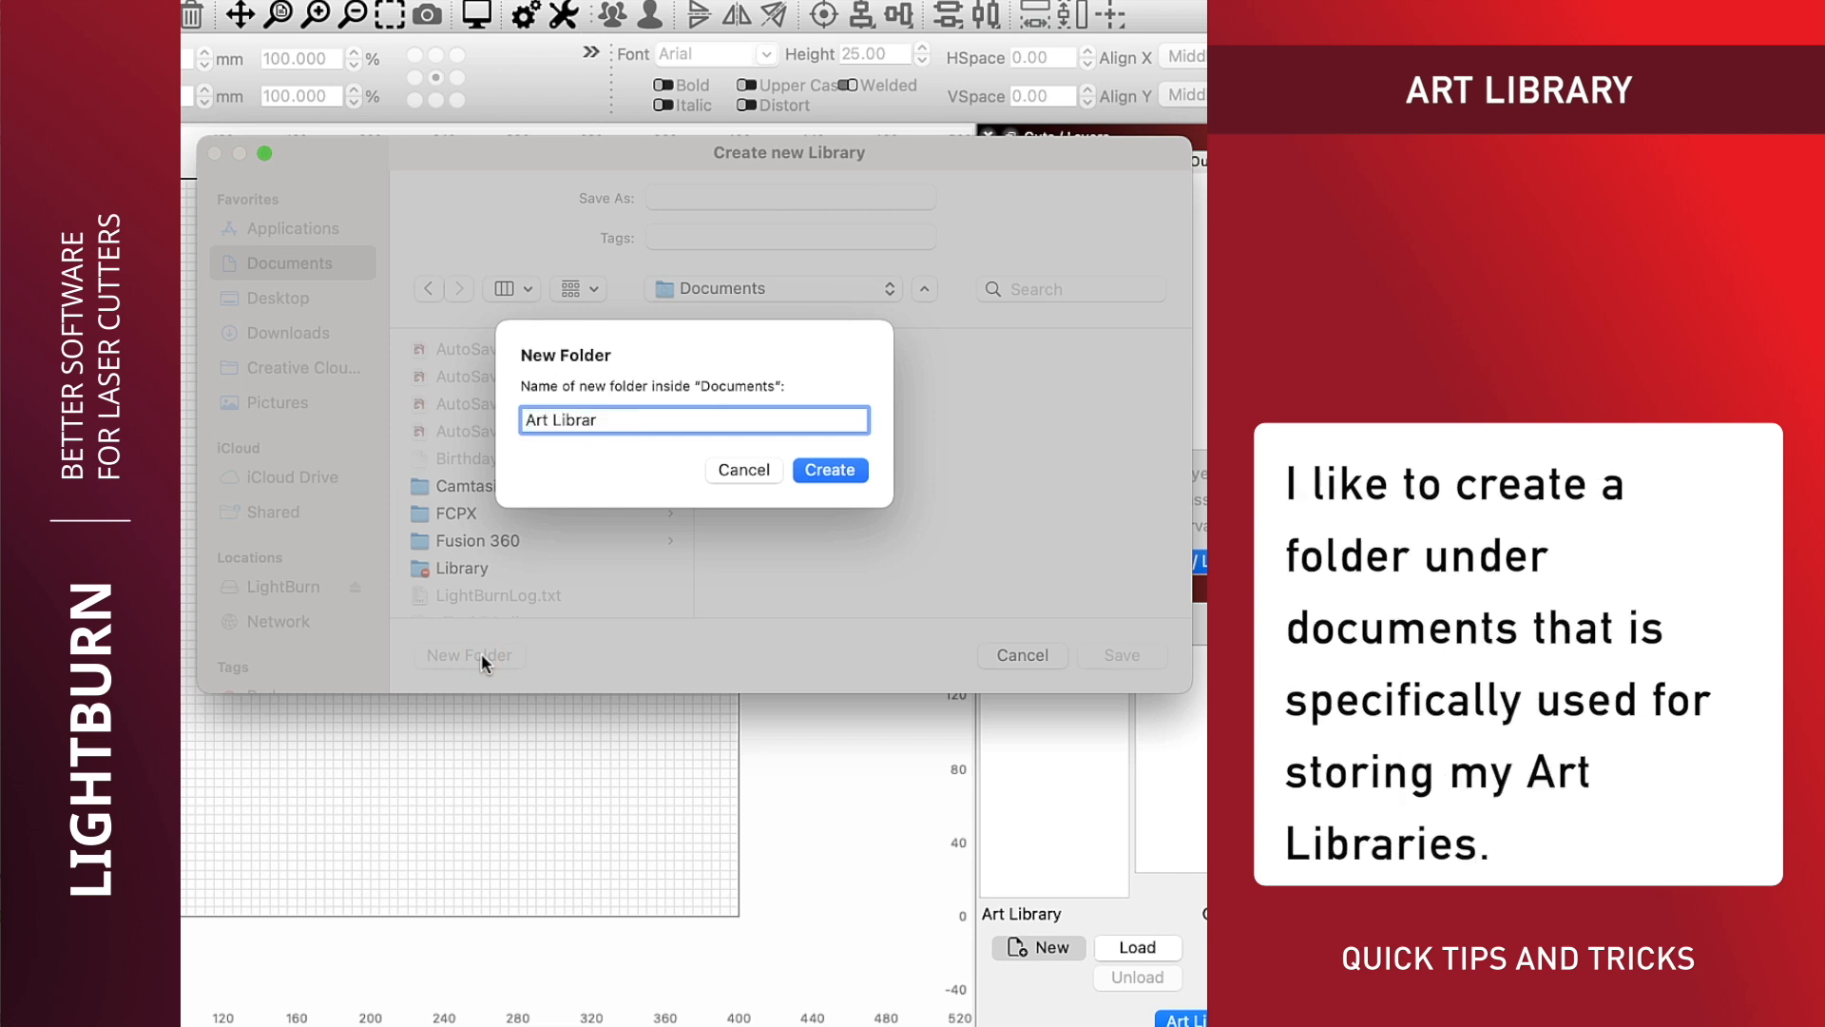
text(y)
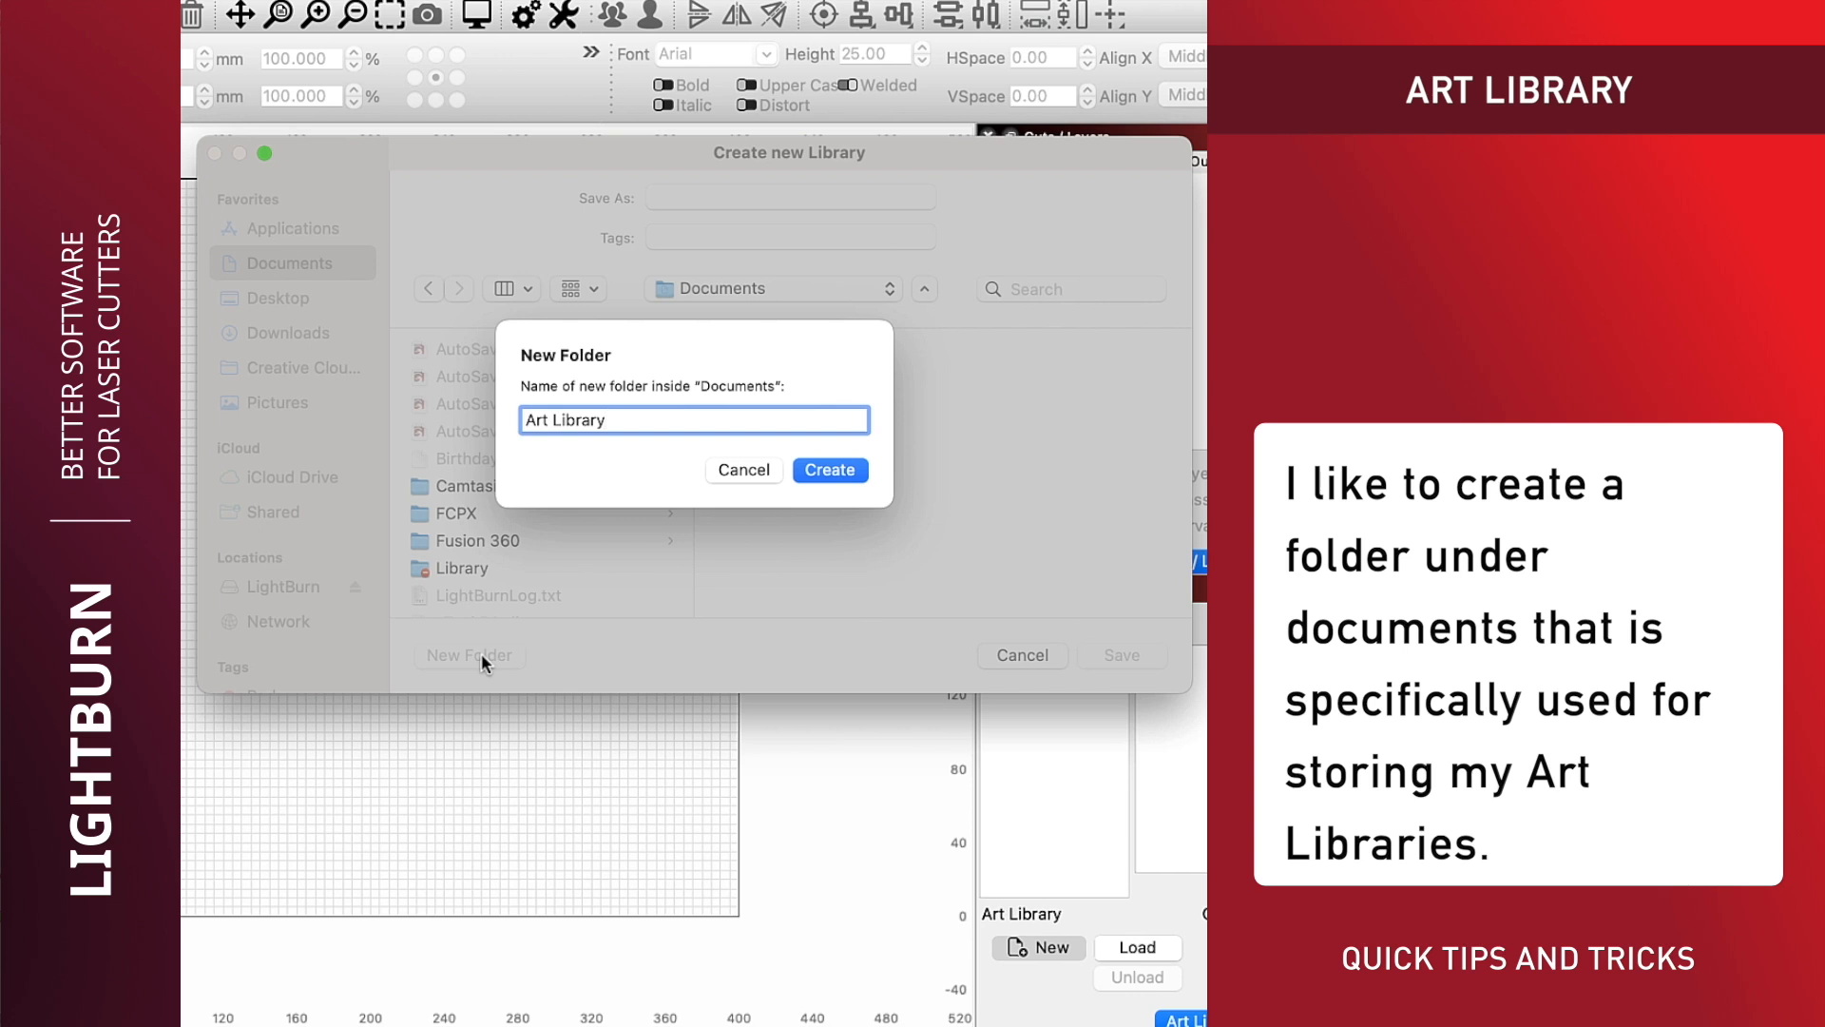
mouse_move(821, 533)
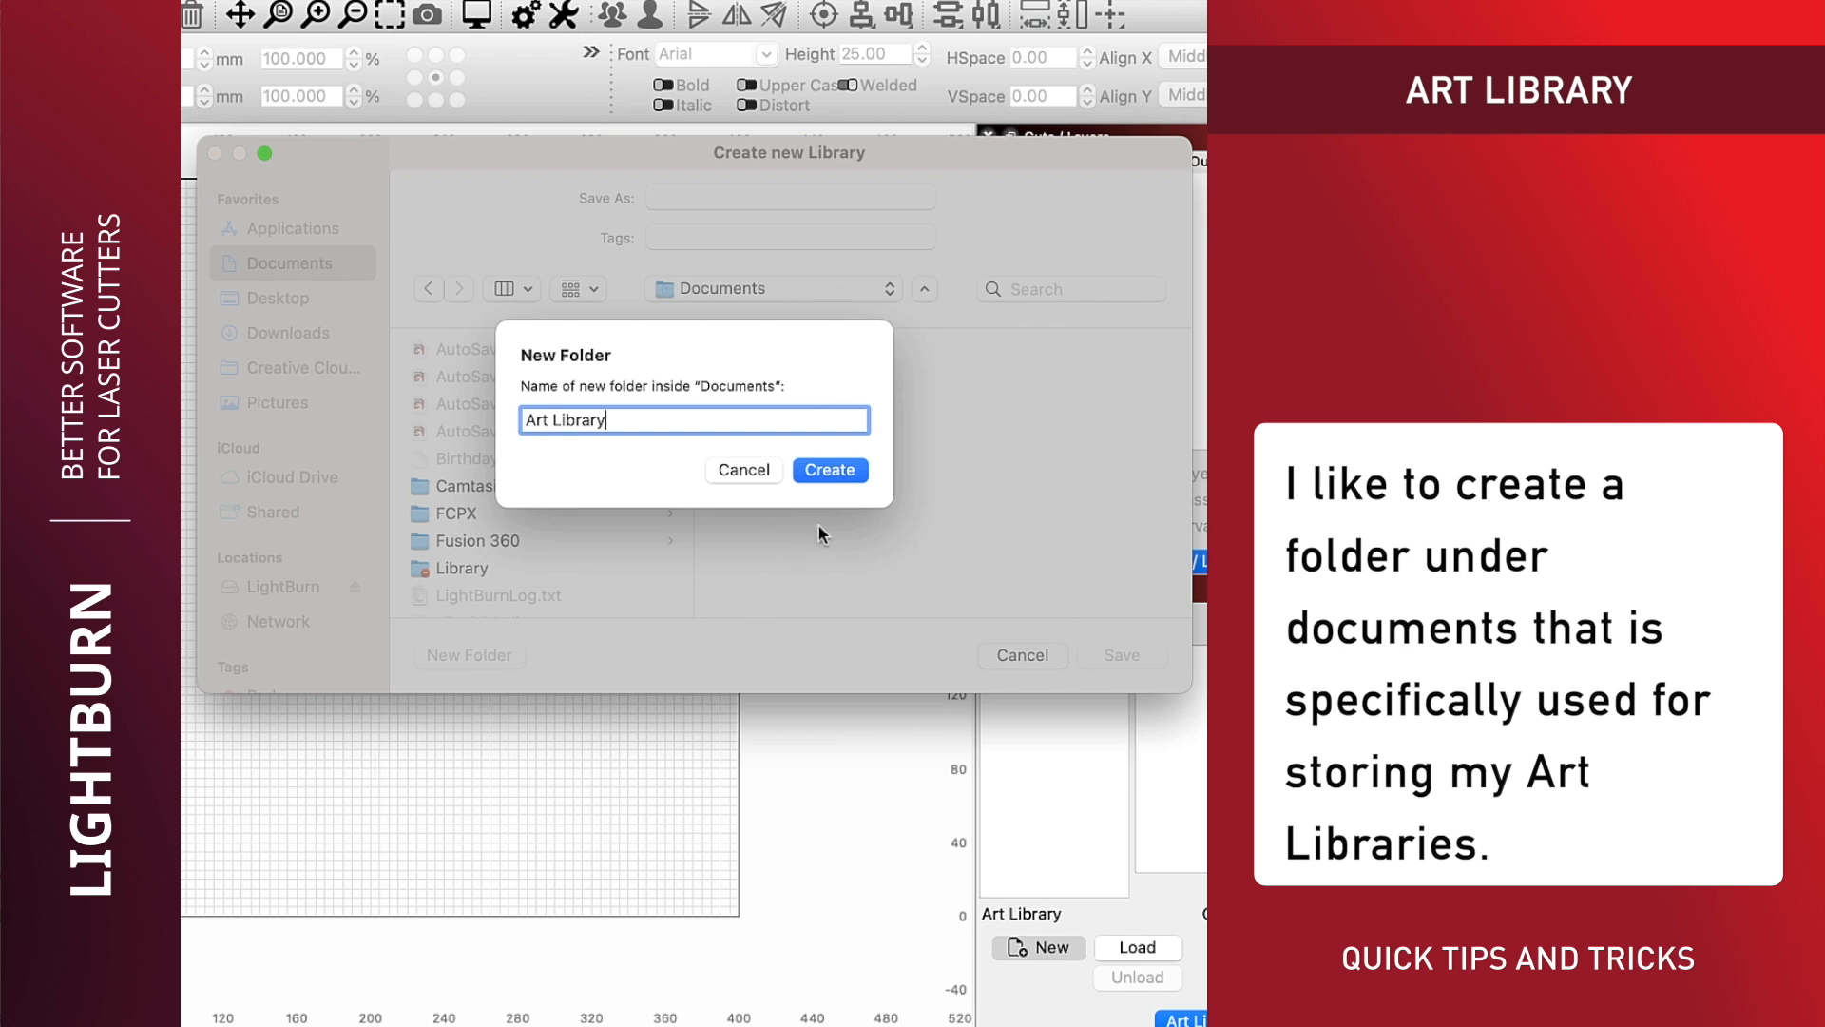
click(829, 470)
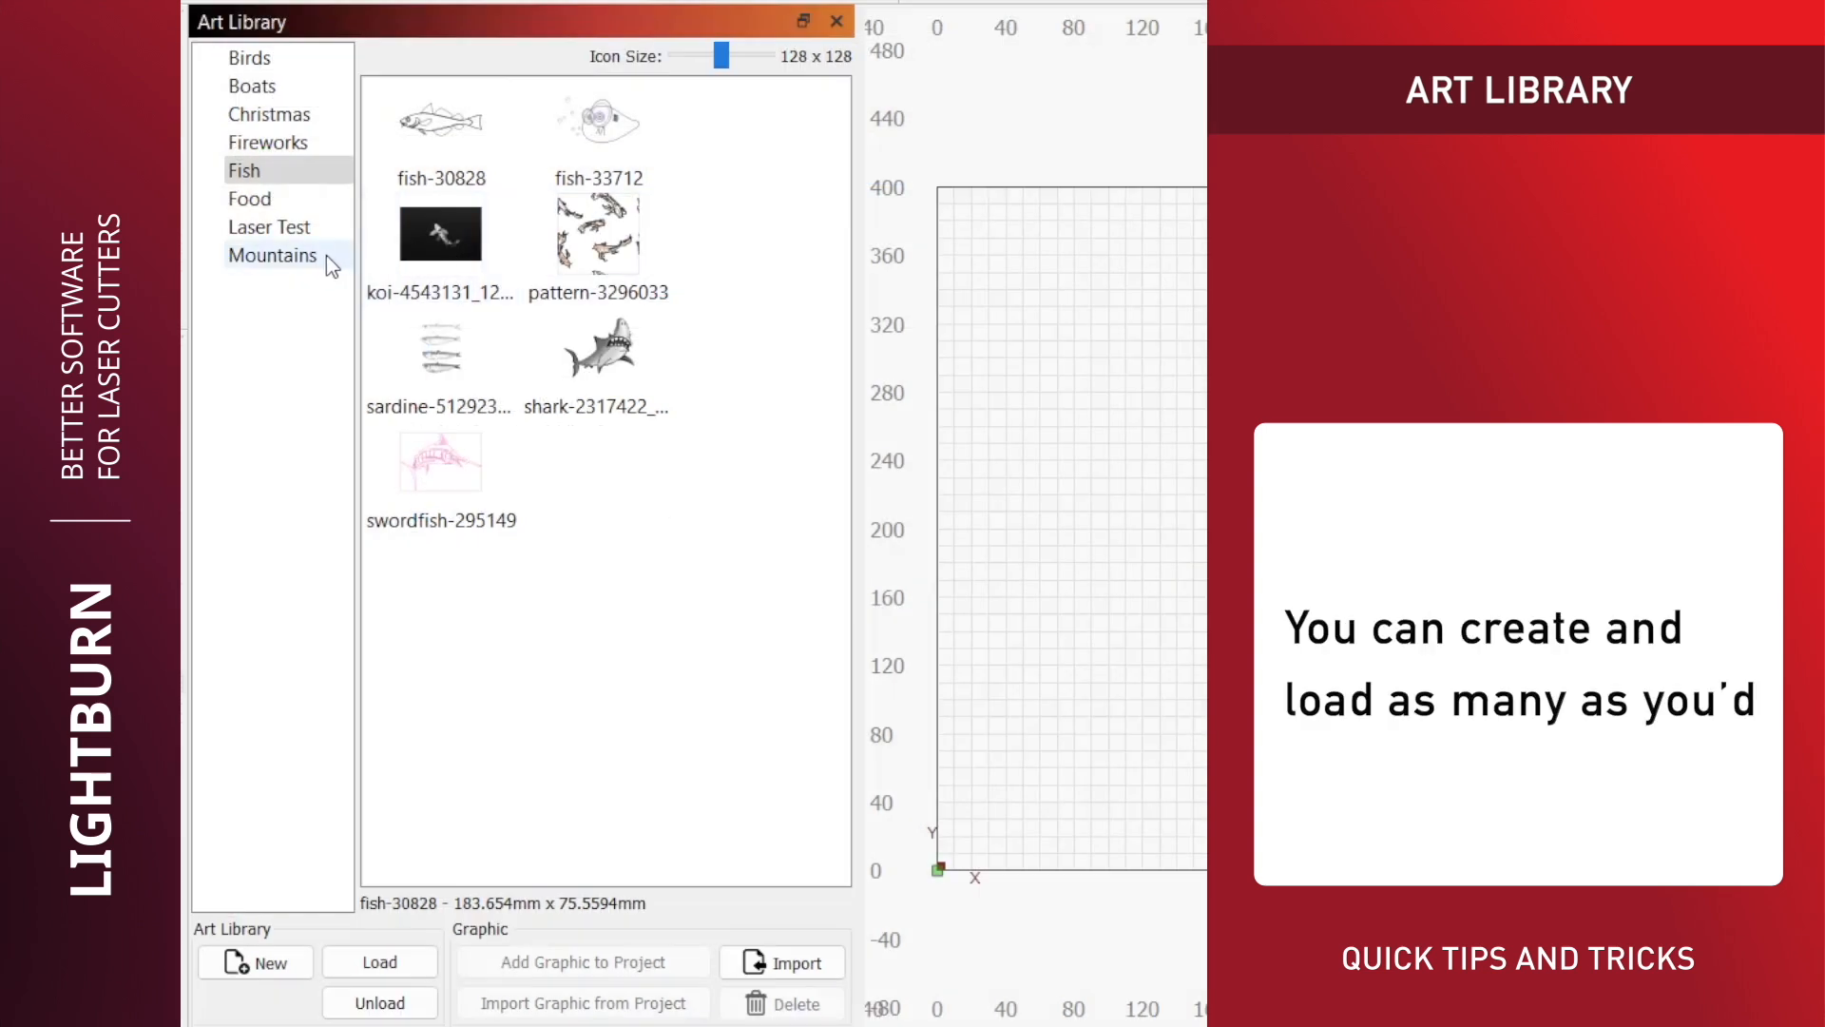
Step: Add the mountain-8062284_1920 graphic from the Mountains library to the canvas
click(272, 255)
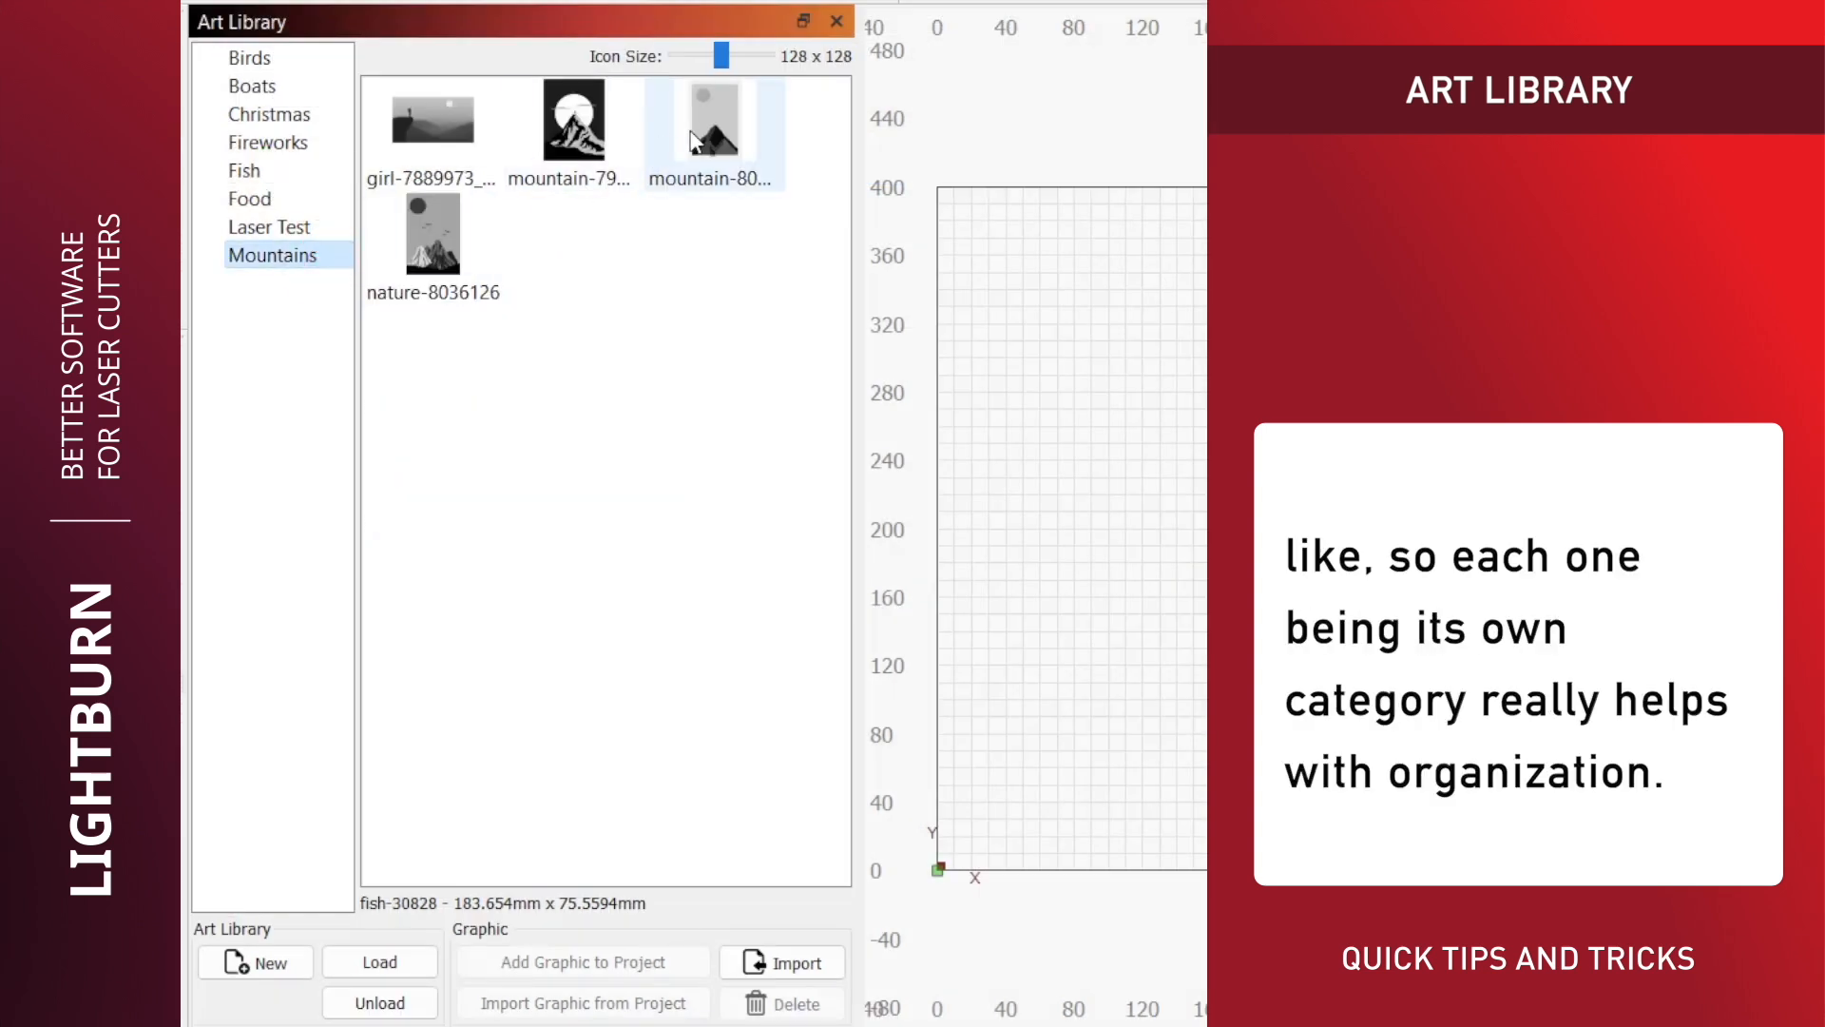
double_click(713, 118)
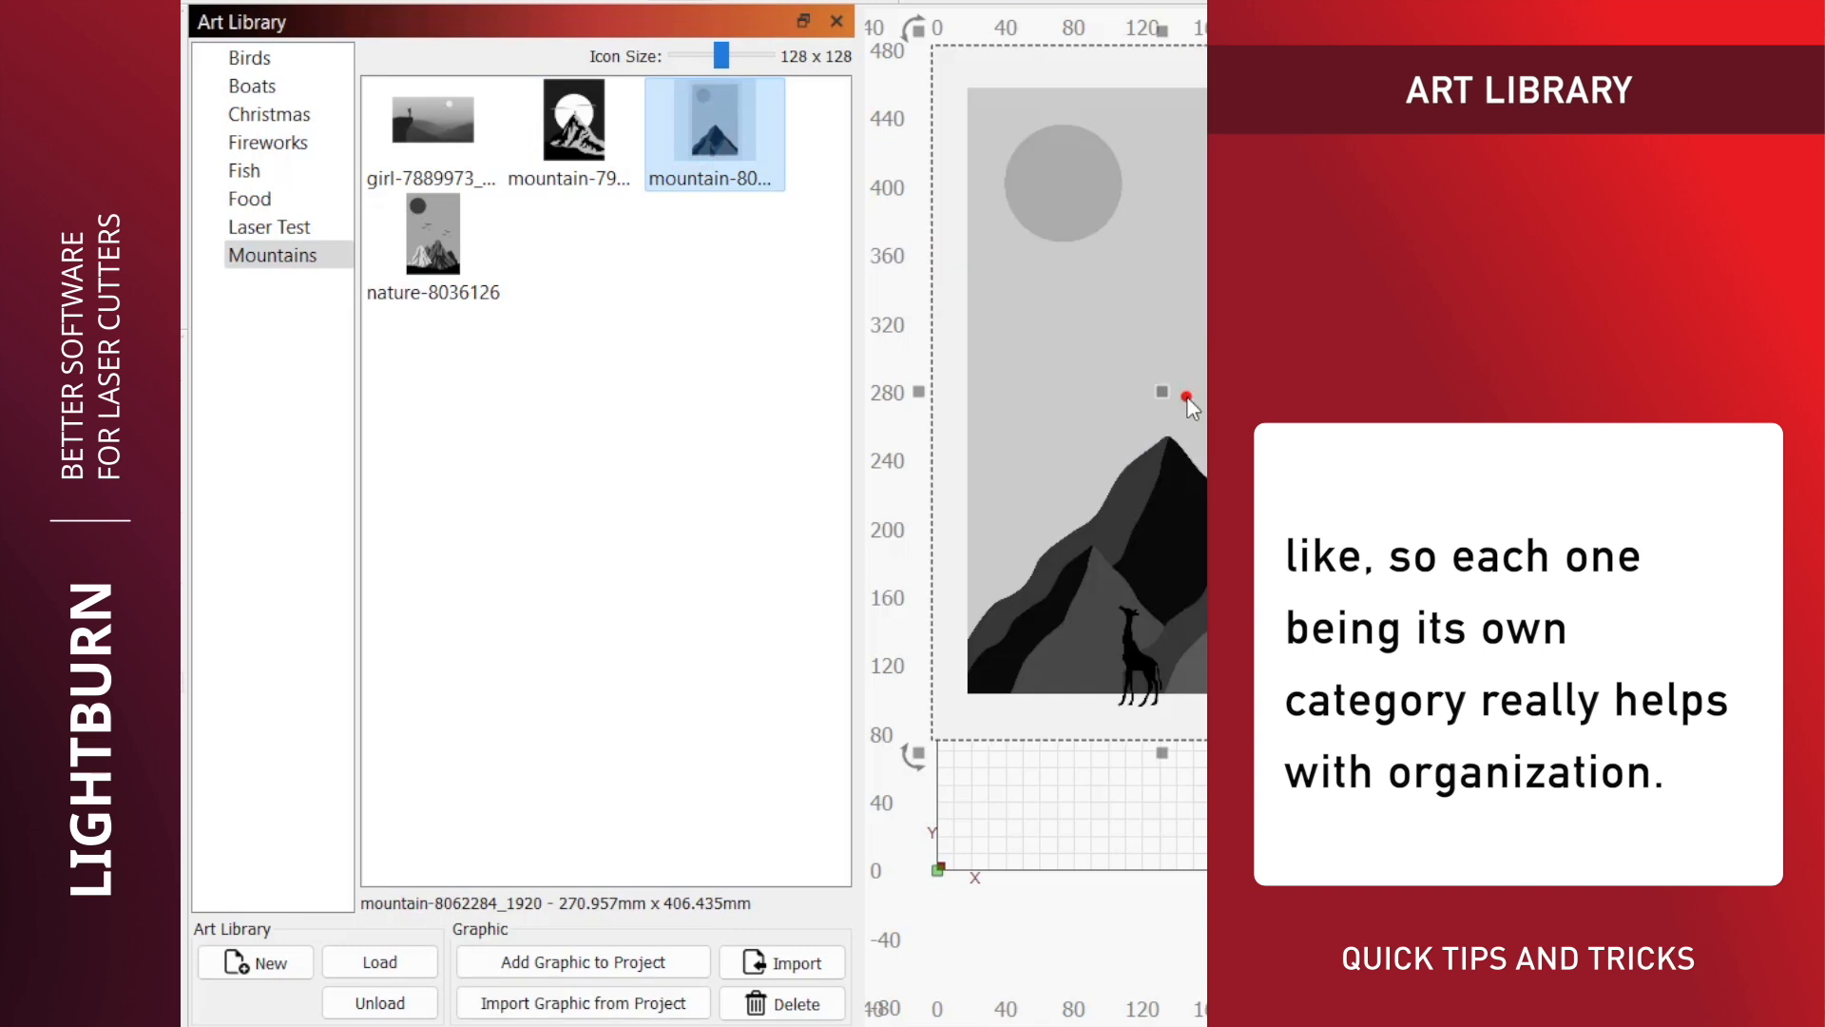
click(253, 962)
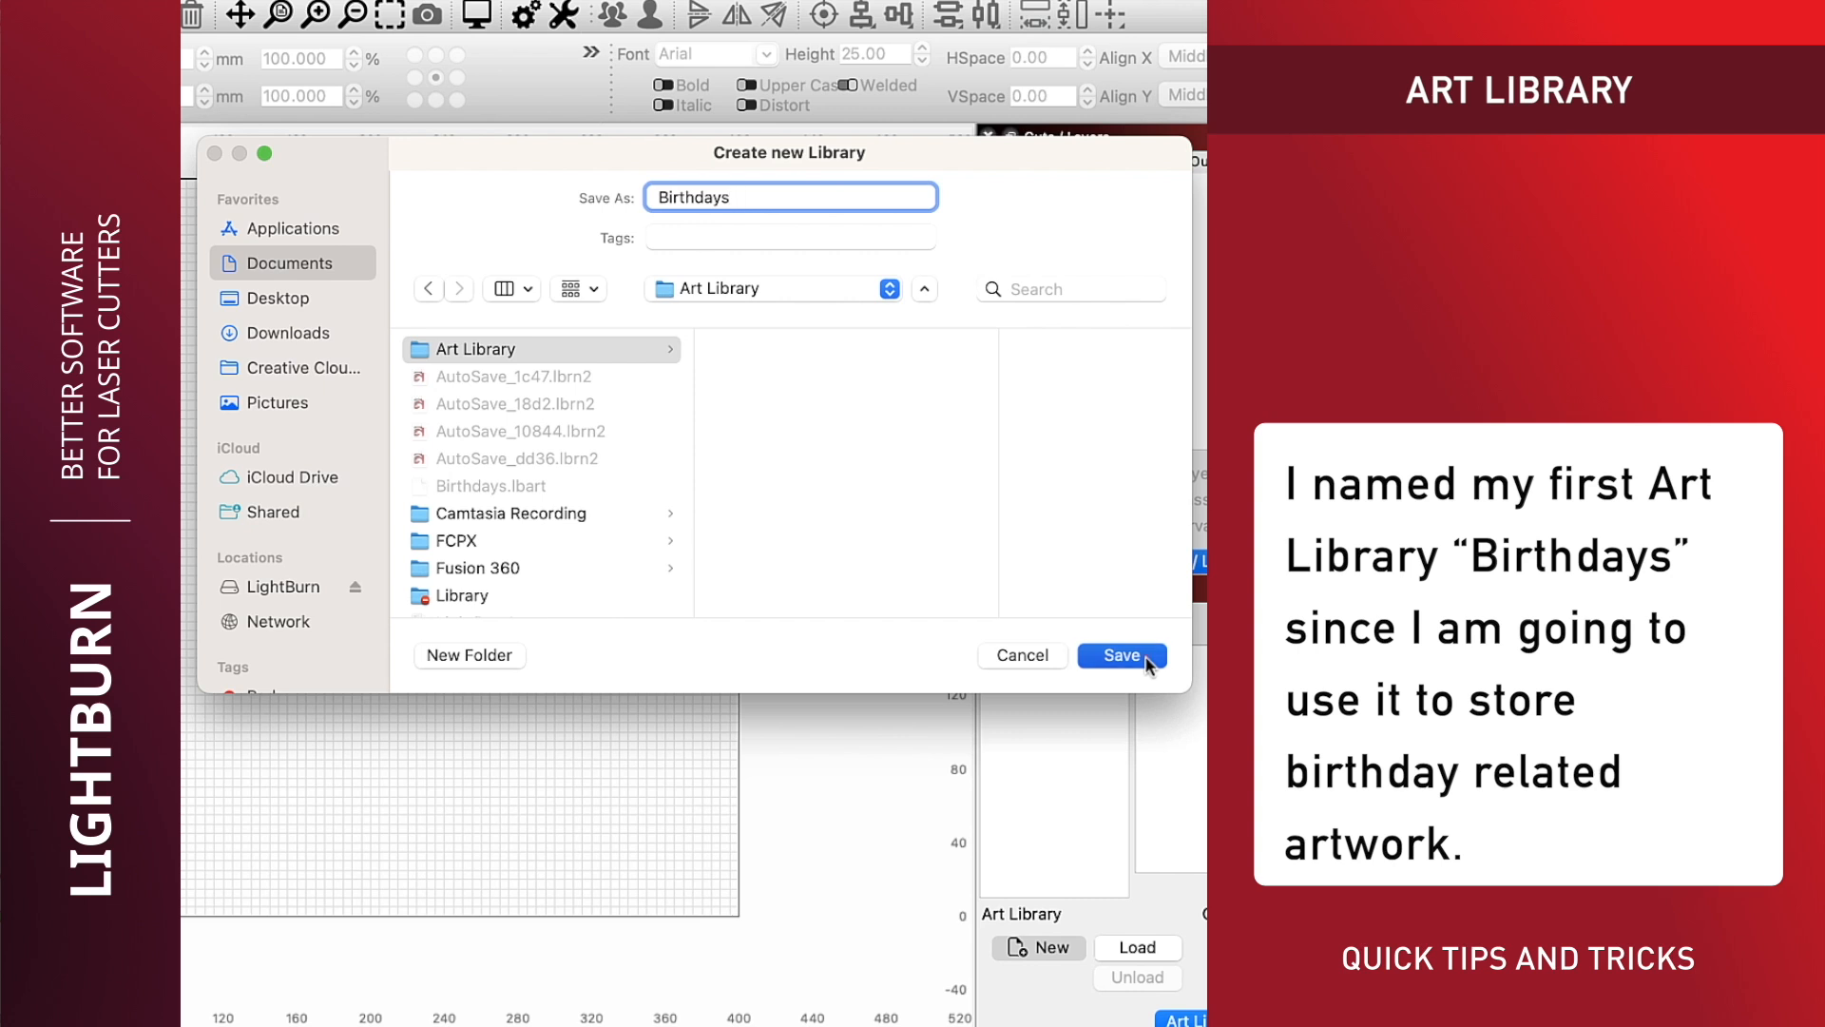
Step: Save the new library as Birthdays in the Art Library folder and select it
click(1122, 654)
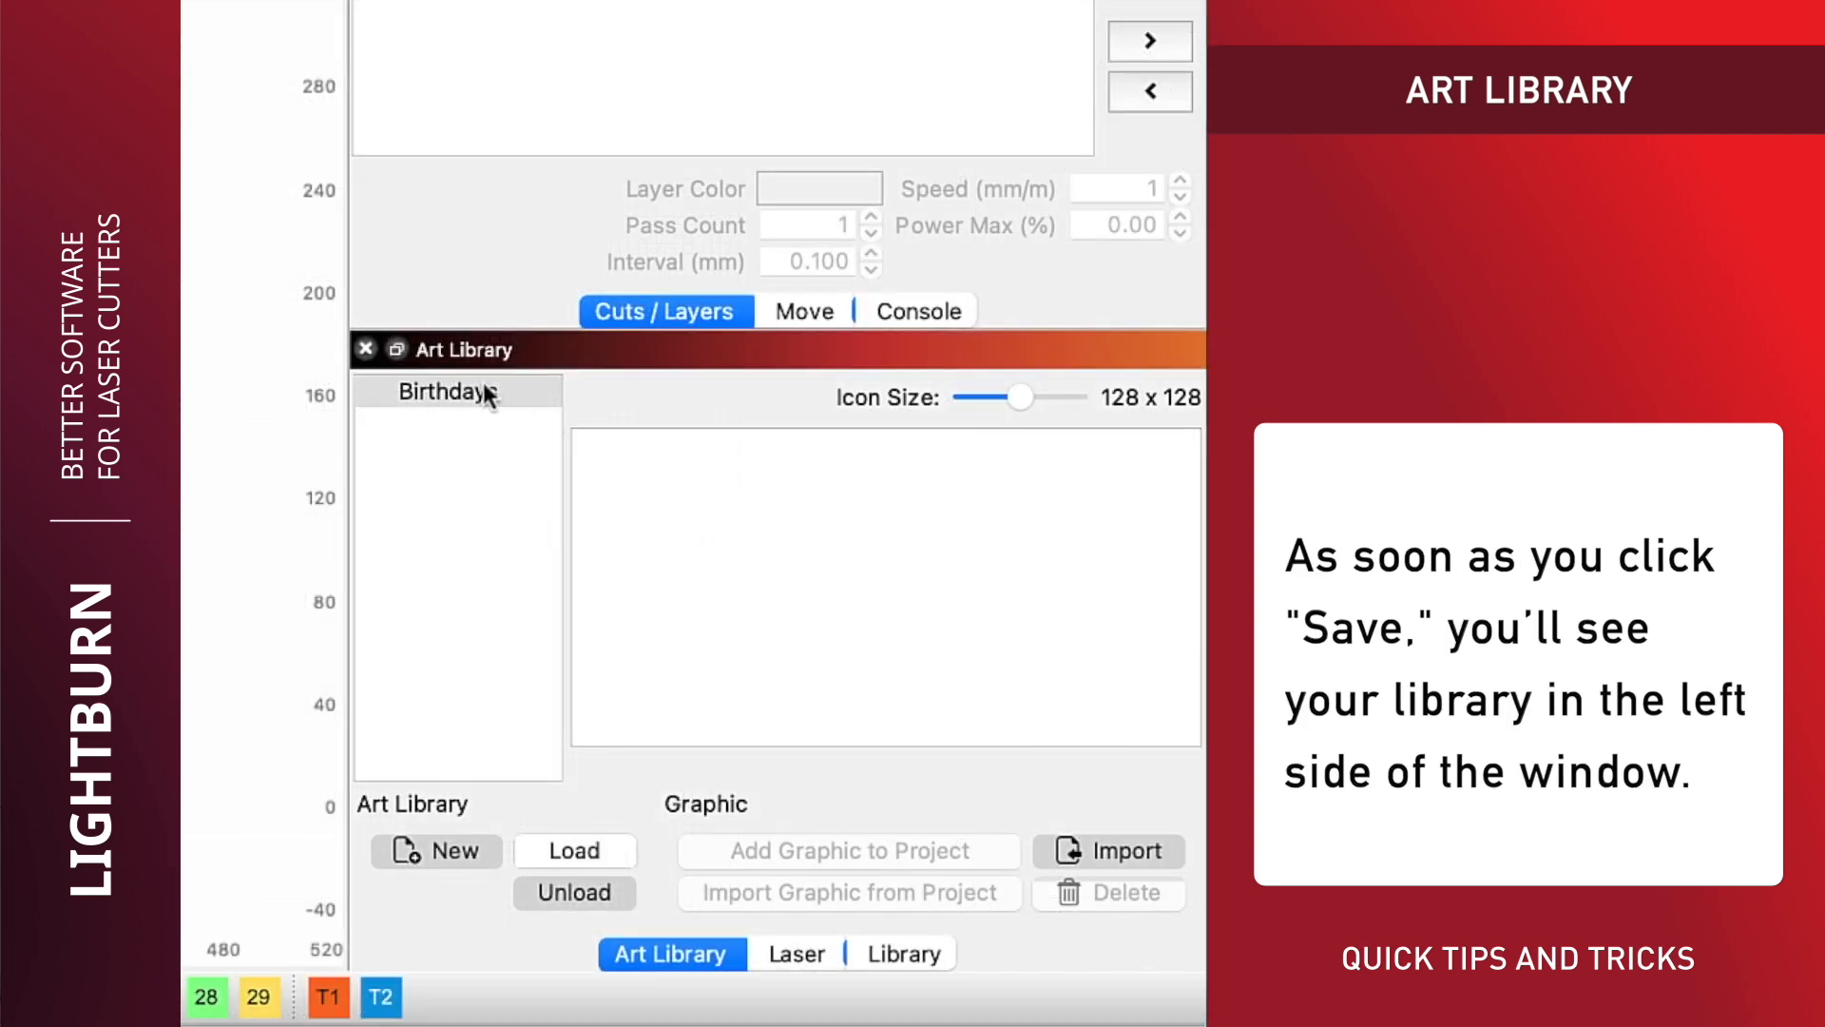
click(447, 391)
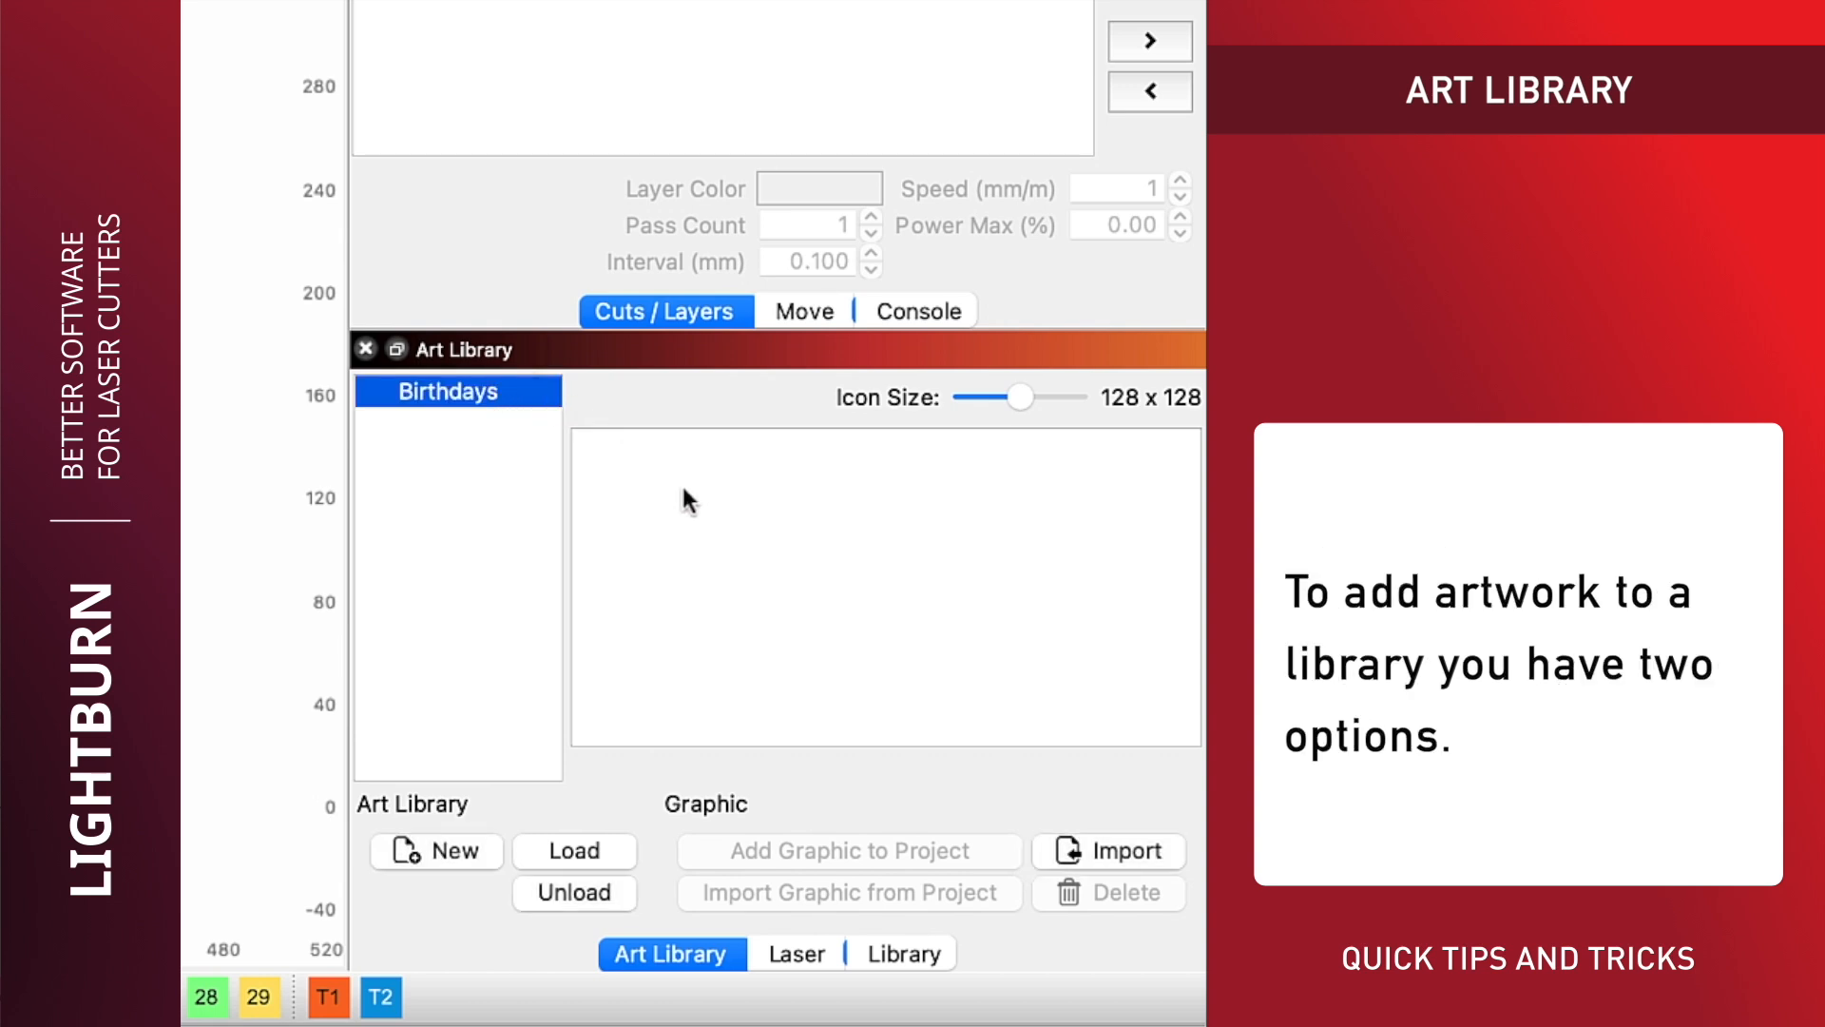
mouse_move(1130, 844)
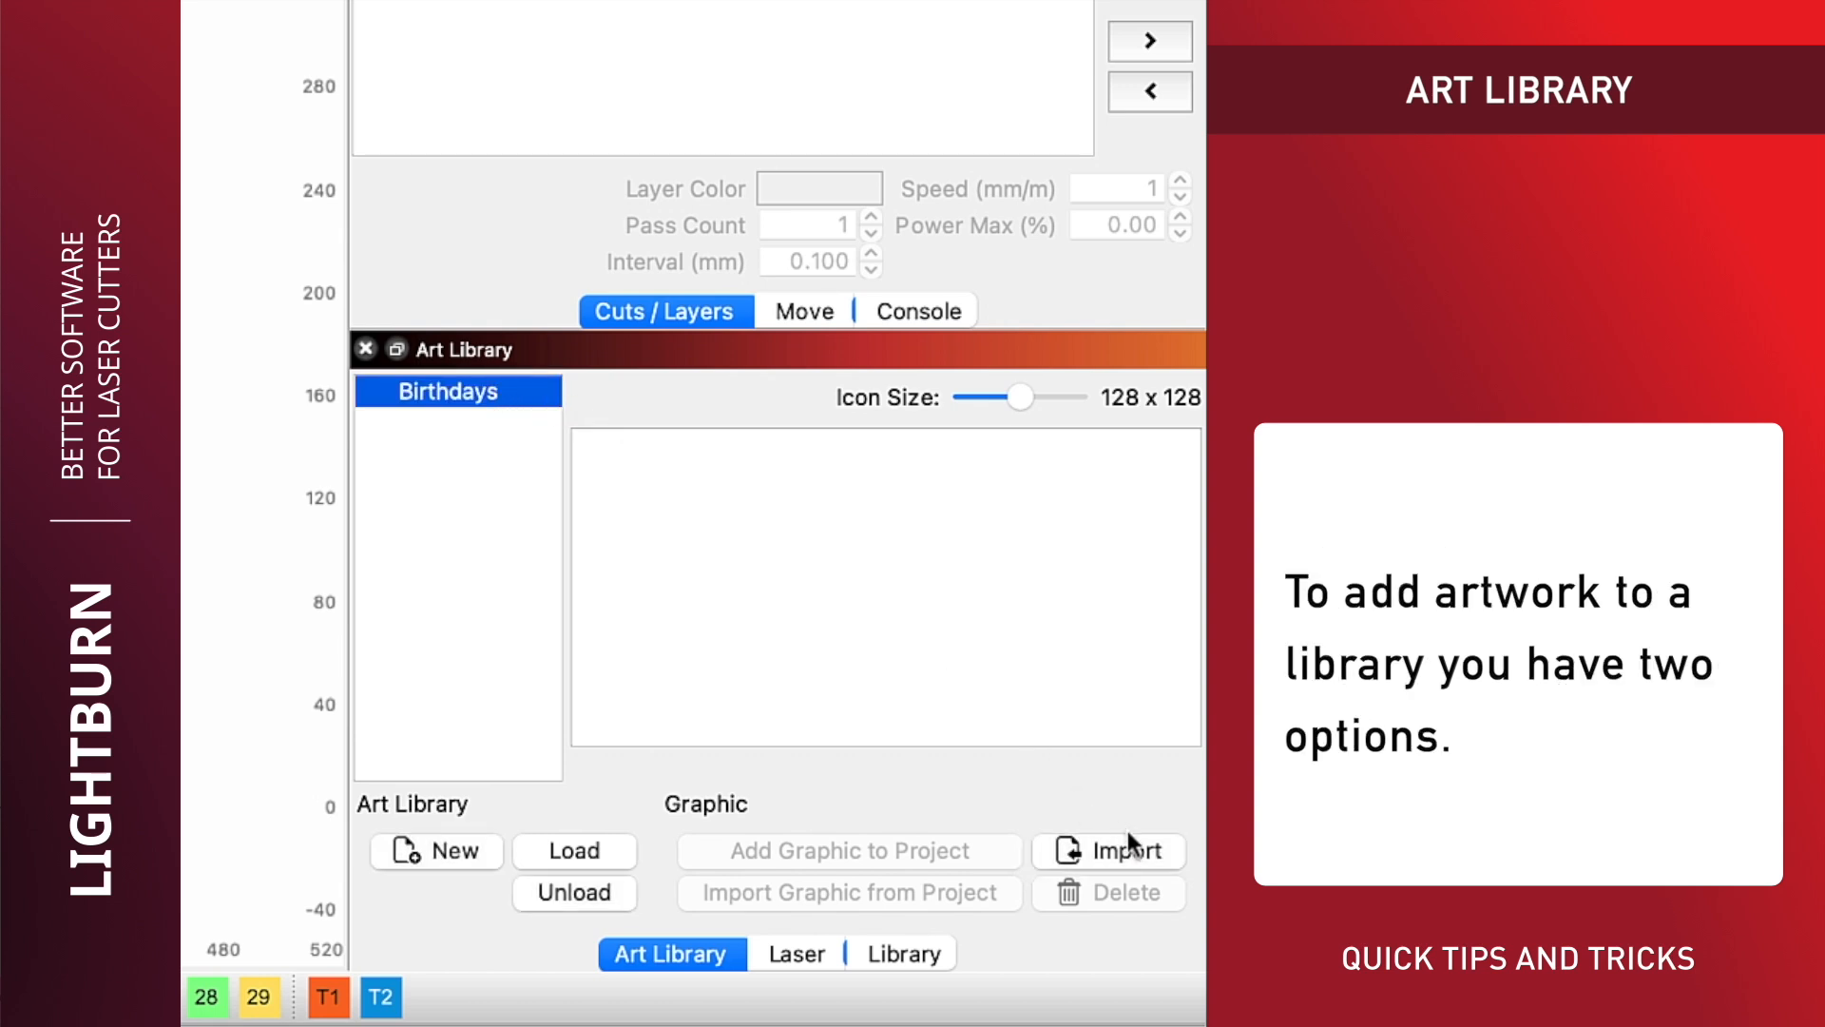
Step: Import the gift, happy birthday, ribbons, balloon and birthday-cake files into the Birthdays library
click(1123, 850)
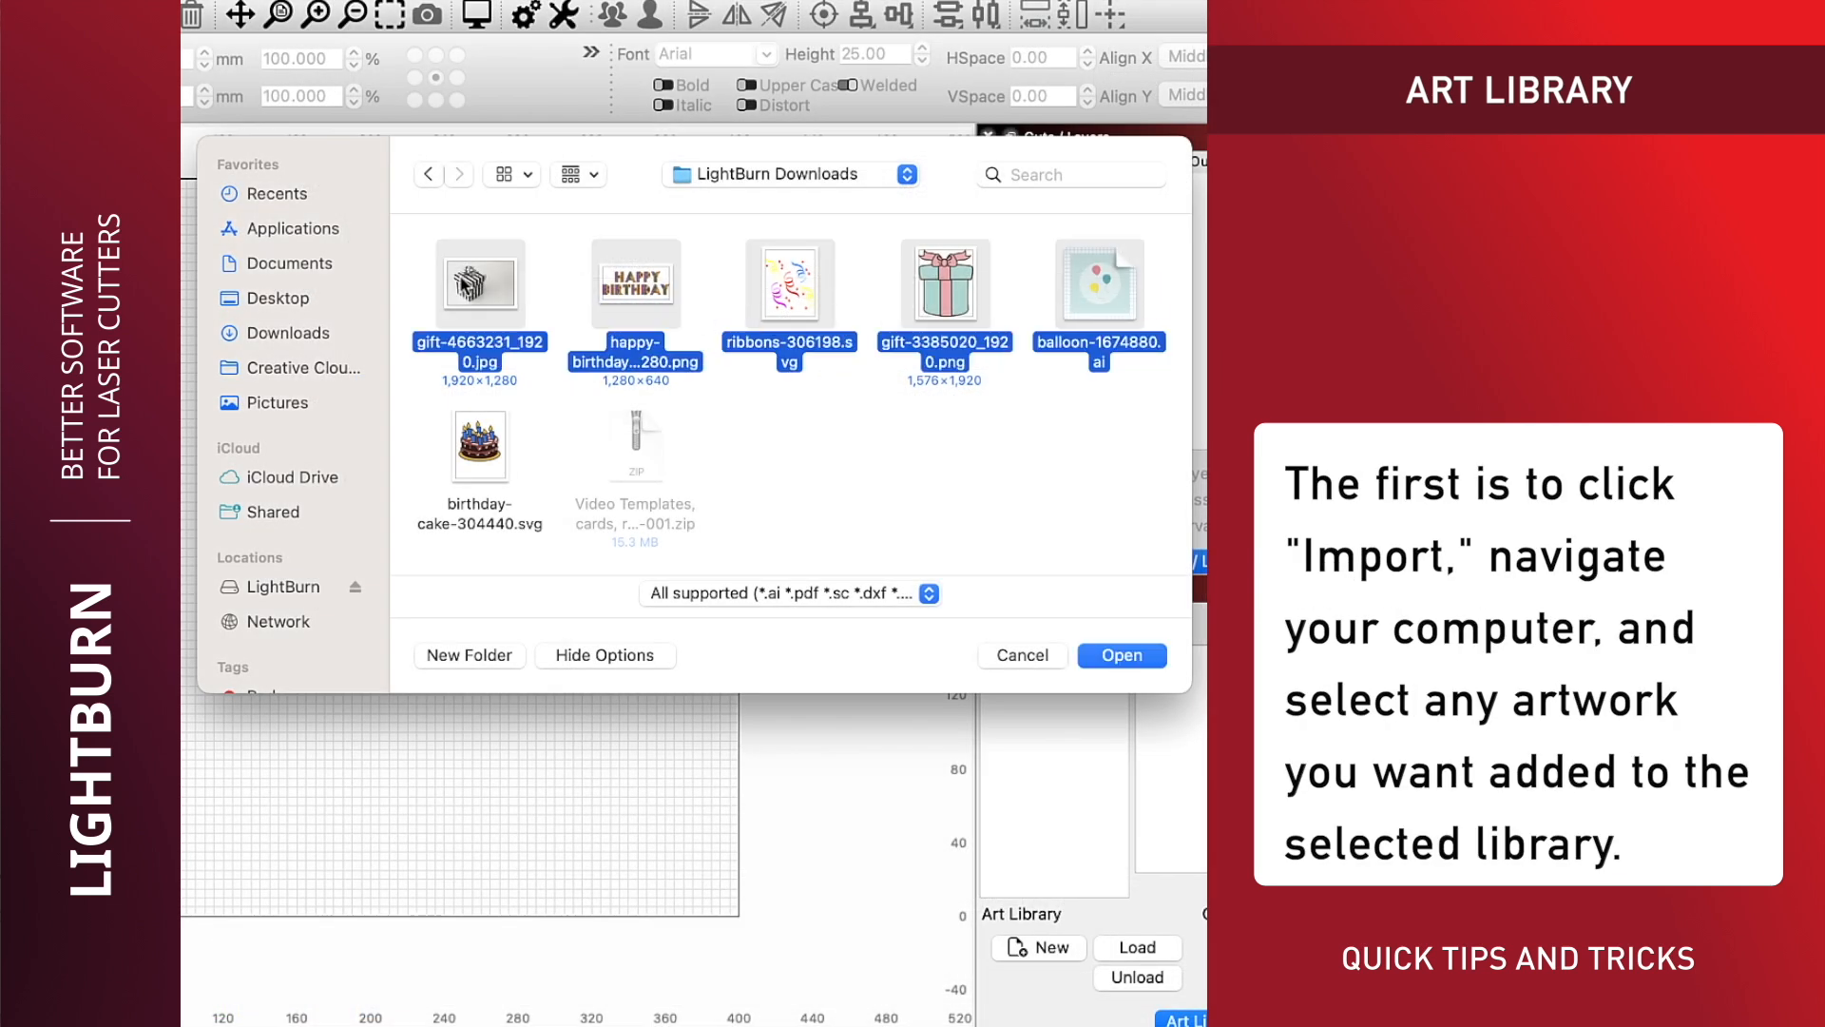
click(479, 445)
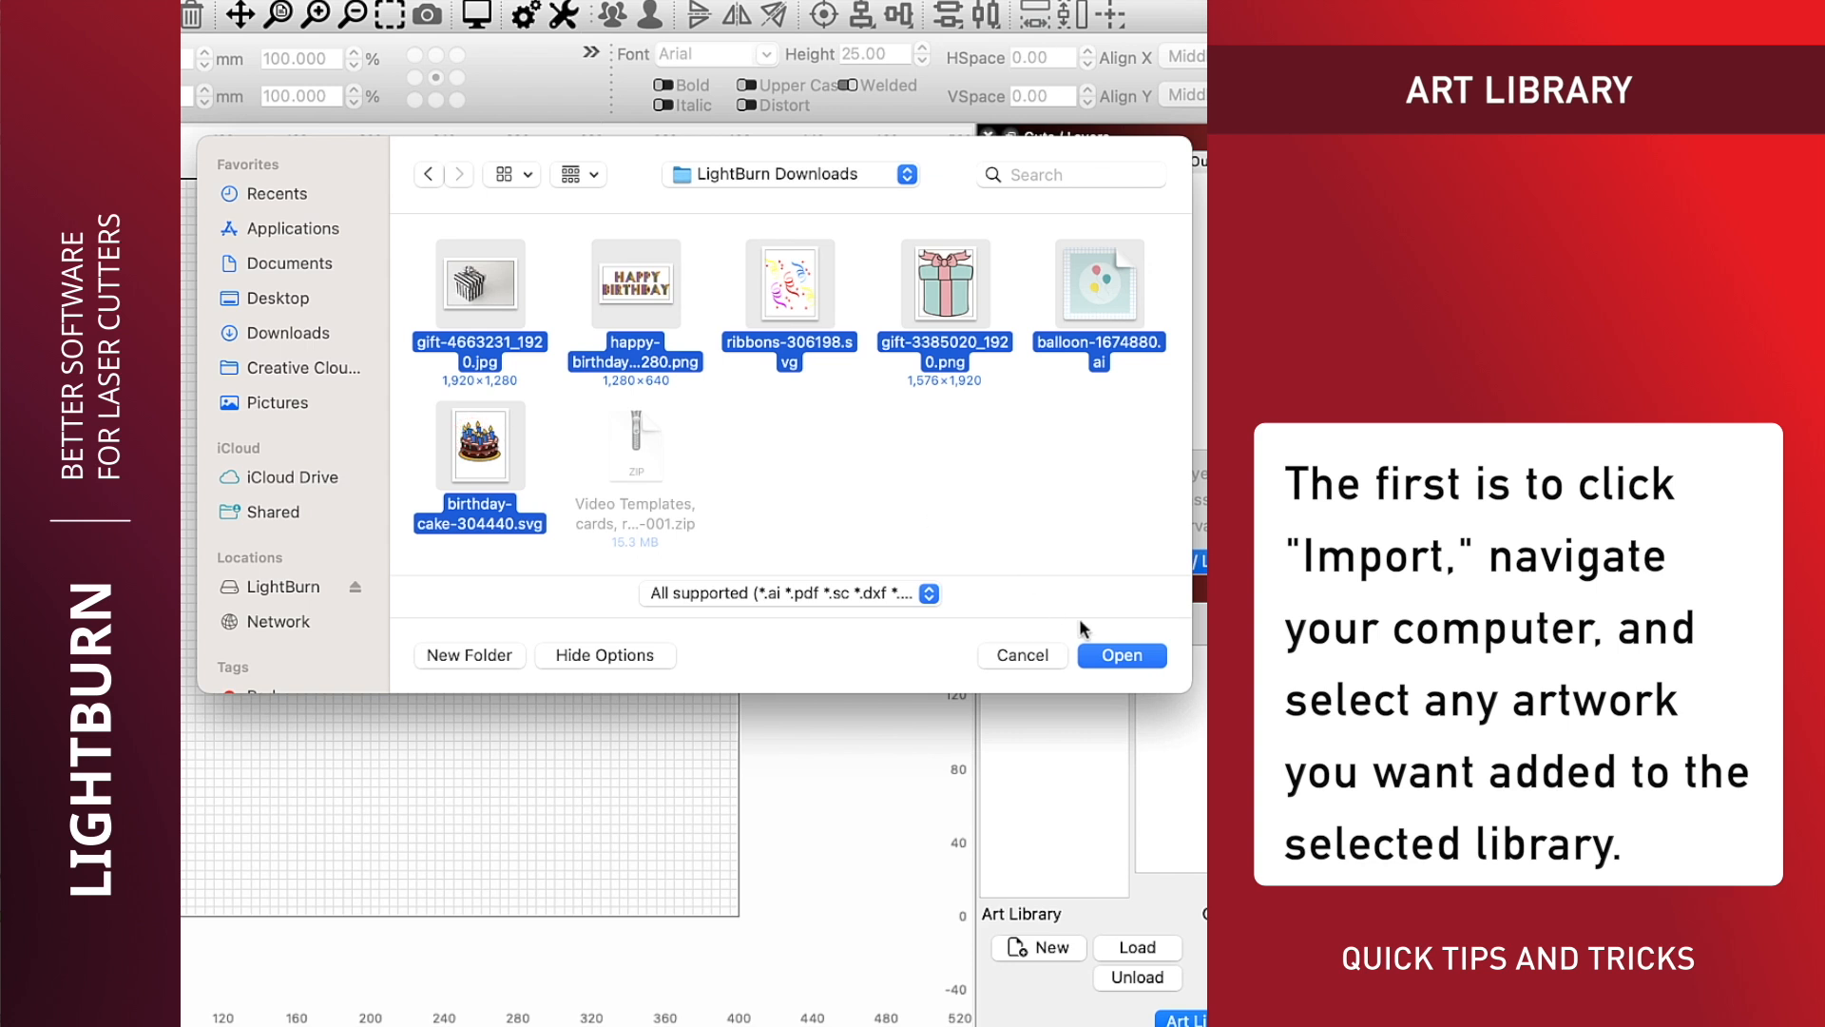
click(1120, 654)
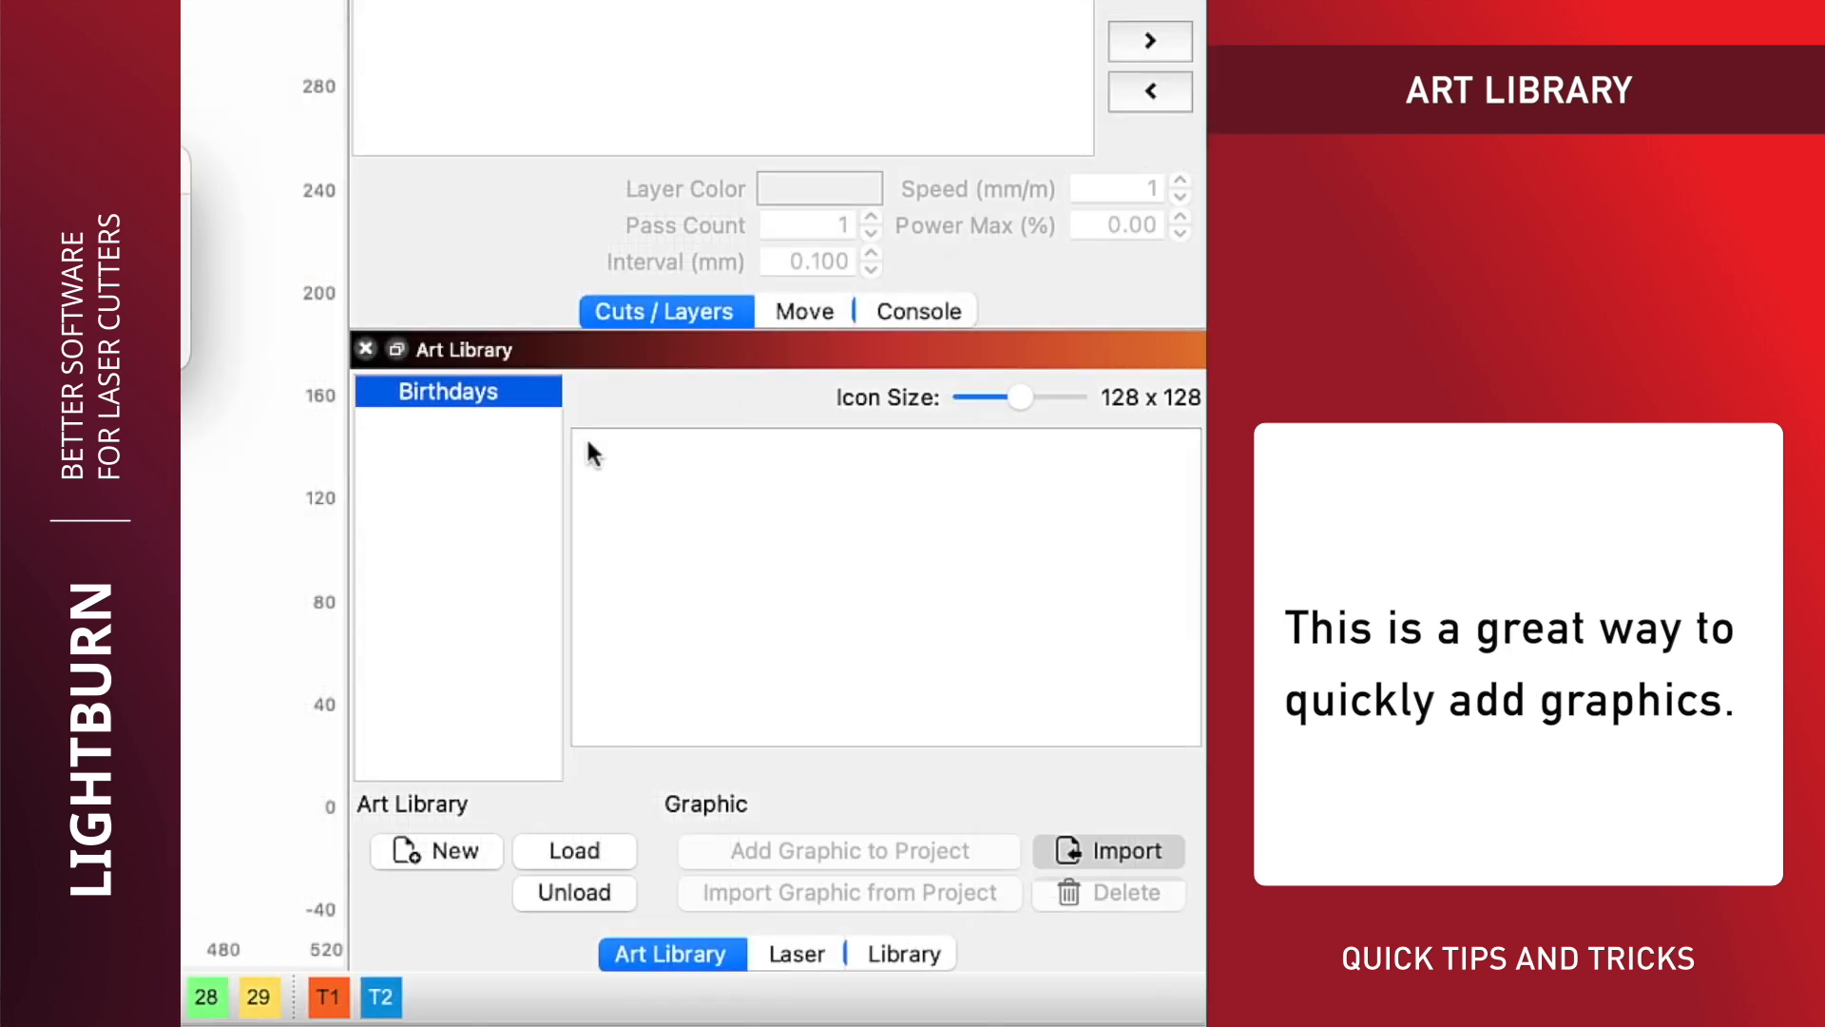
click(458, 390)
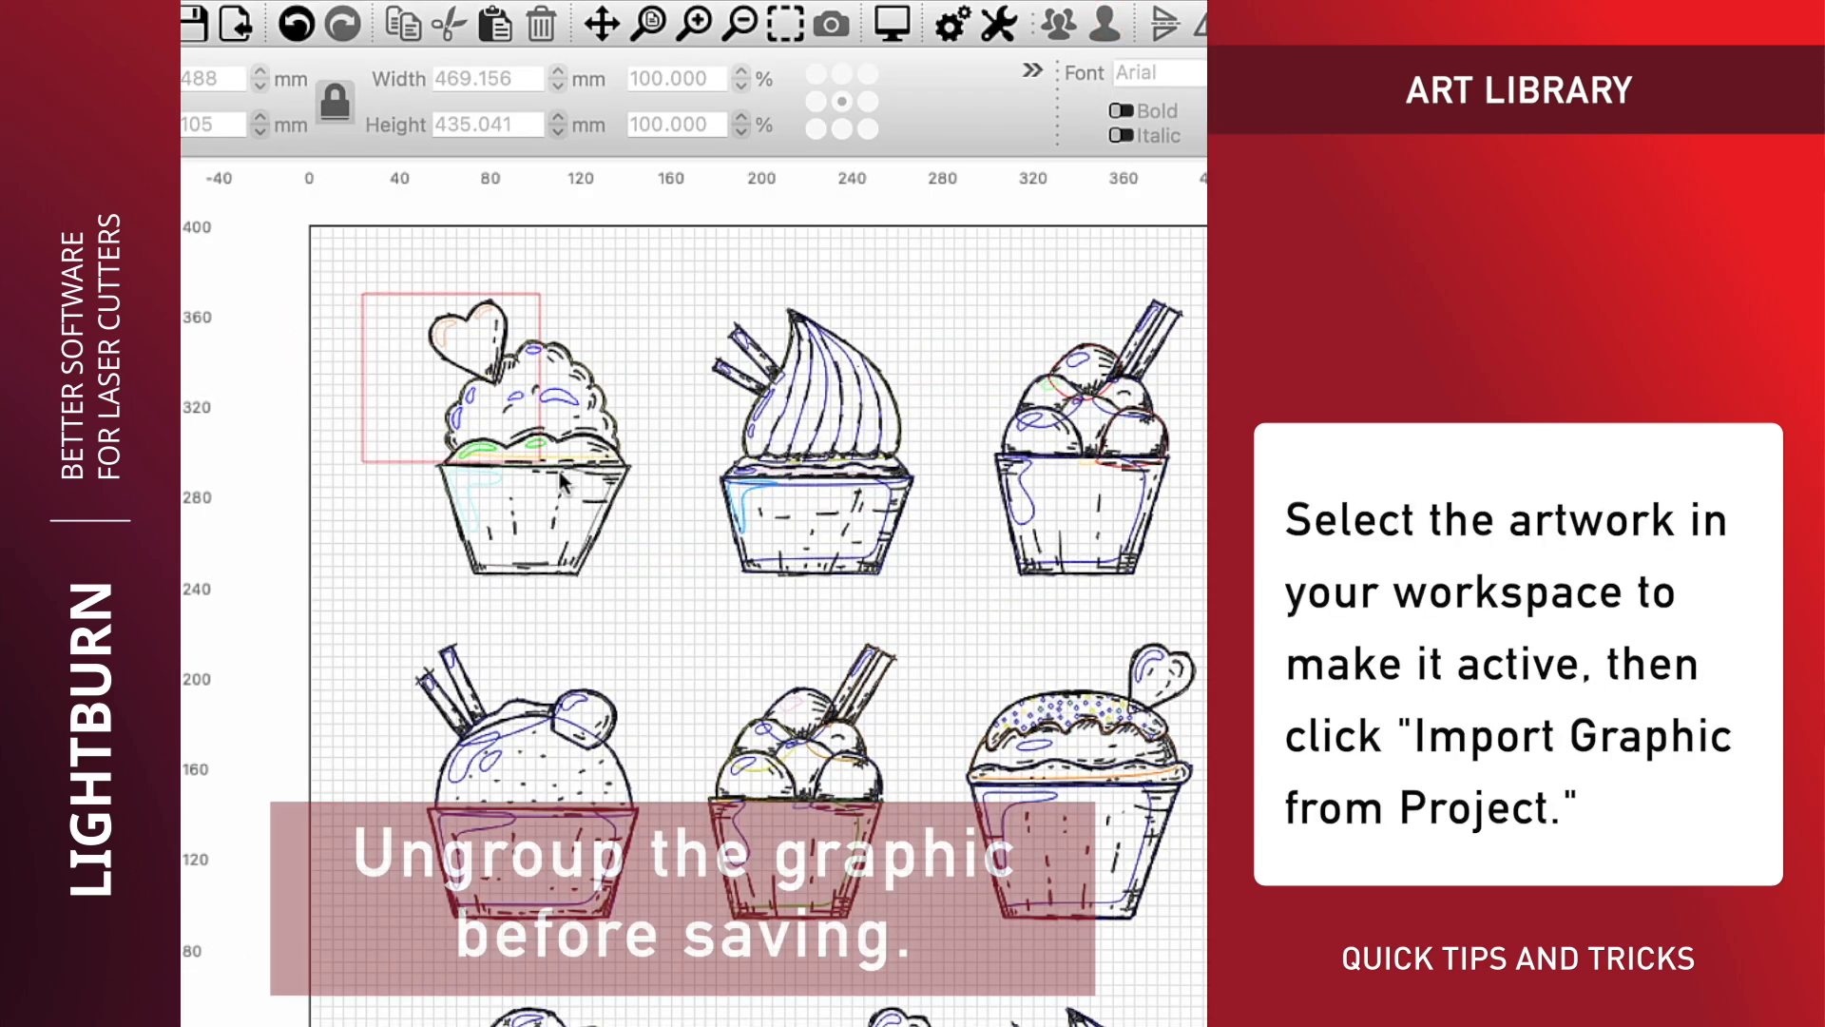
Step: Add the selected heart-topped cupcake from the project to Birthdays as 'Heart Cupcake'
click(531, 466)
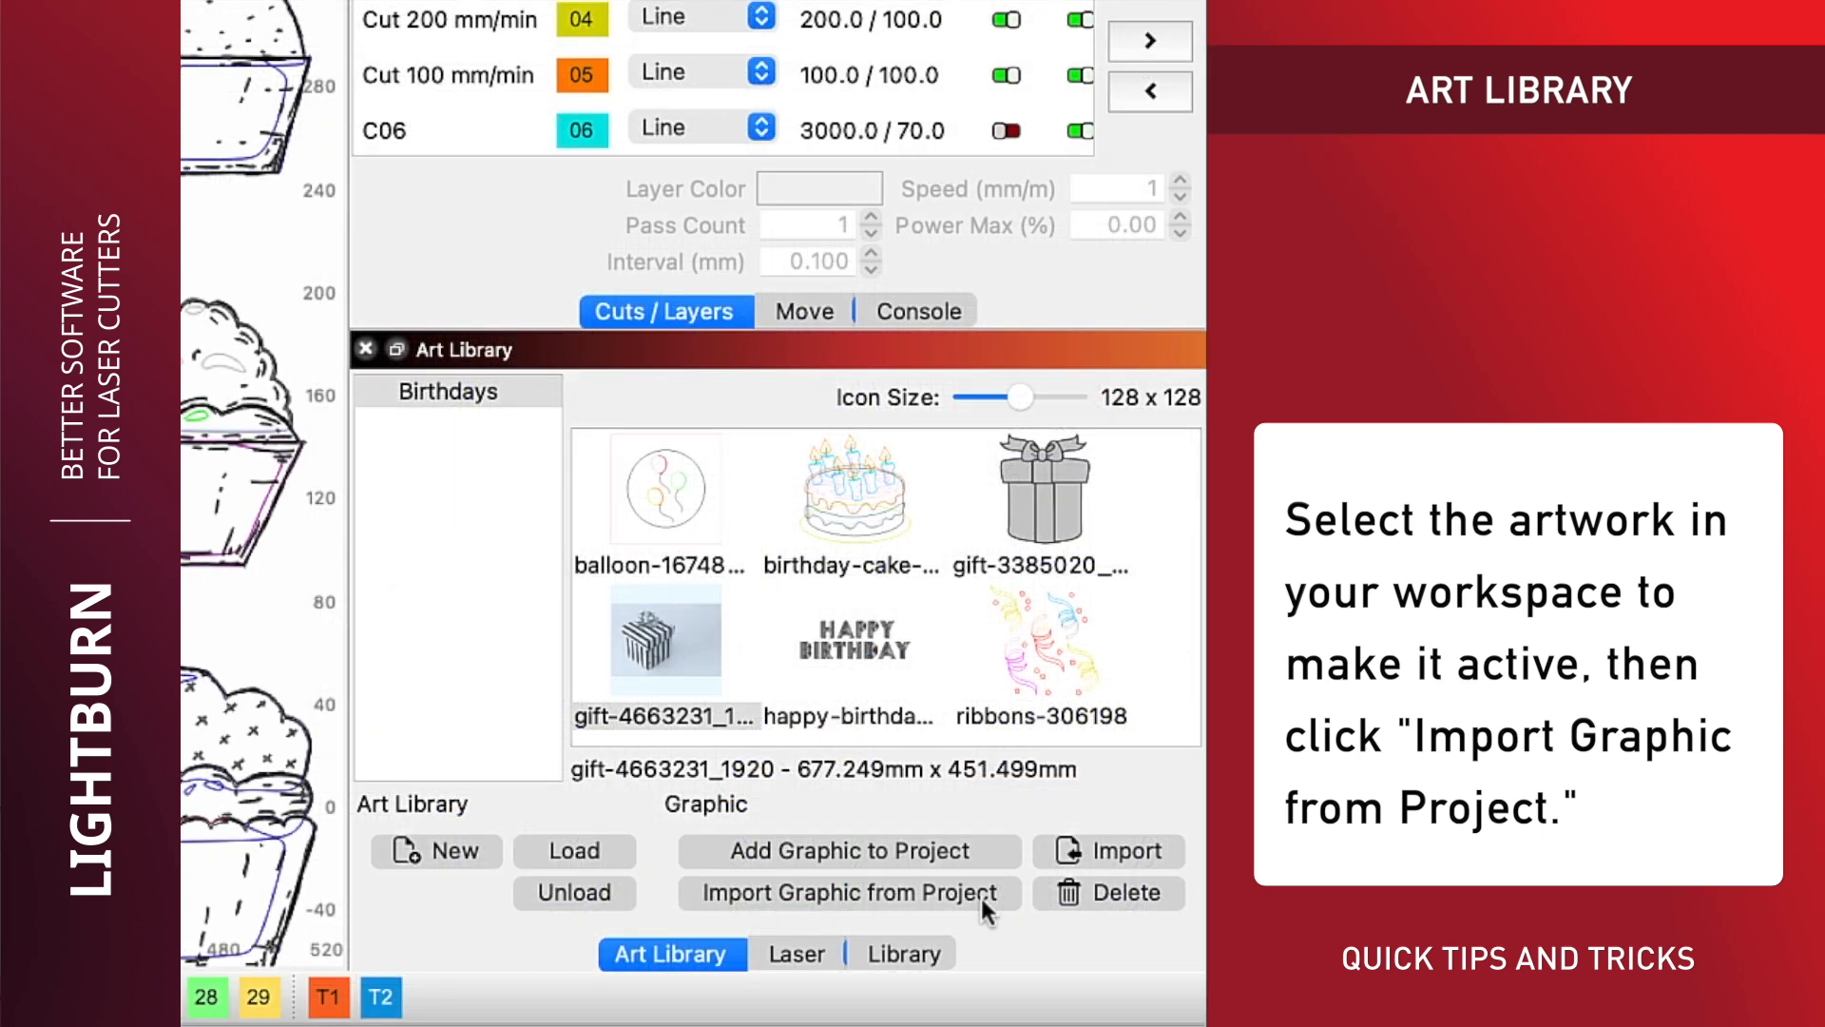
click(847, 849)
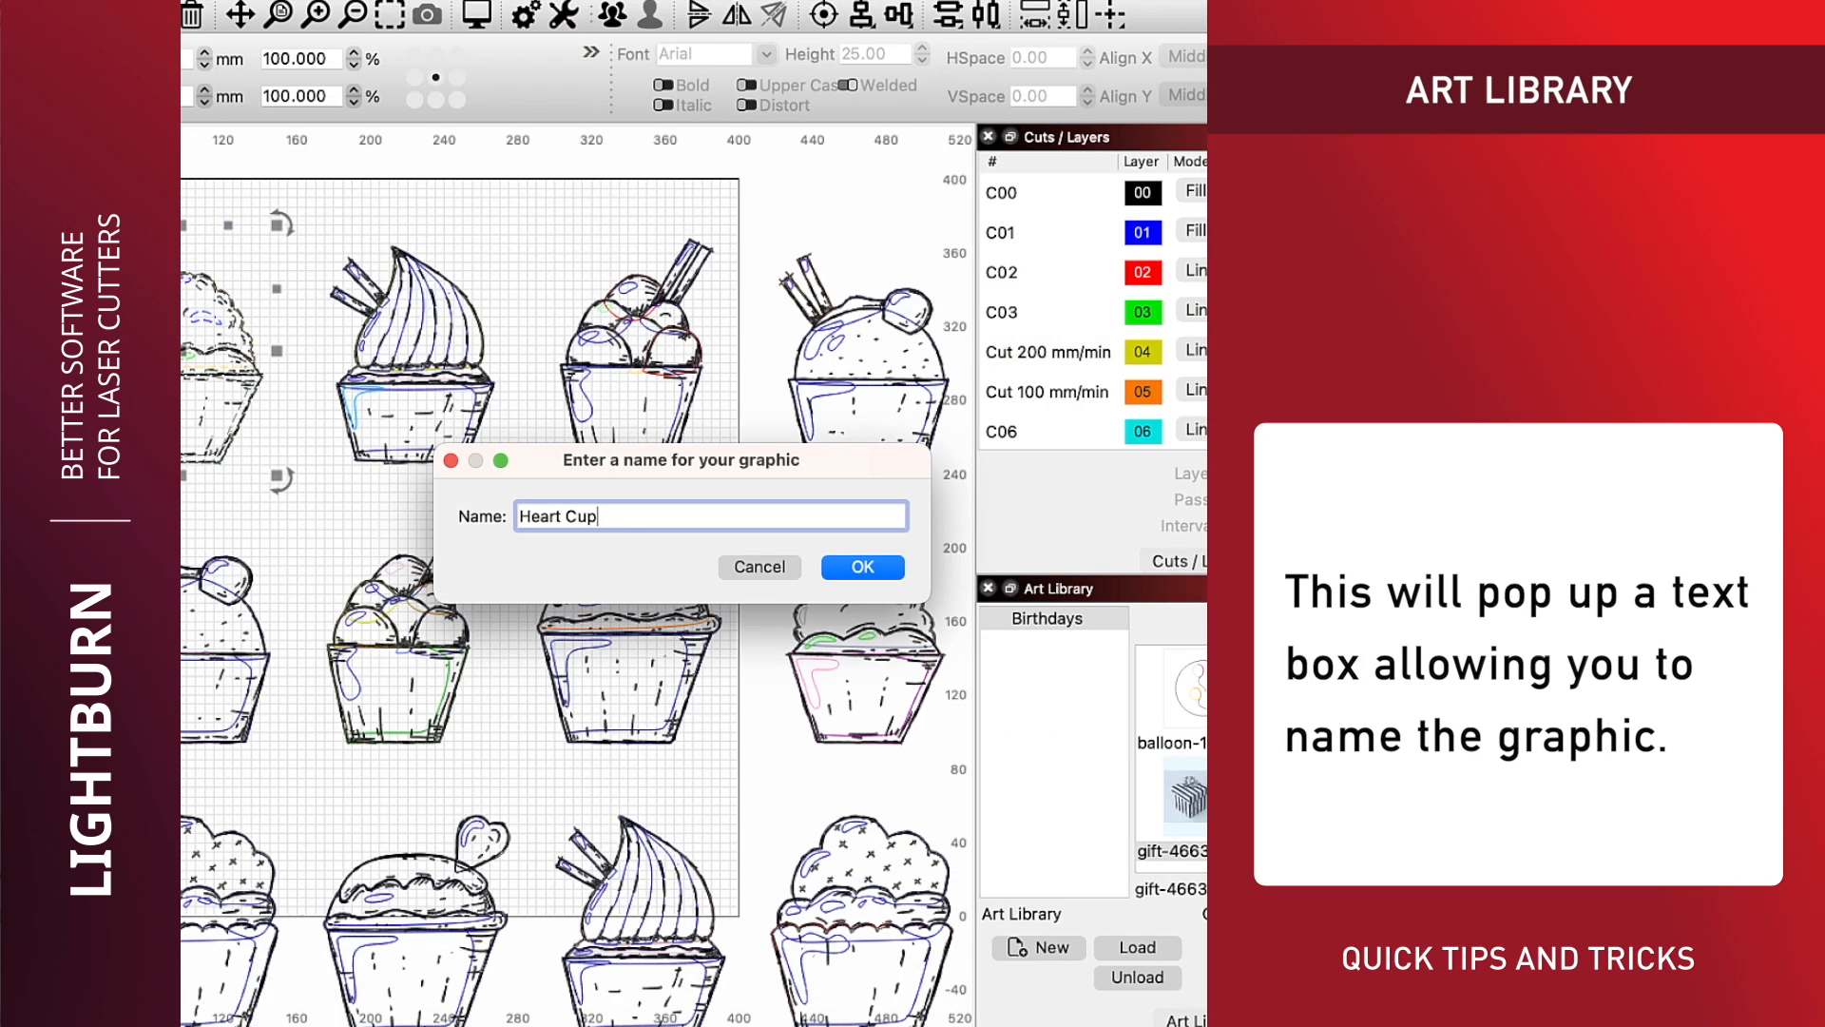
text(cake)
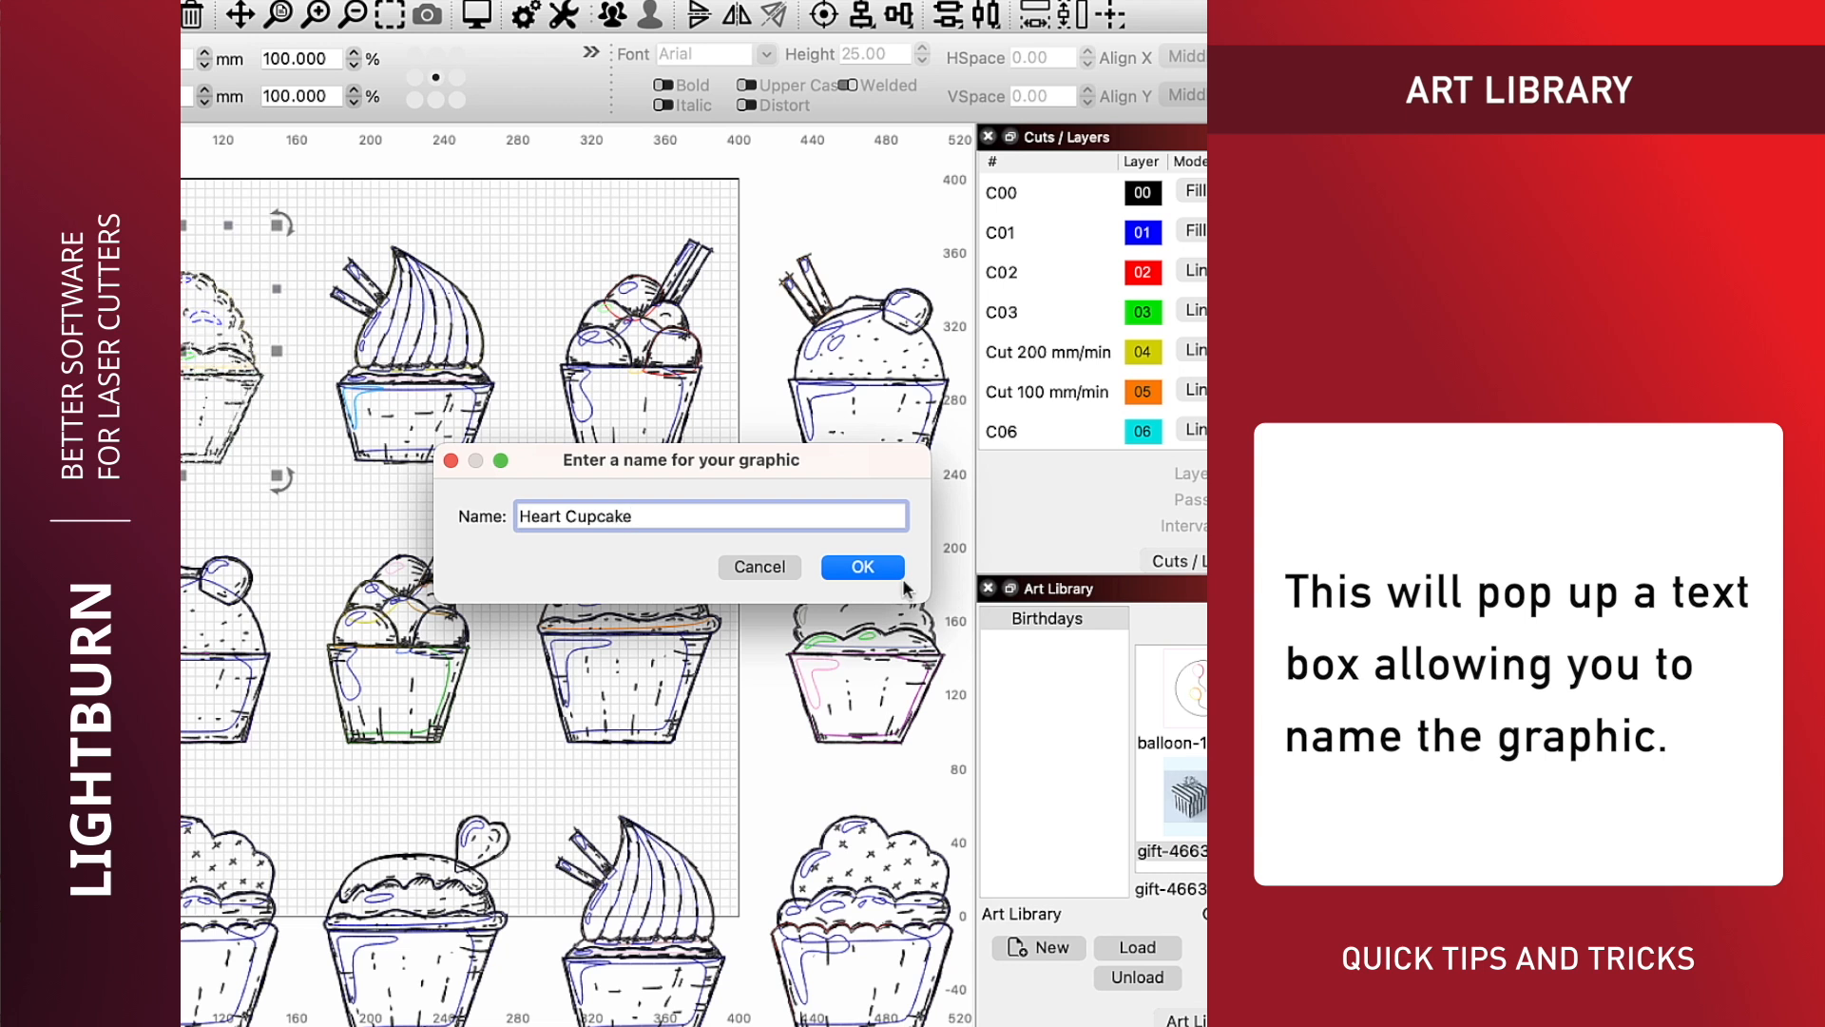
click(861, 566)
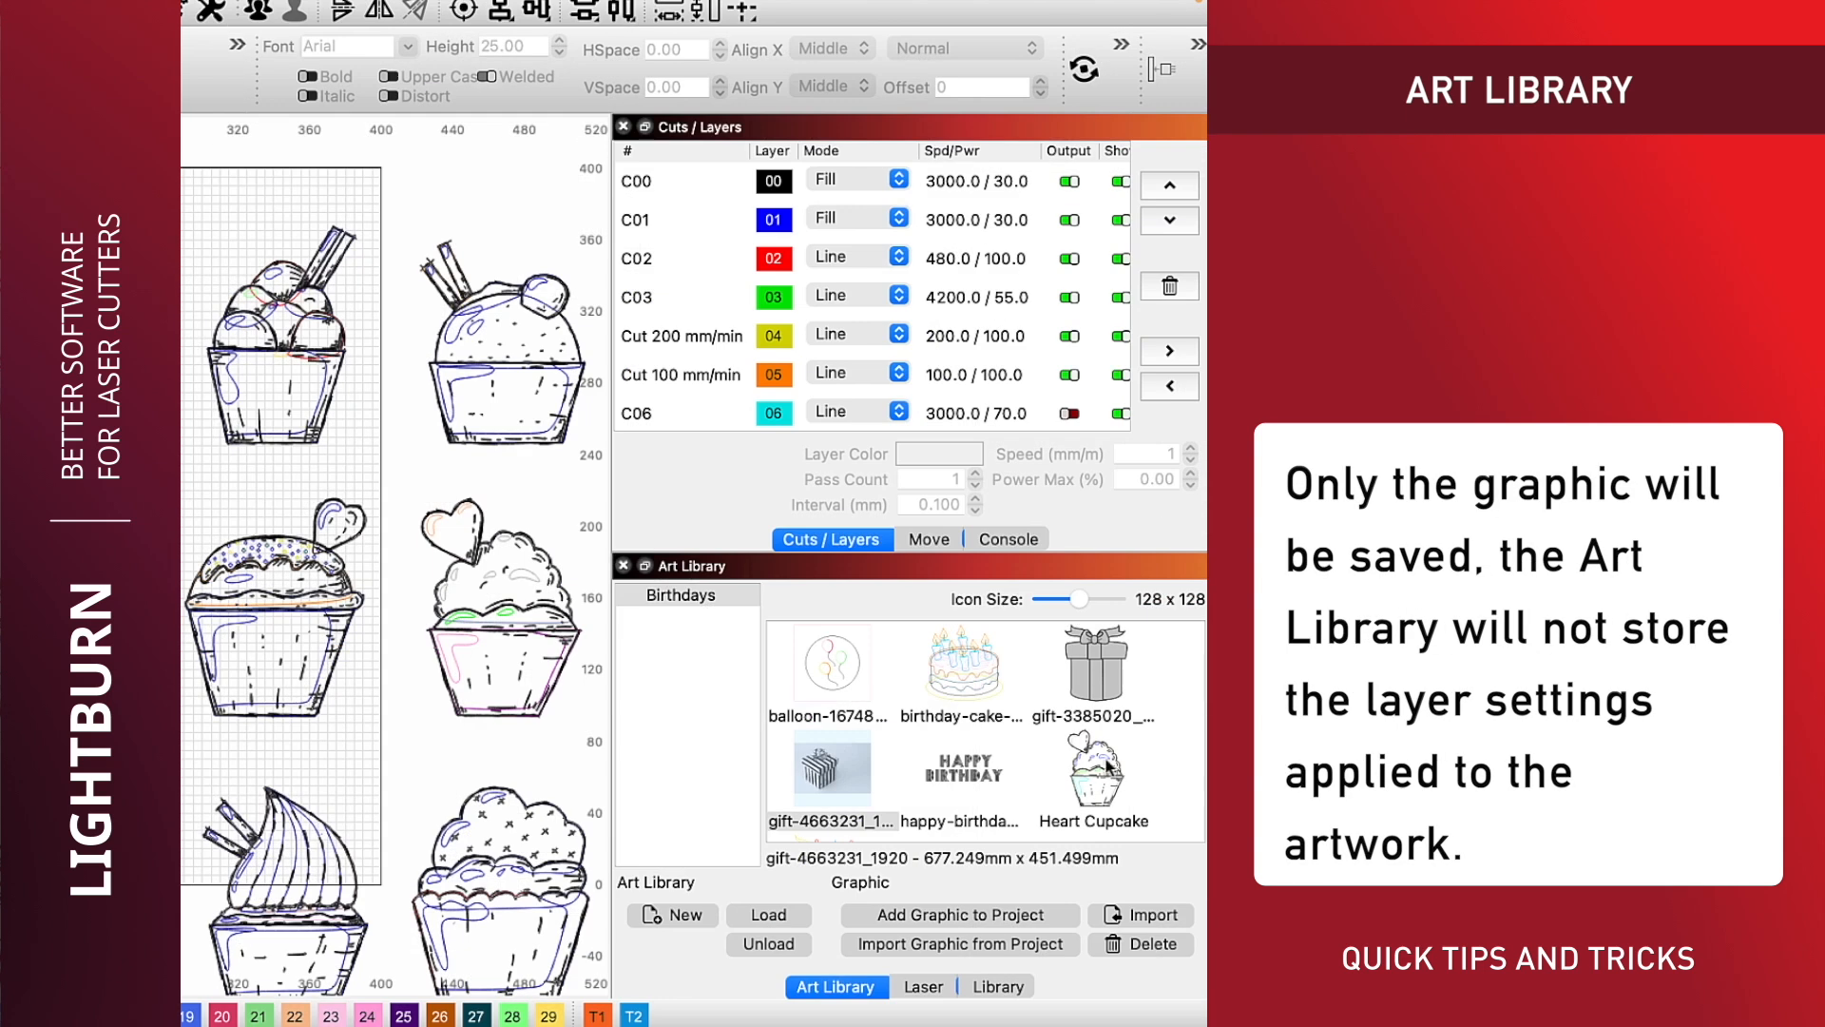
click(1095, 663)
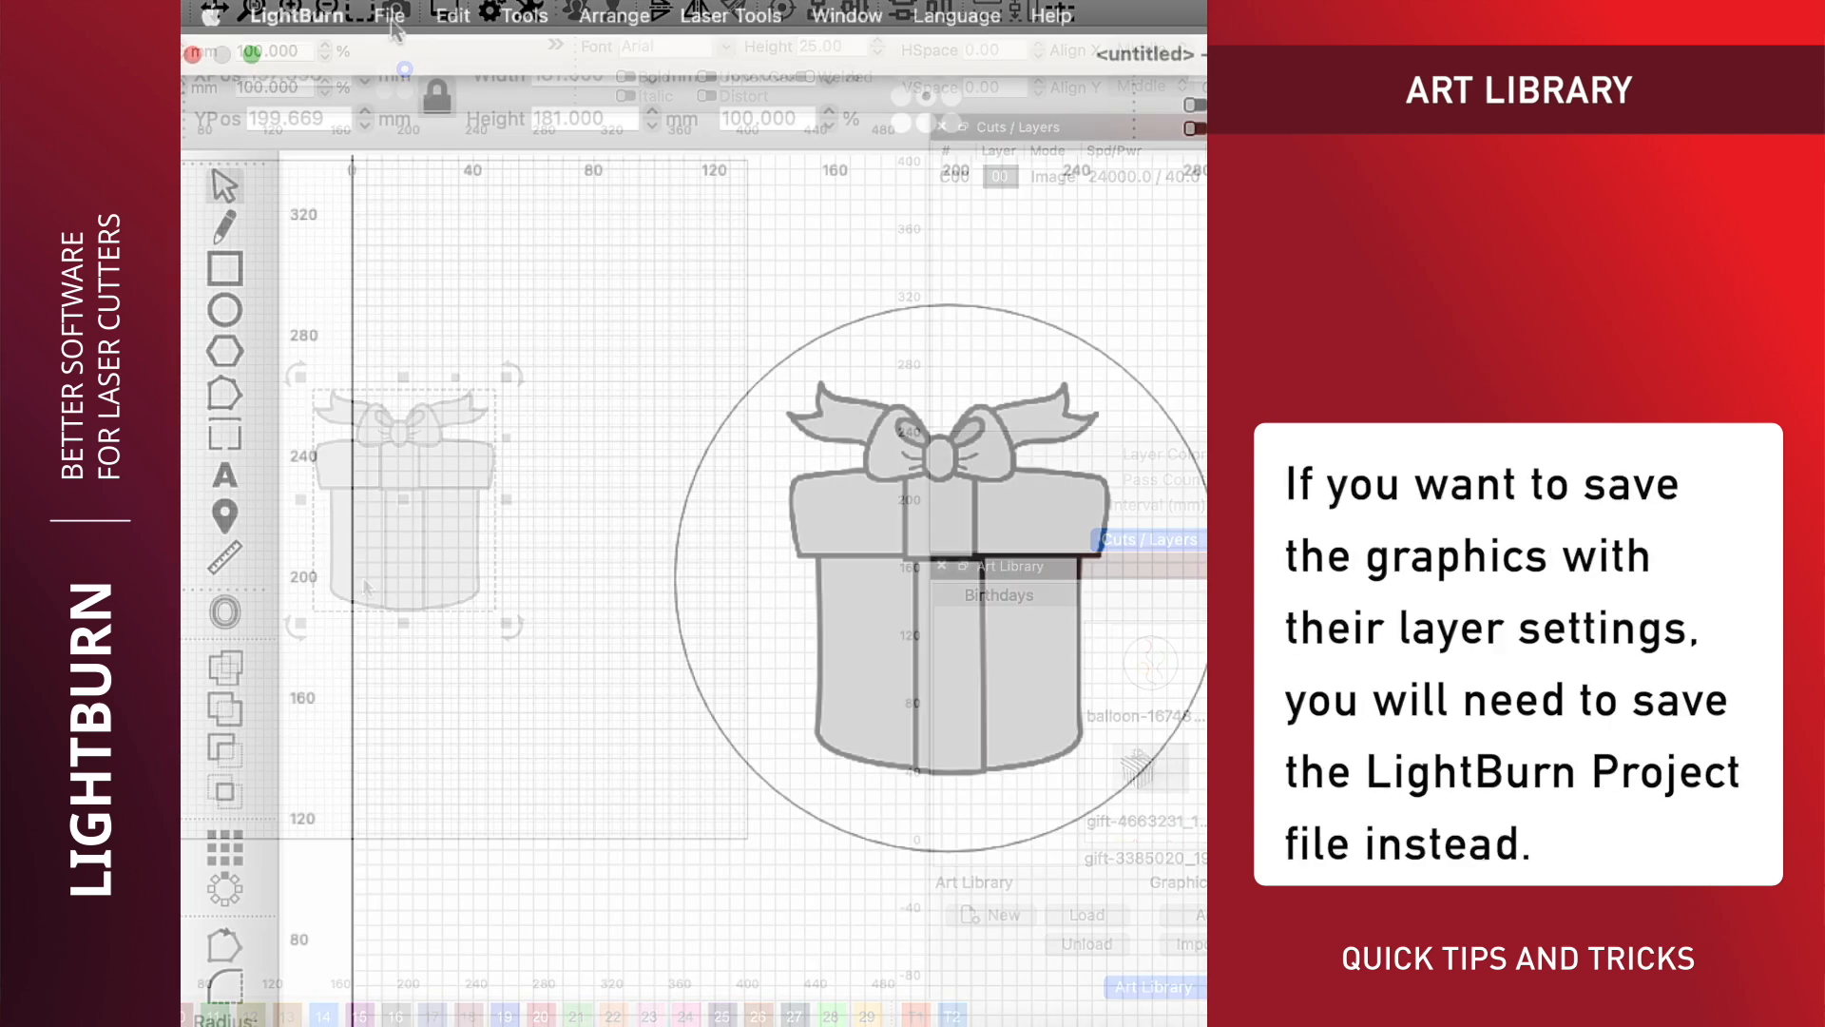
Step: Save the gift box project as a LightBurn project file to keep its layer settings
click(388, 17)
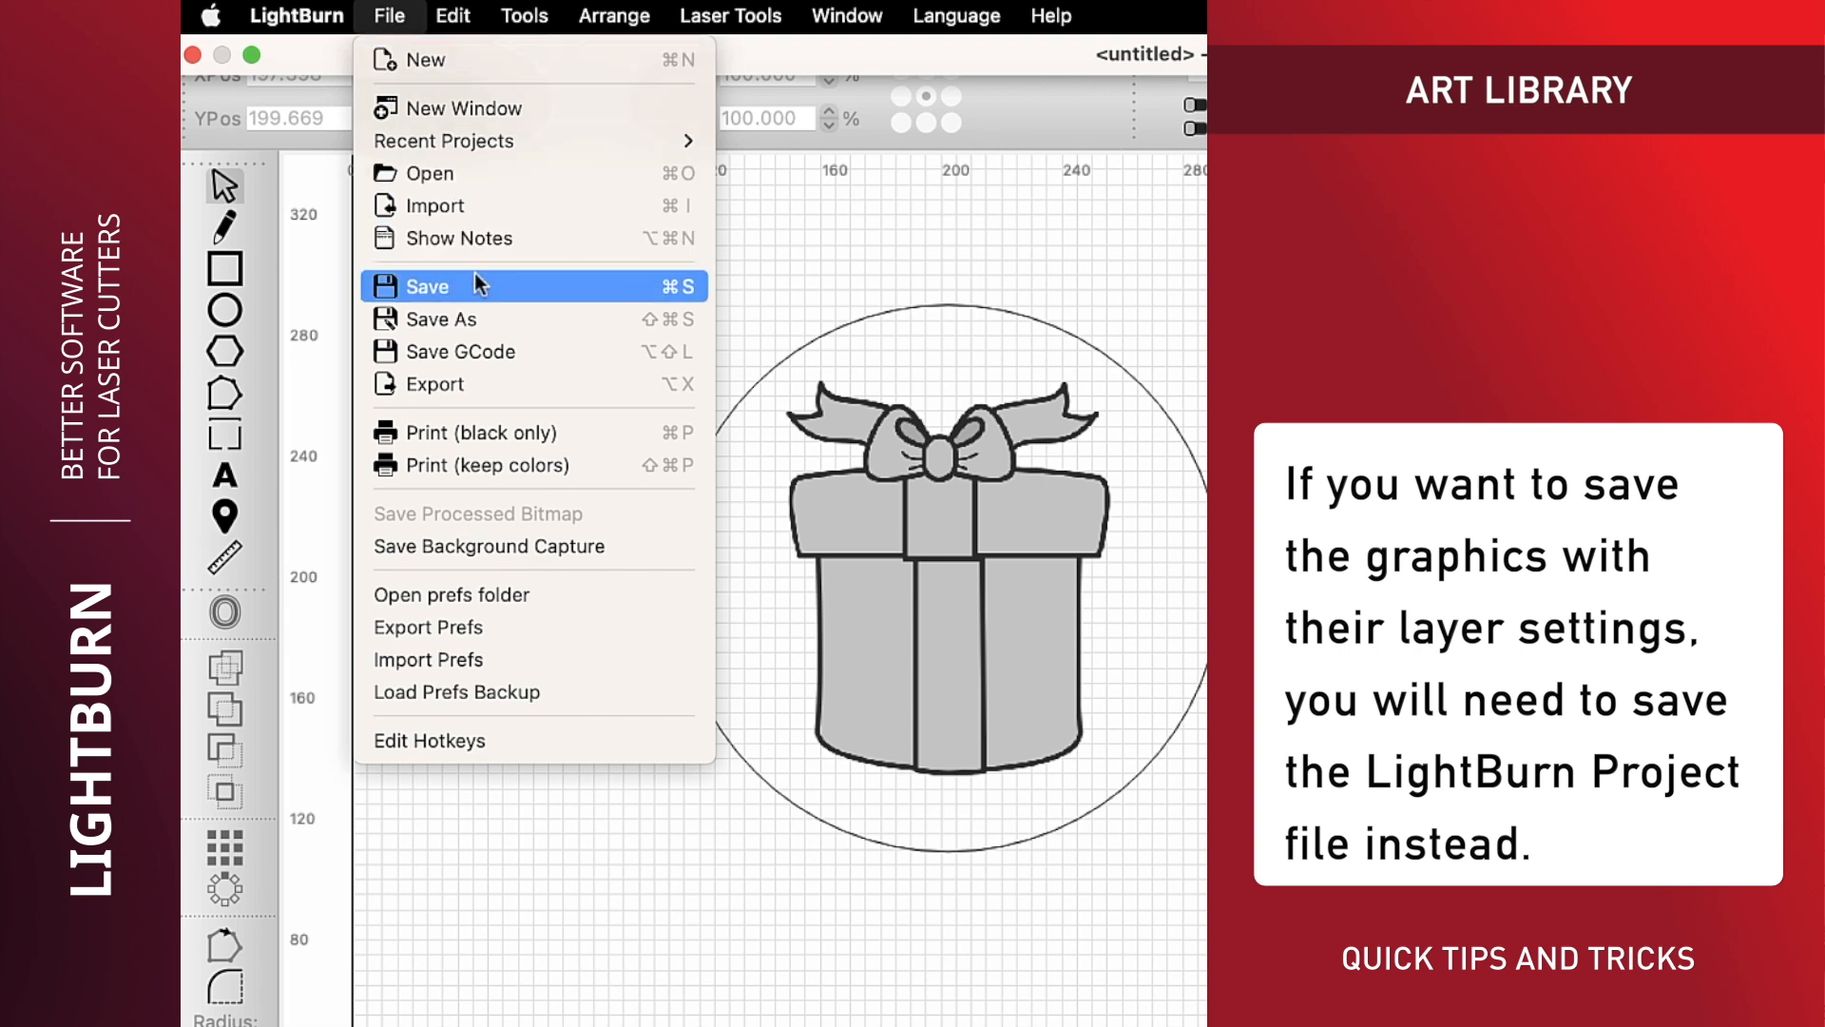
click(428, 285)
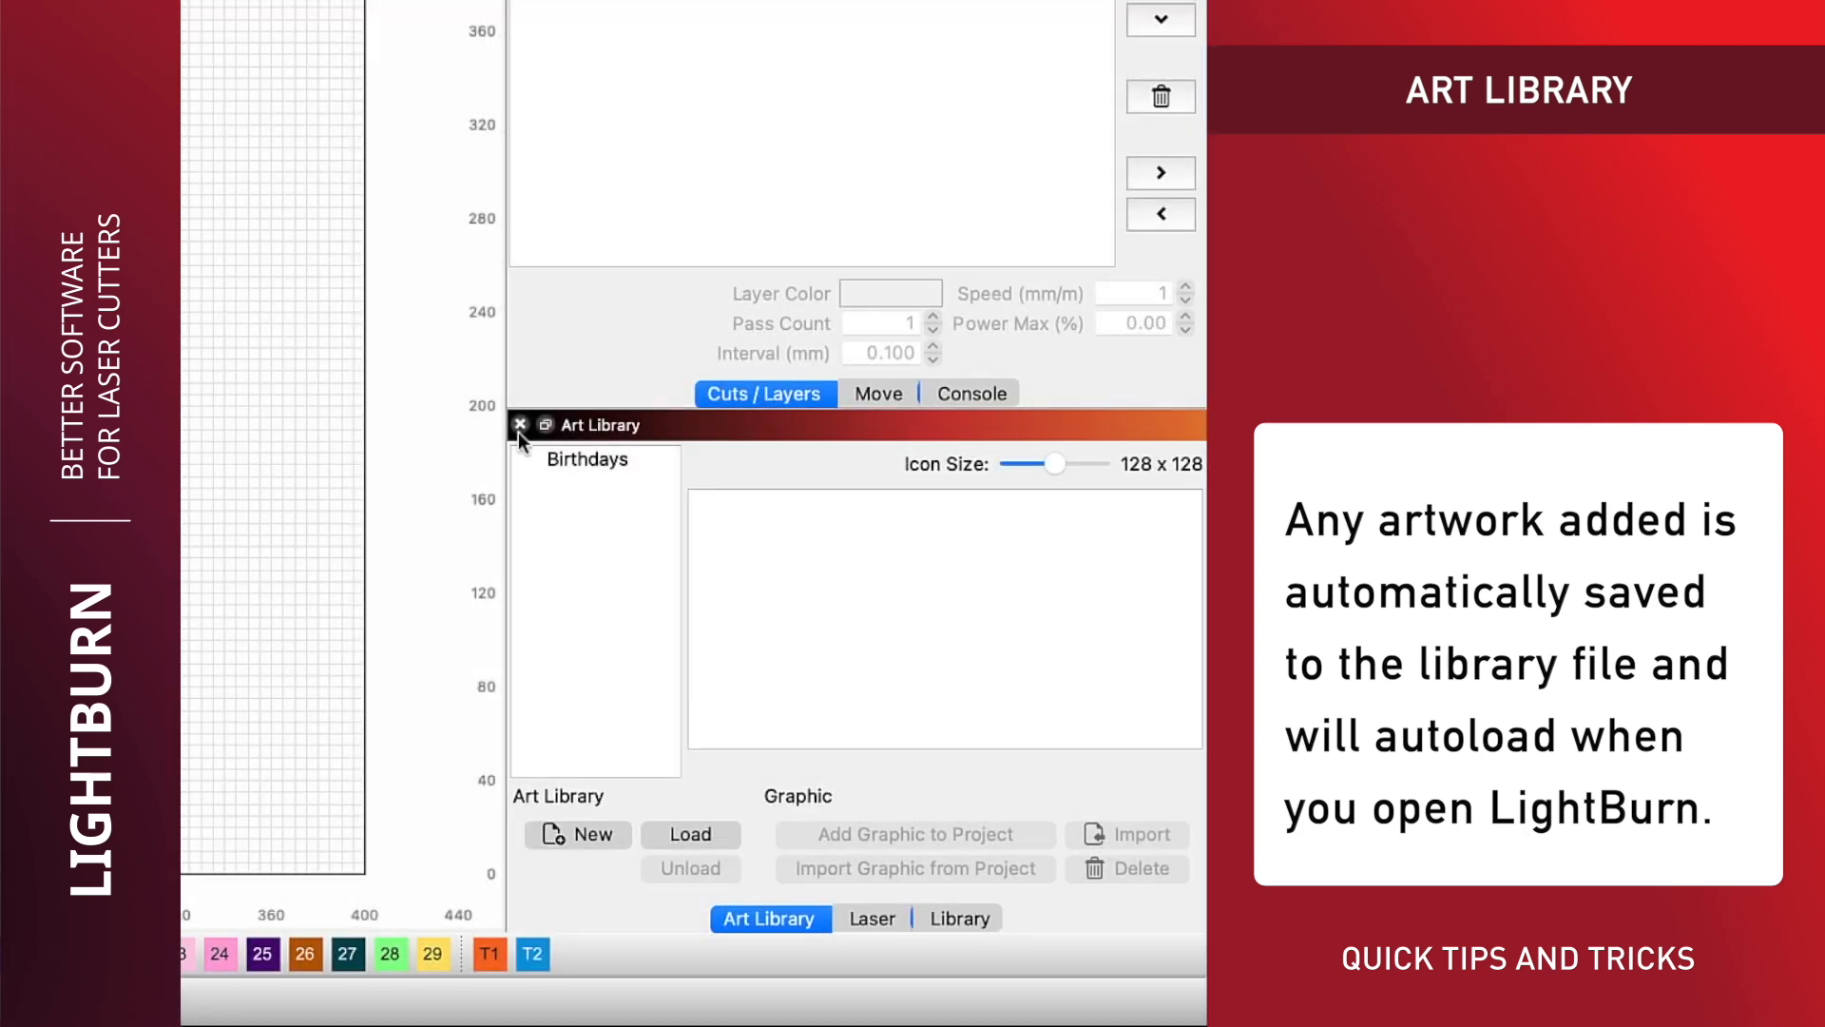
Step: Rename the plain gift box graphic in the Birthdays library to 'Present'
click(586, 458)
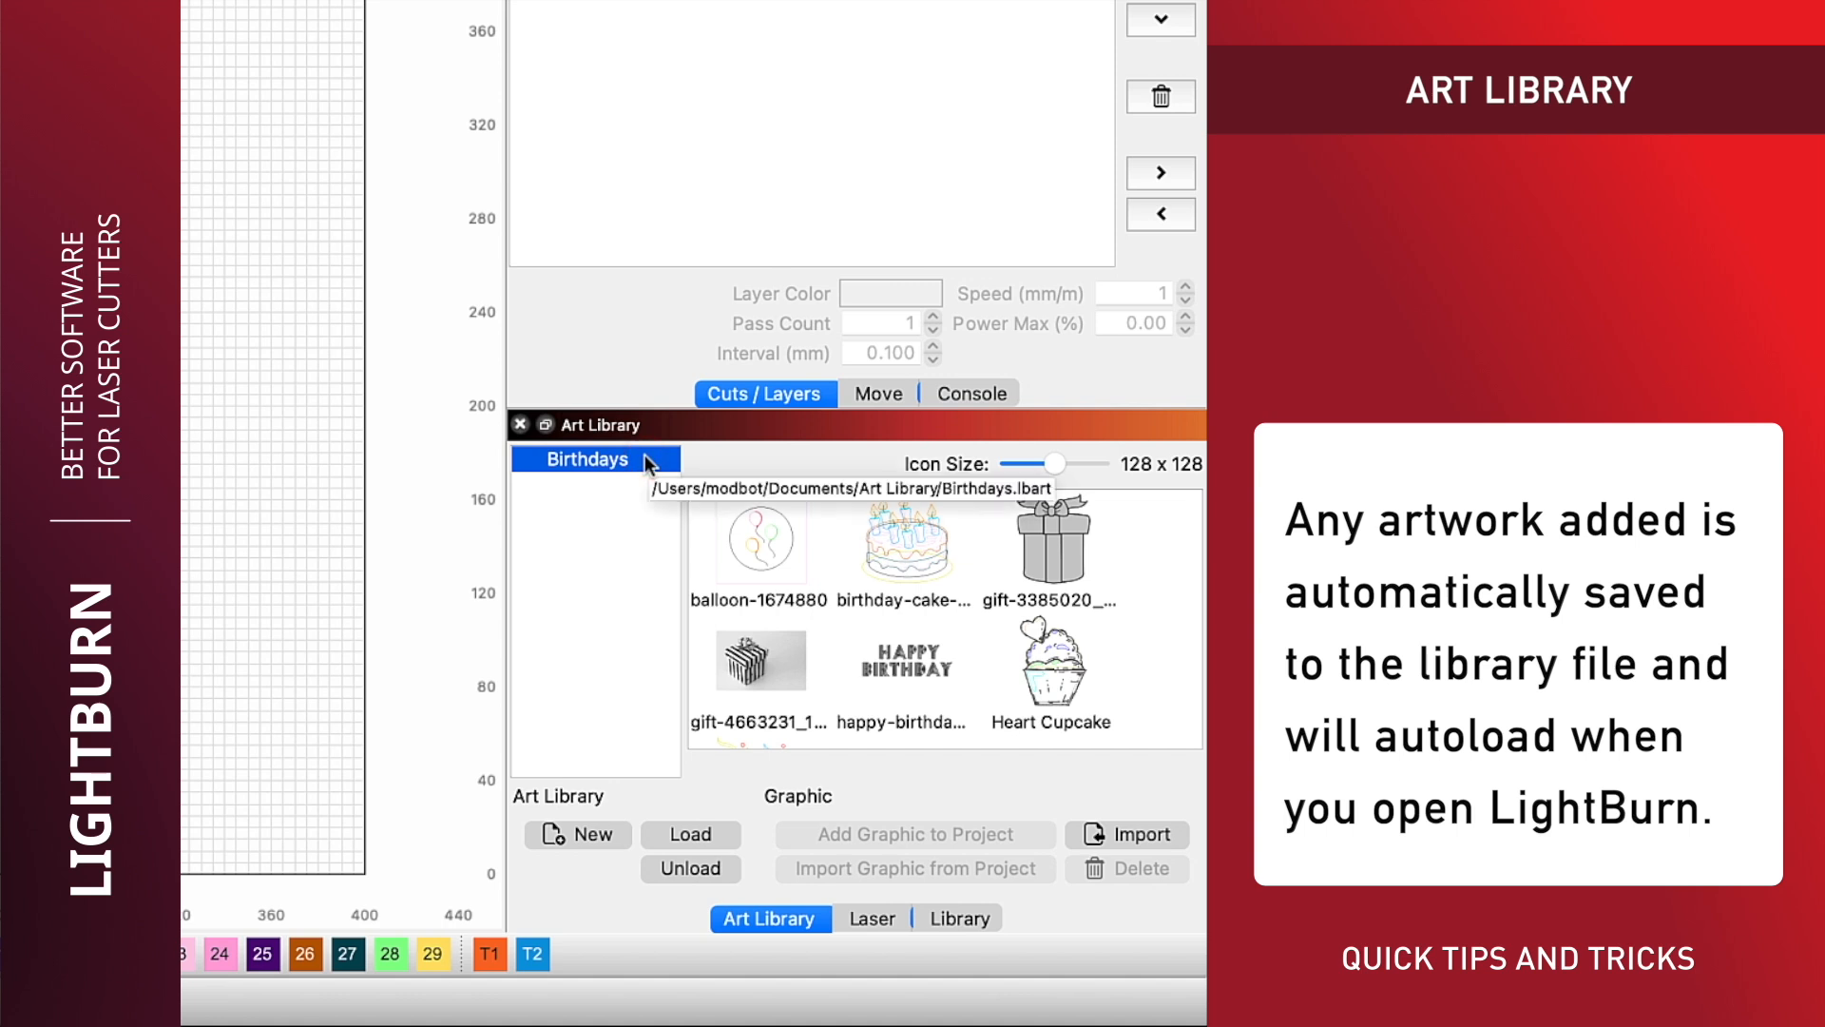
right_click(1050, 538)
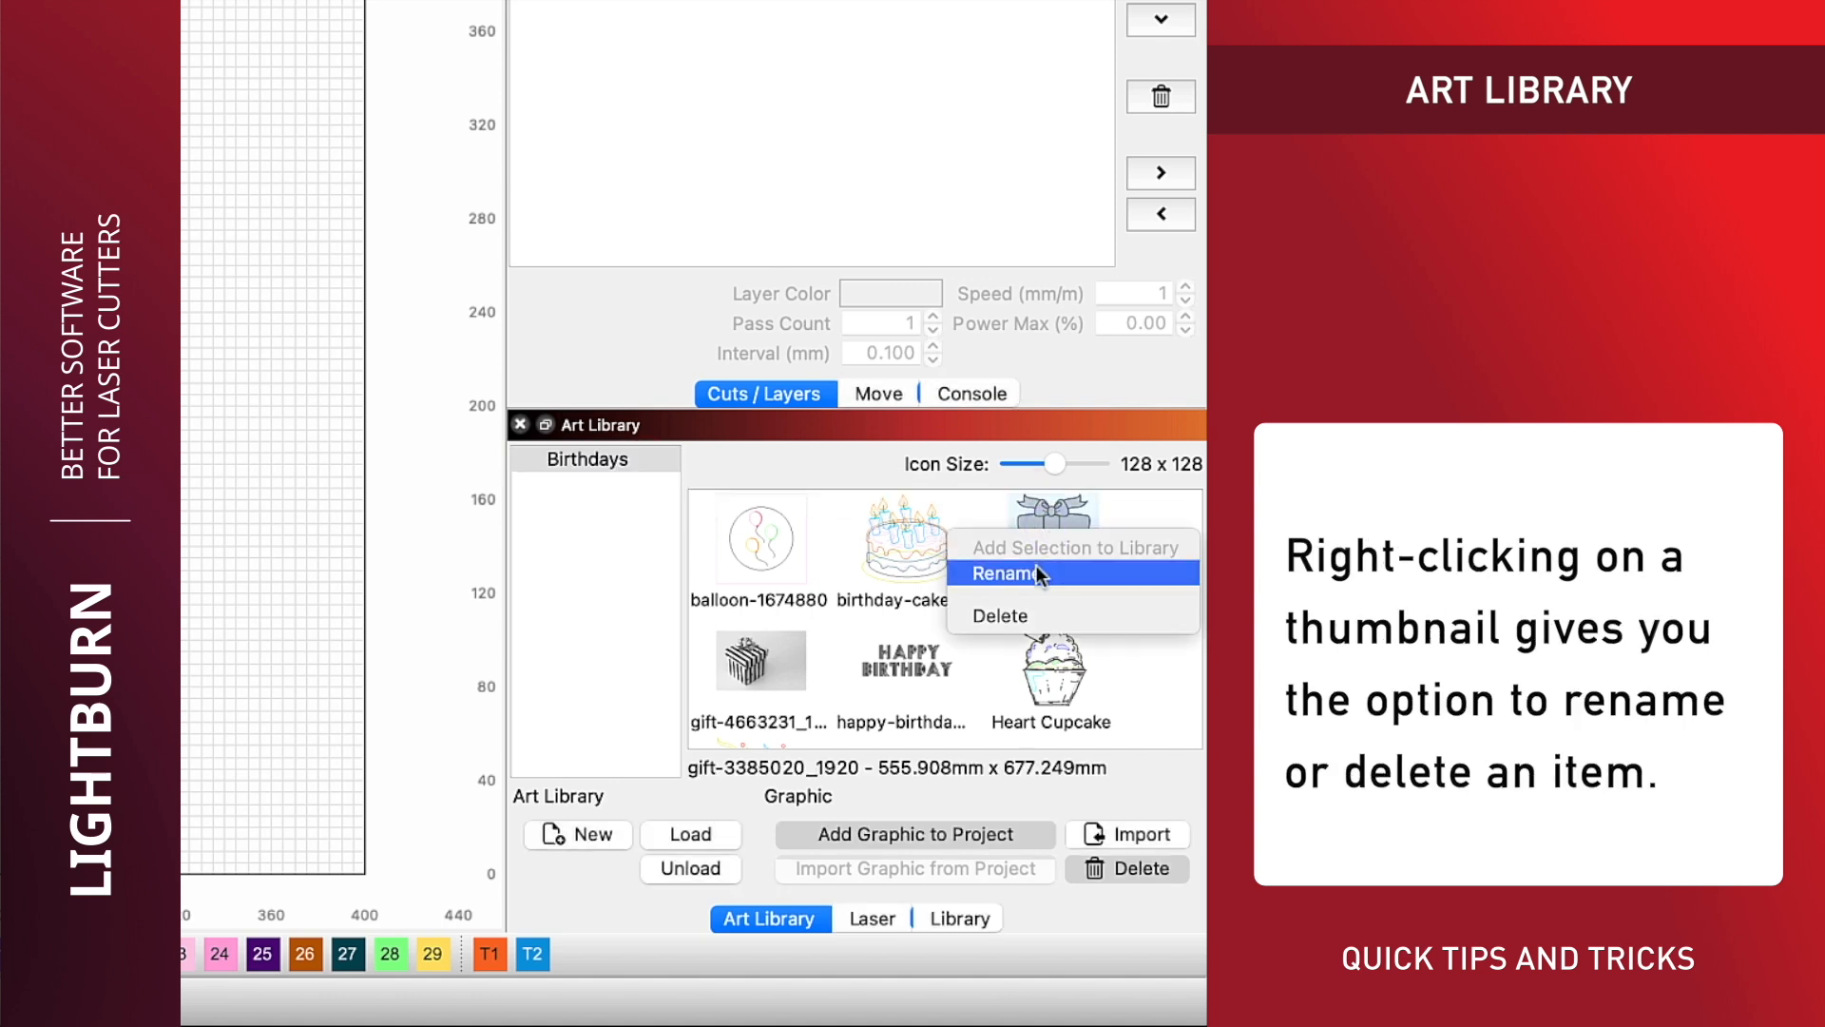
click(1004, 572)
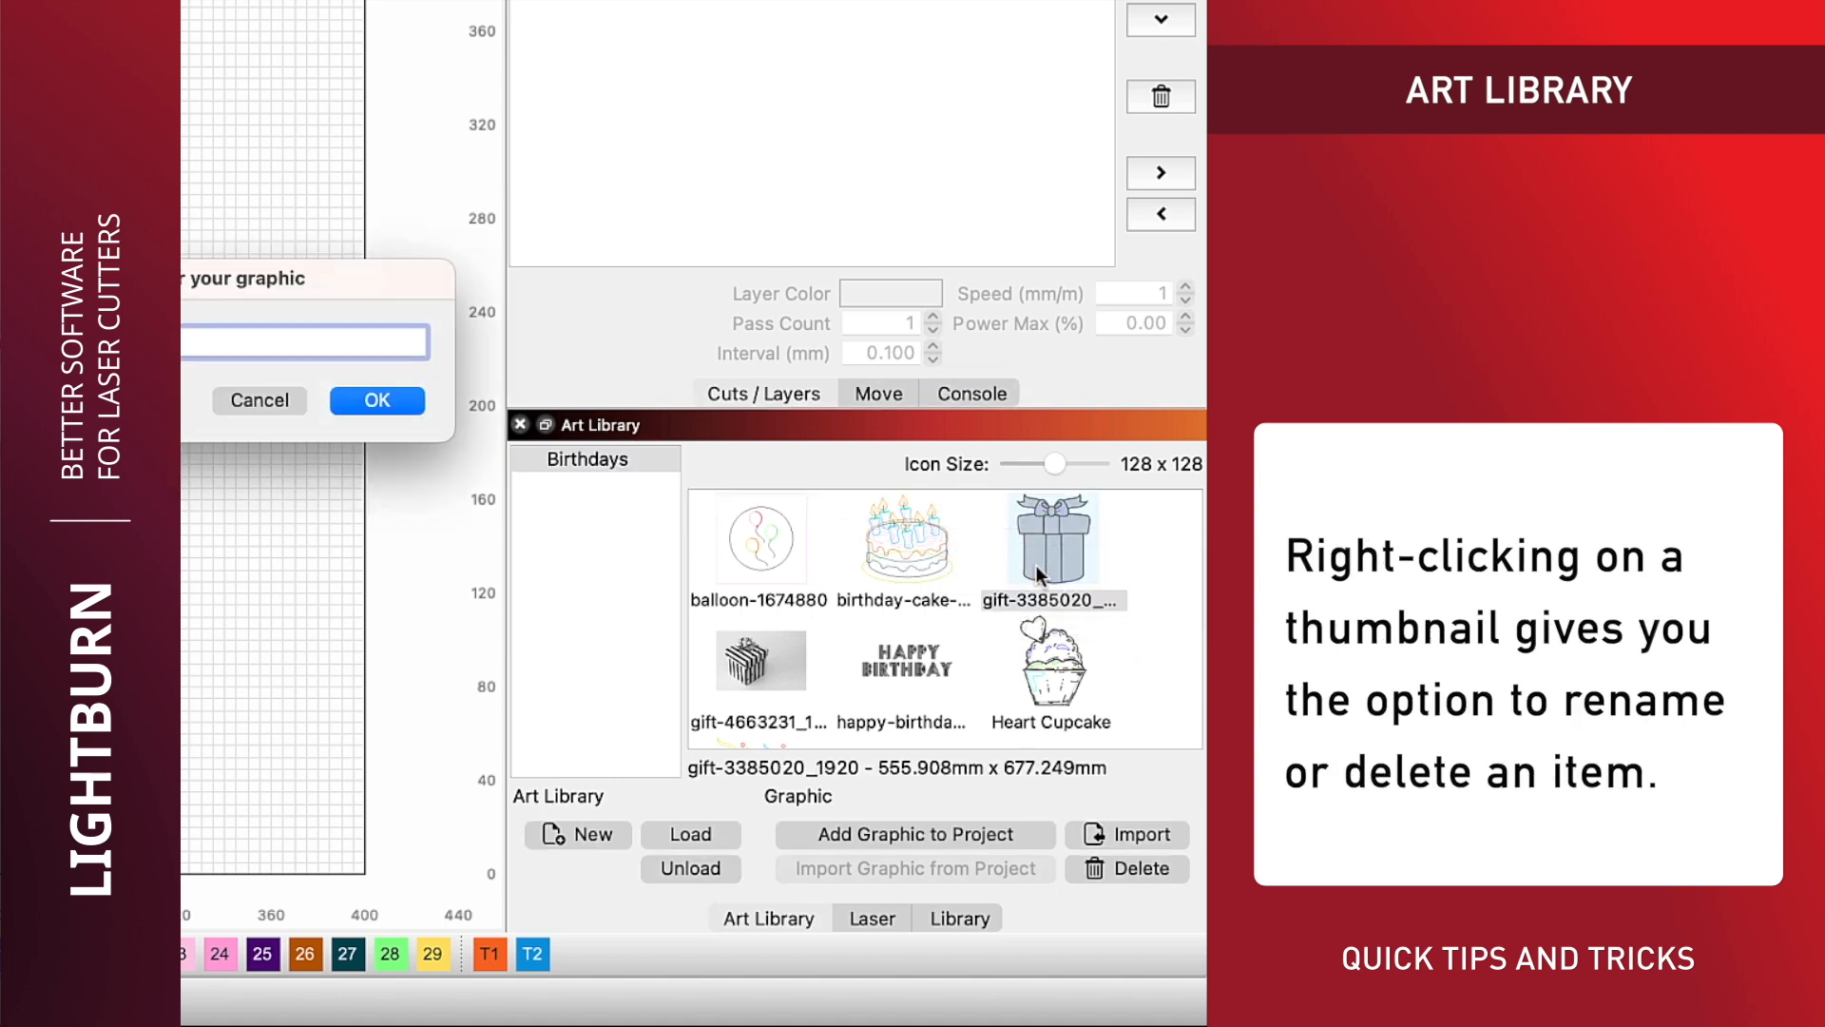
click(377, 400)
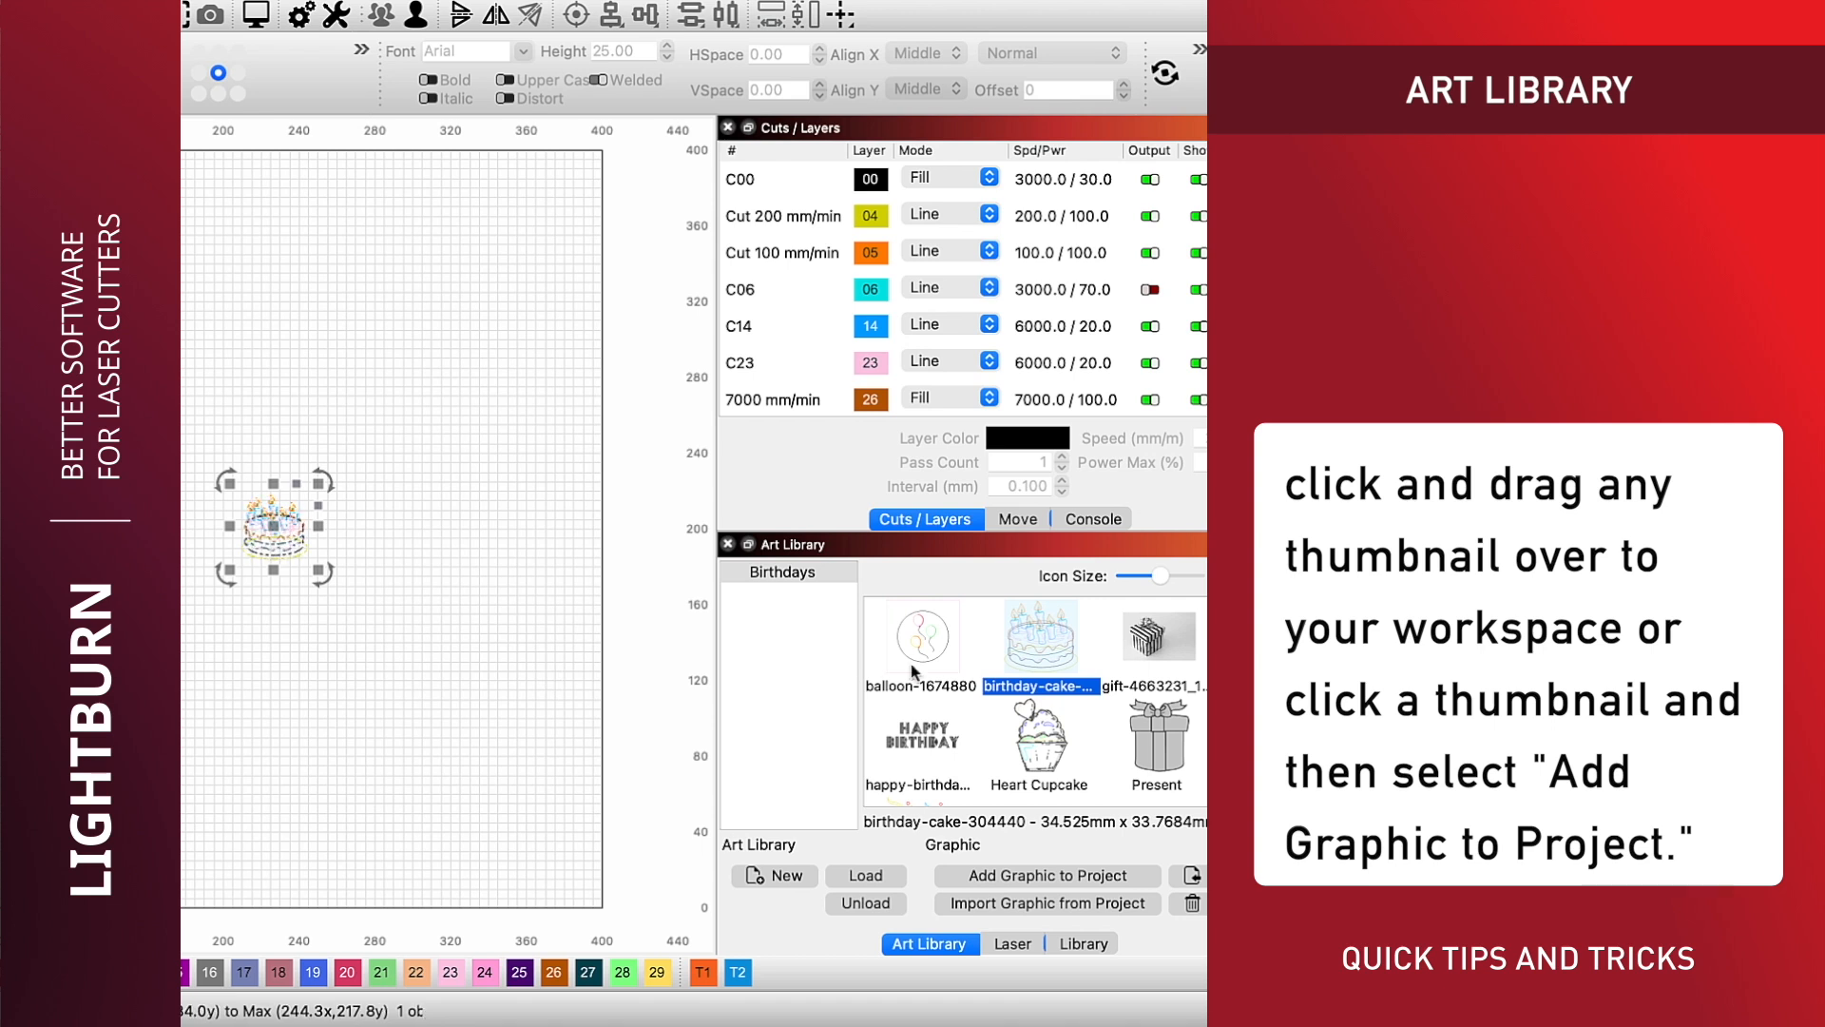
Step: Add the birthday cake graphic from Birthdays to the workspace
click(920, 635)
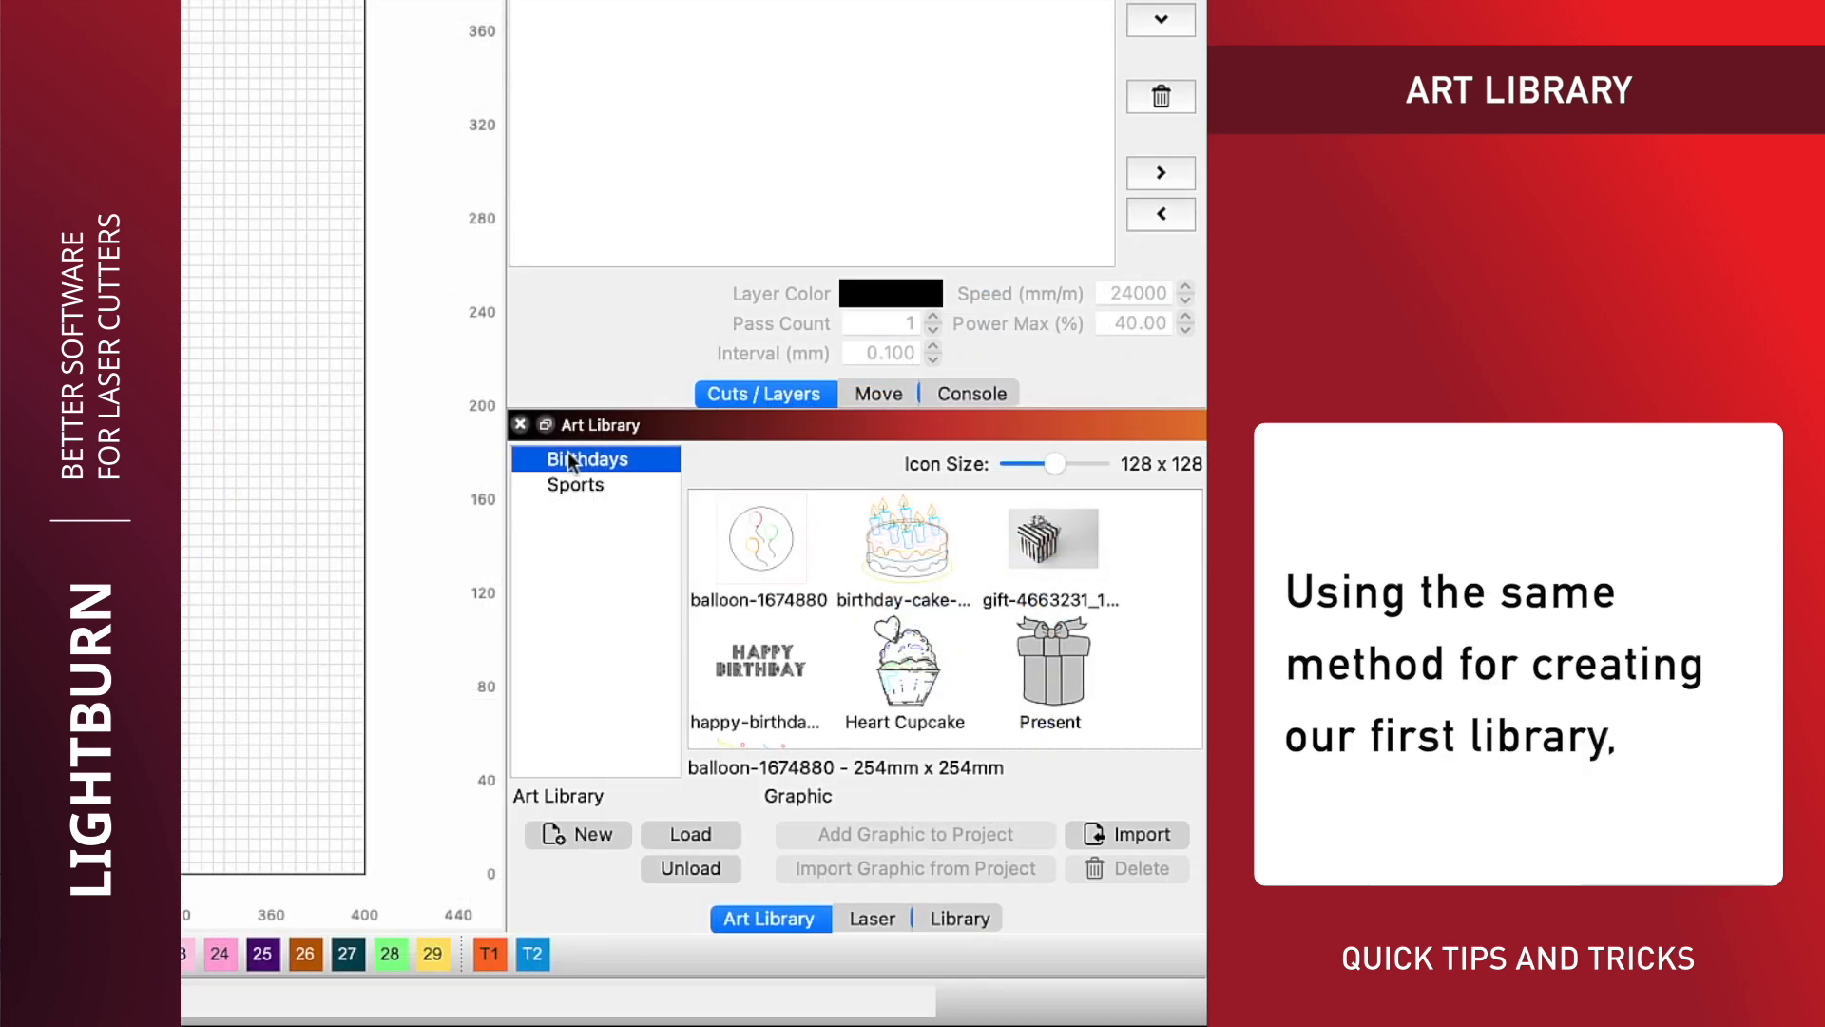
click(574, 485)
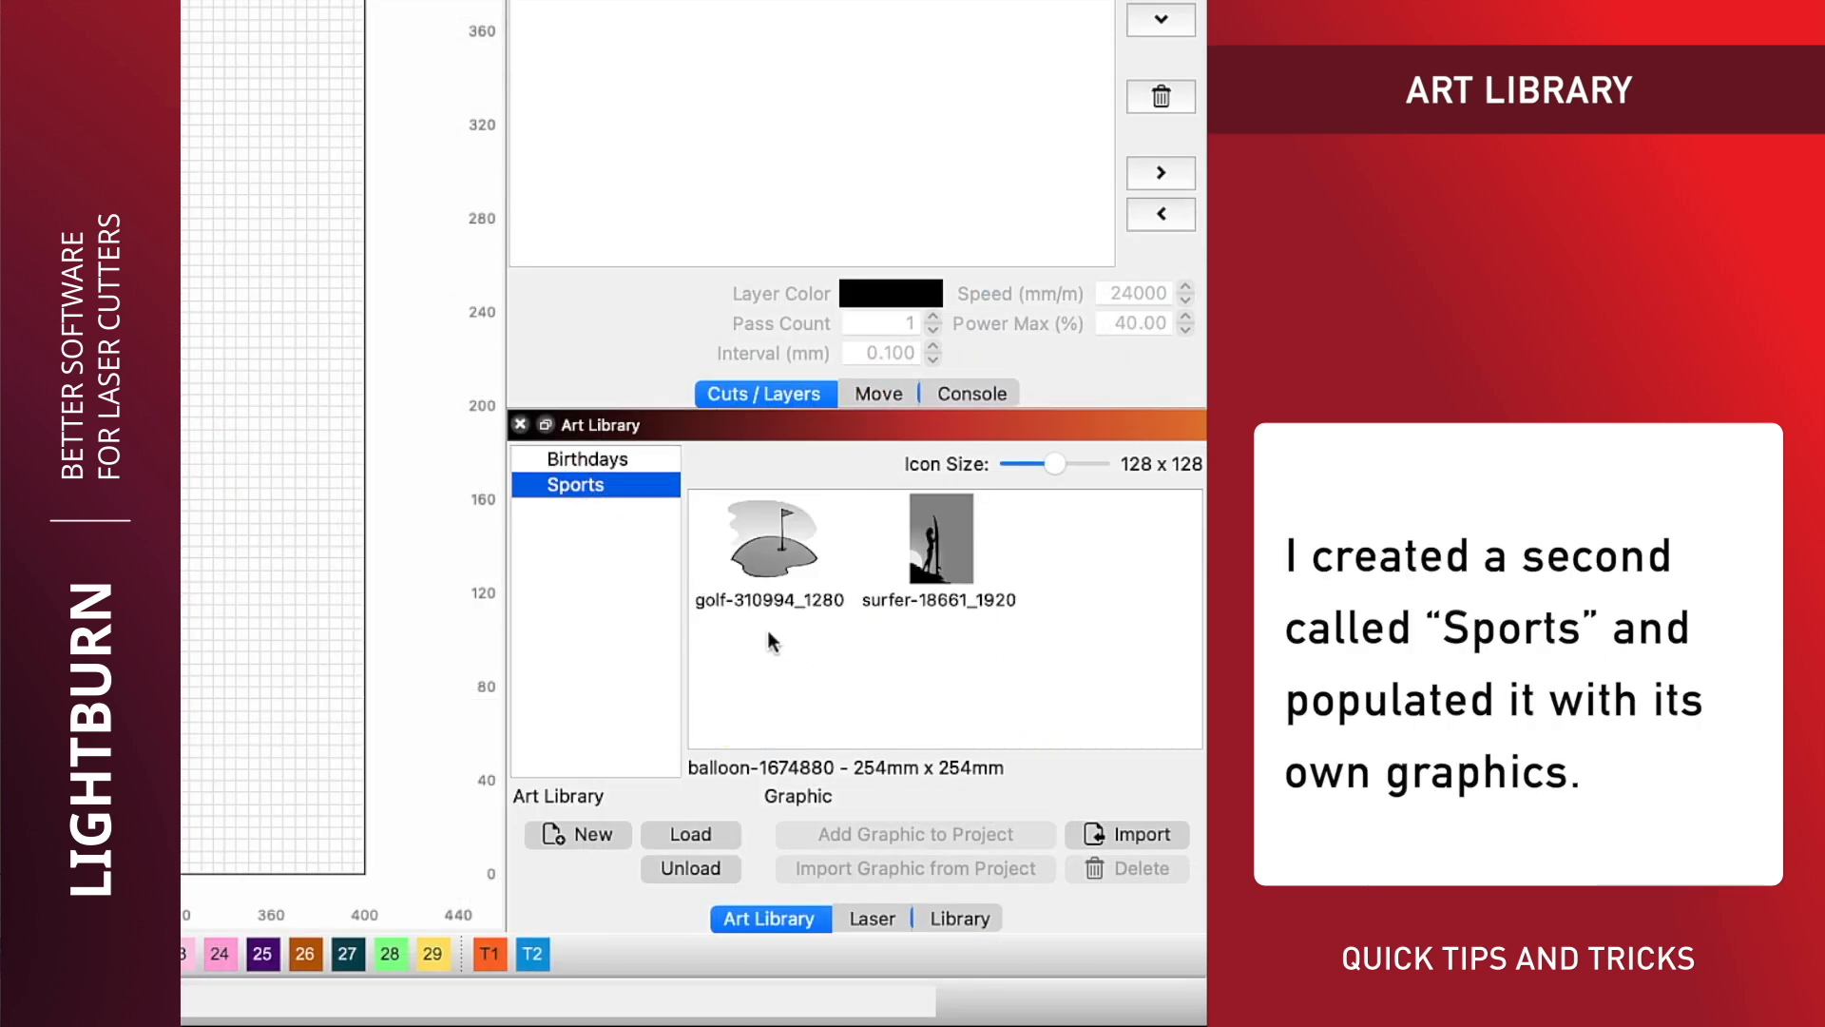
mouse_move(613, 471)
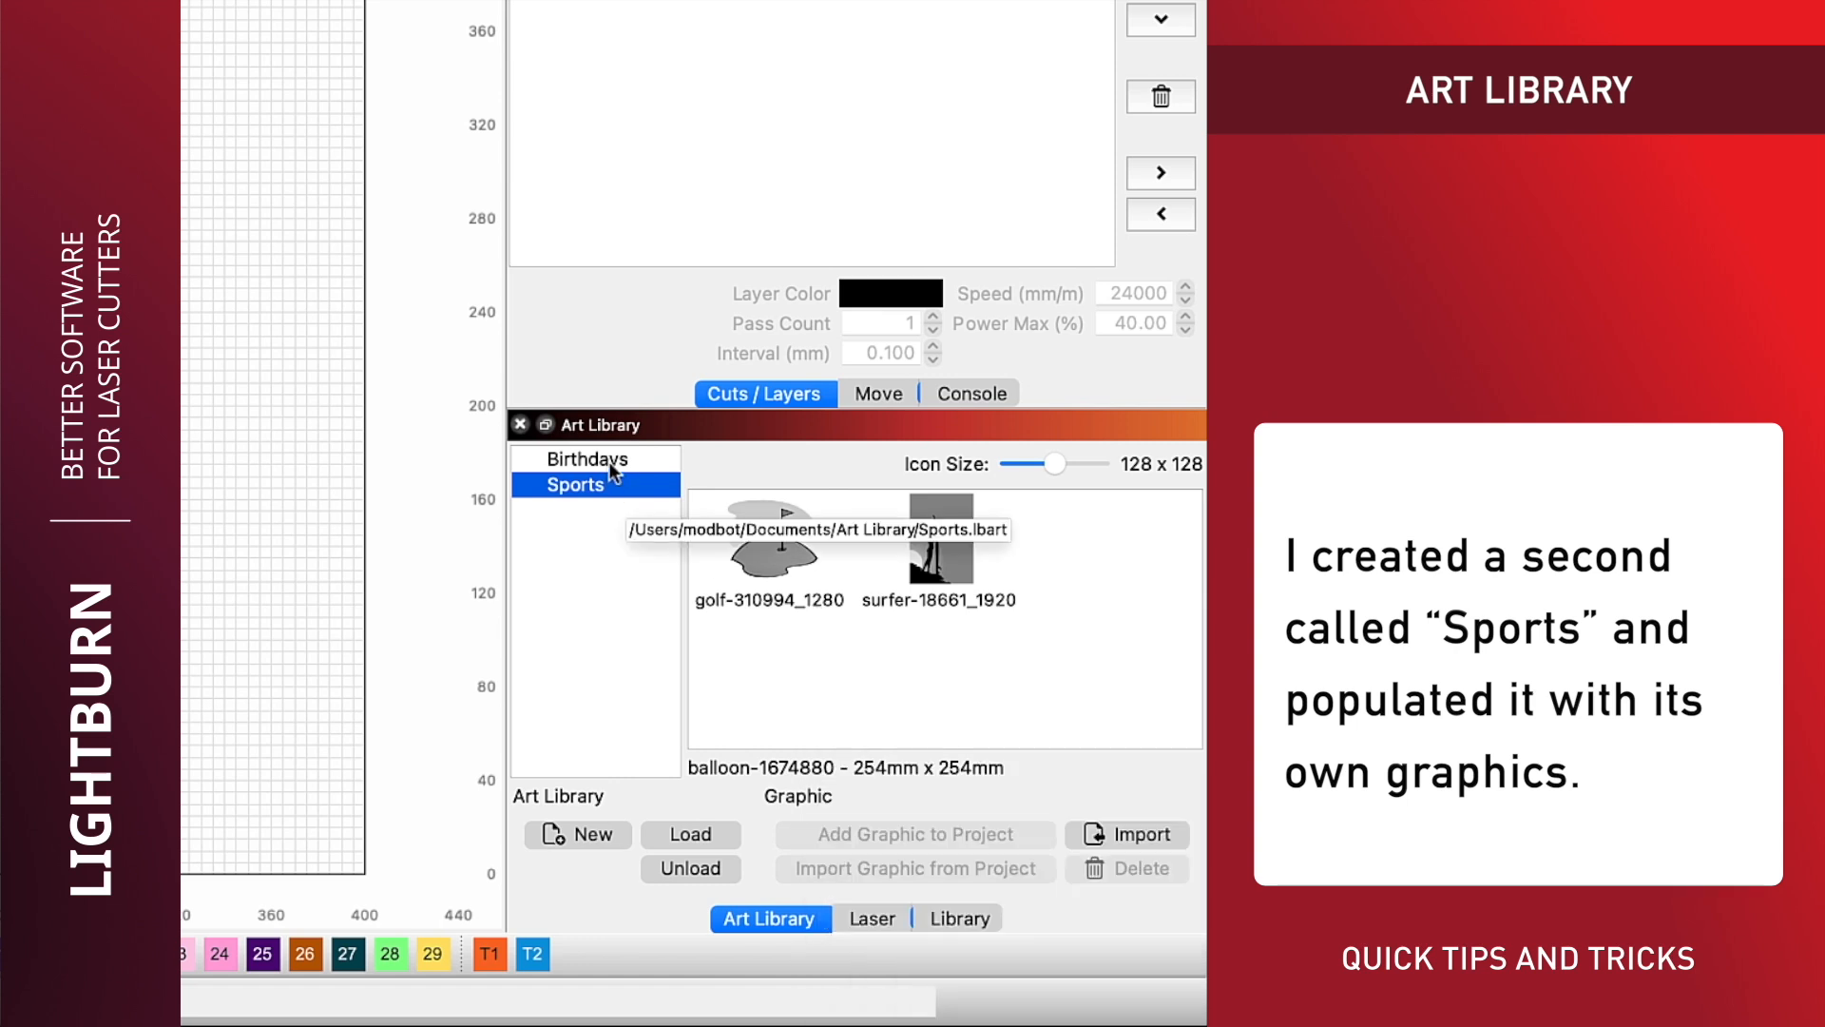
click(588, 459)
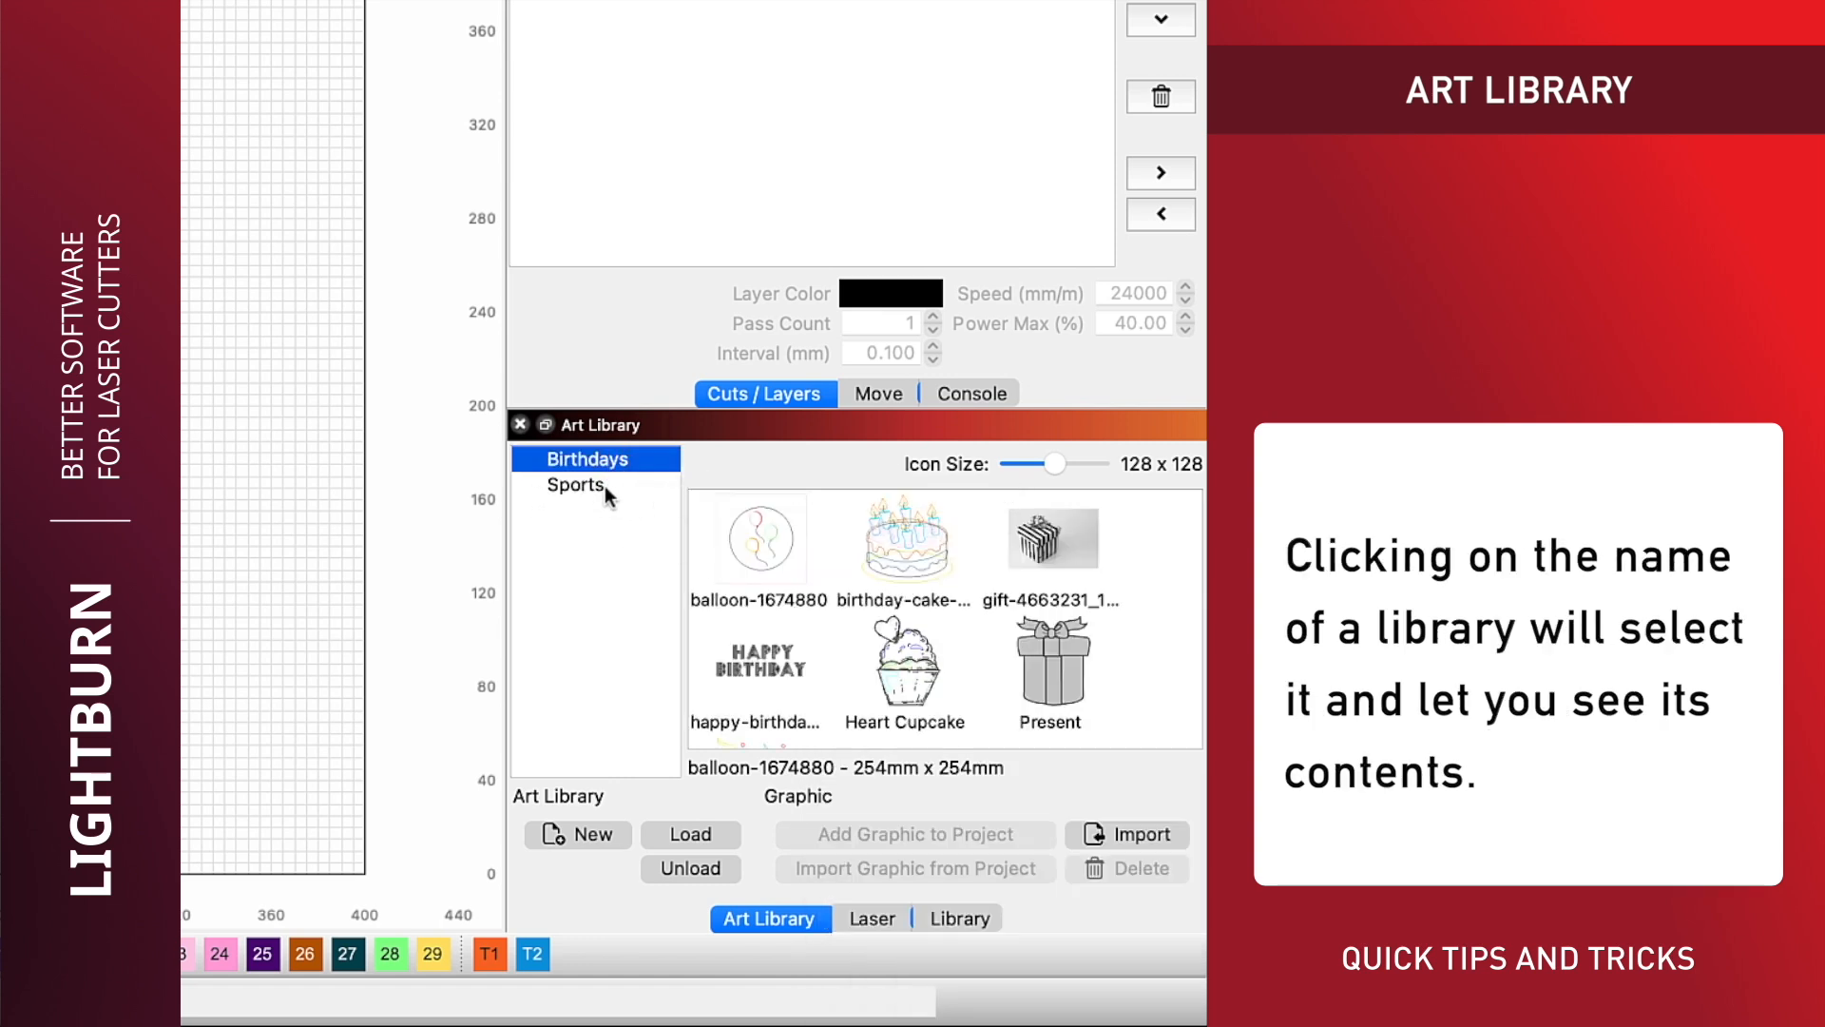
mouse_move(576, 484)
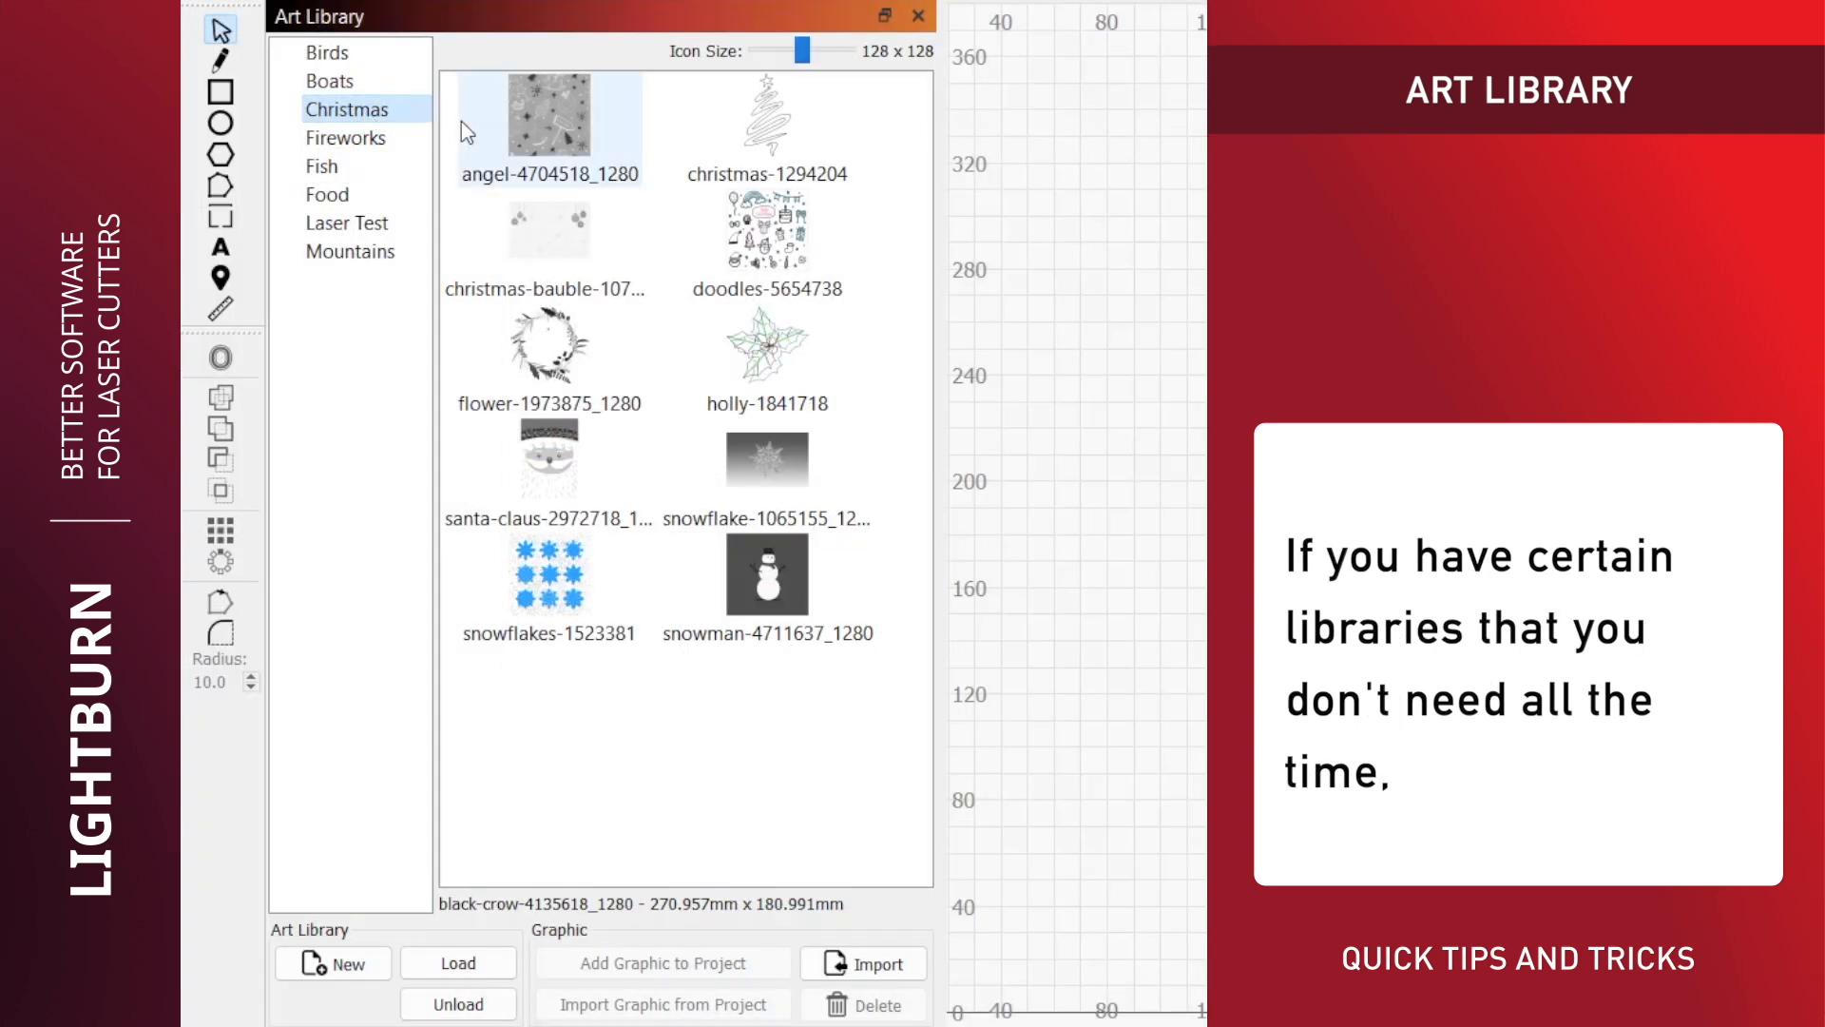
Step: Select the Christmas library and unload it from the Art Library list
click(548, 574)
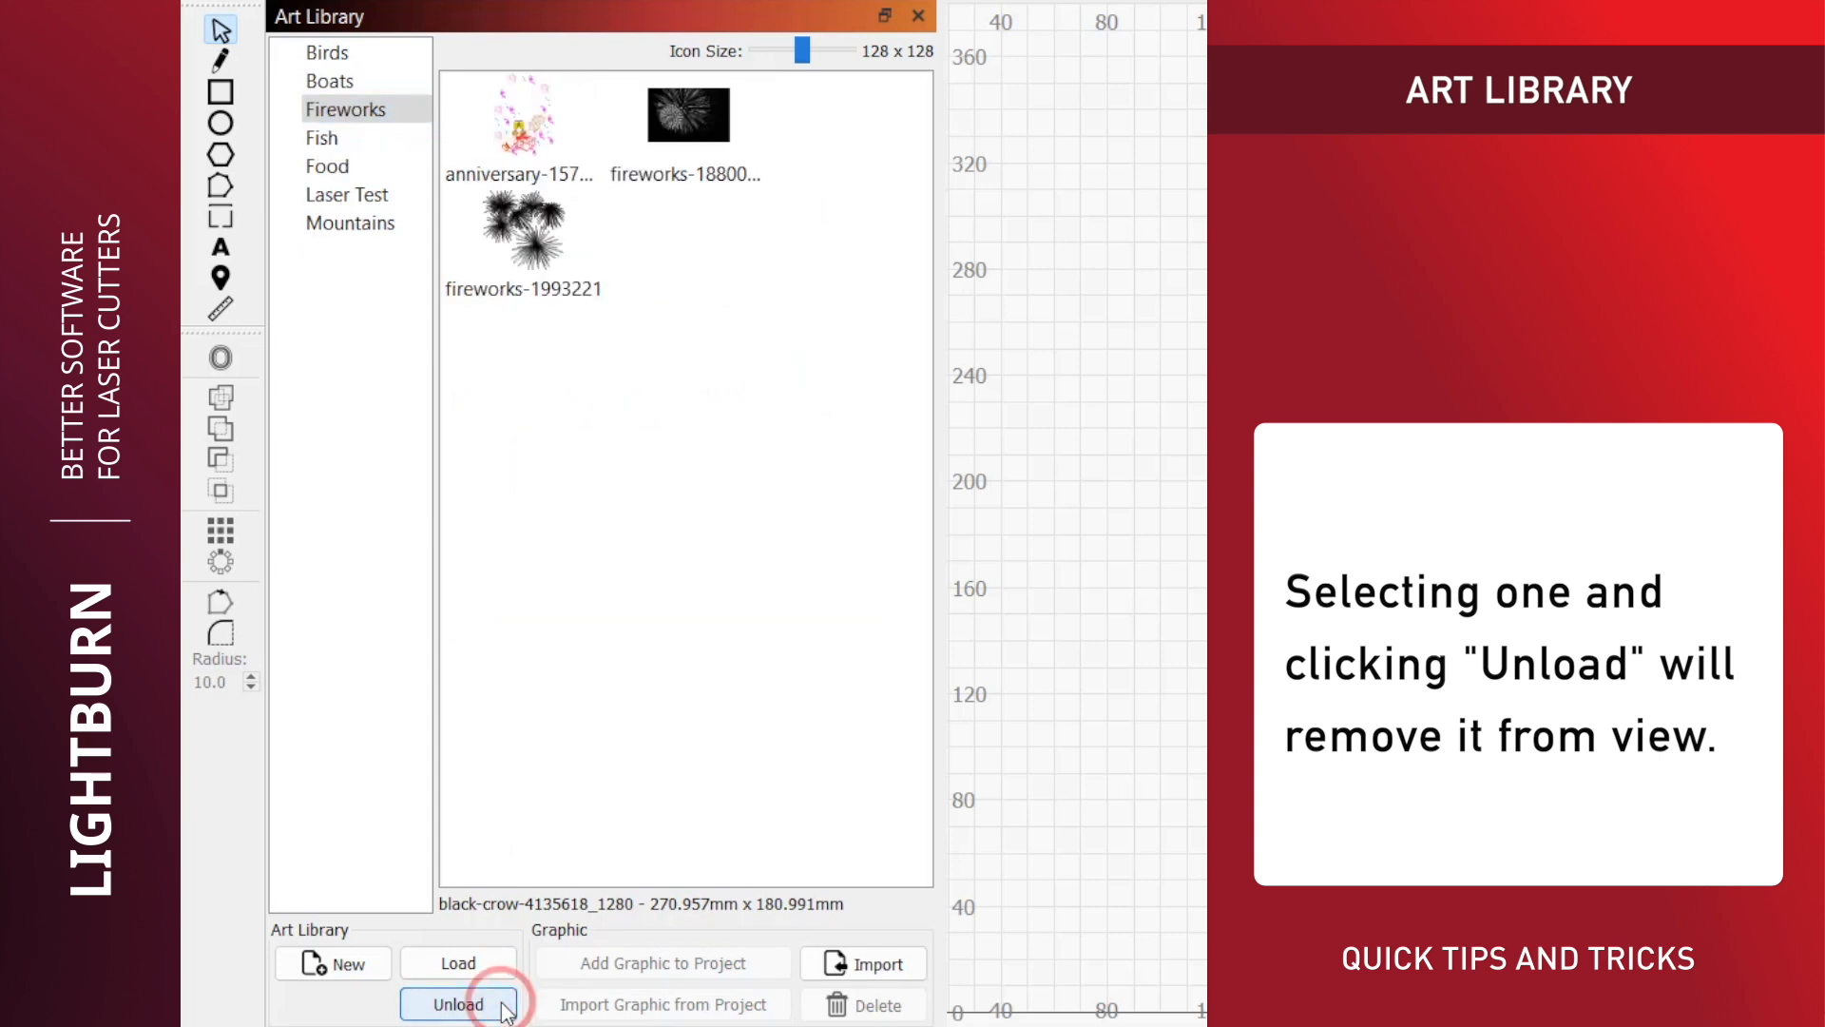
click(458, 1004)
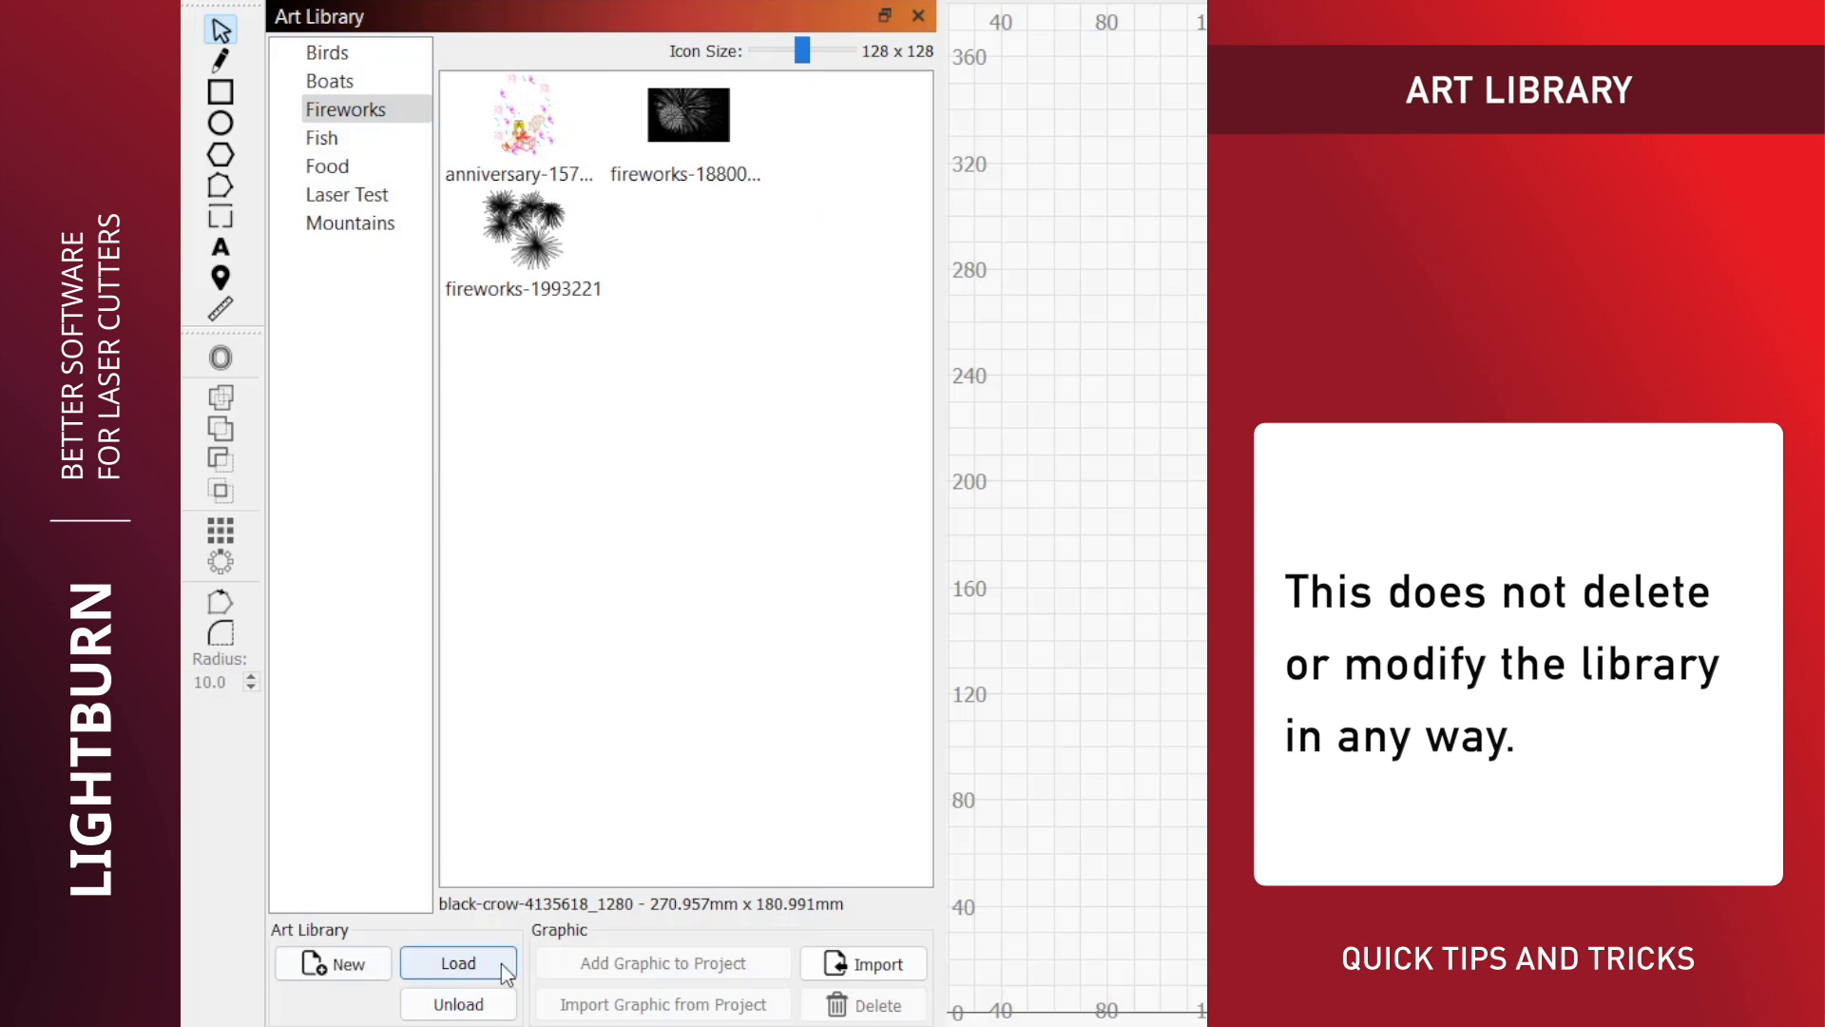
Step: Load Christmas.lbart back so the Christmas library reappears with its graphics
click(458, 962)
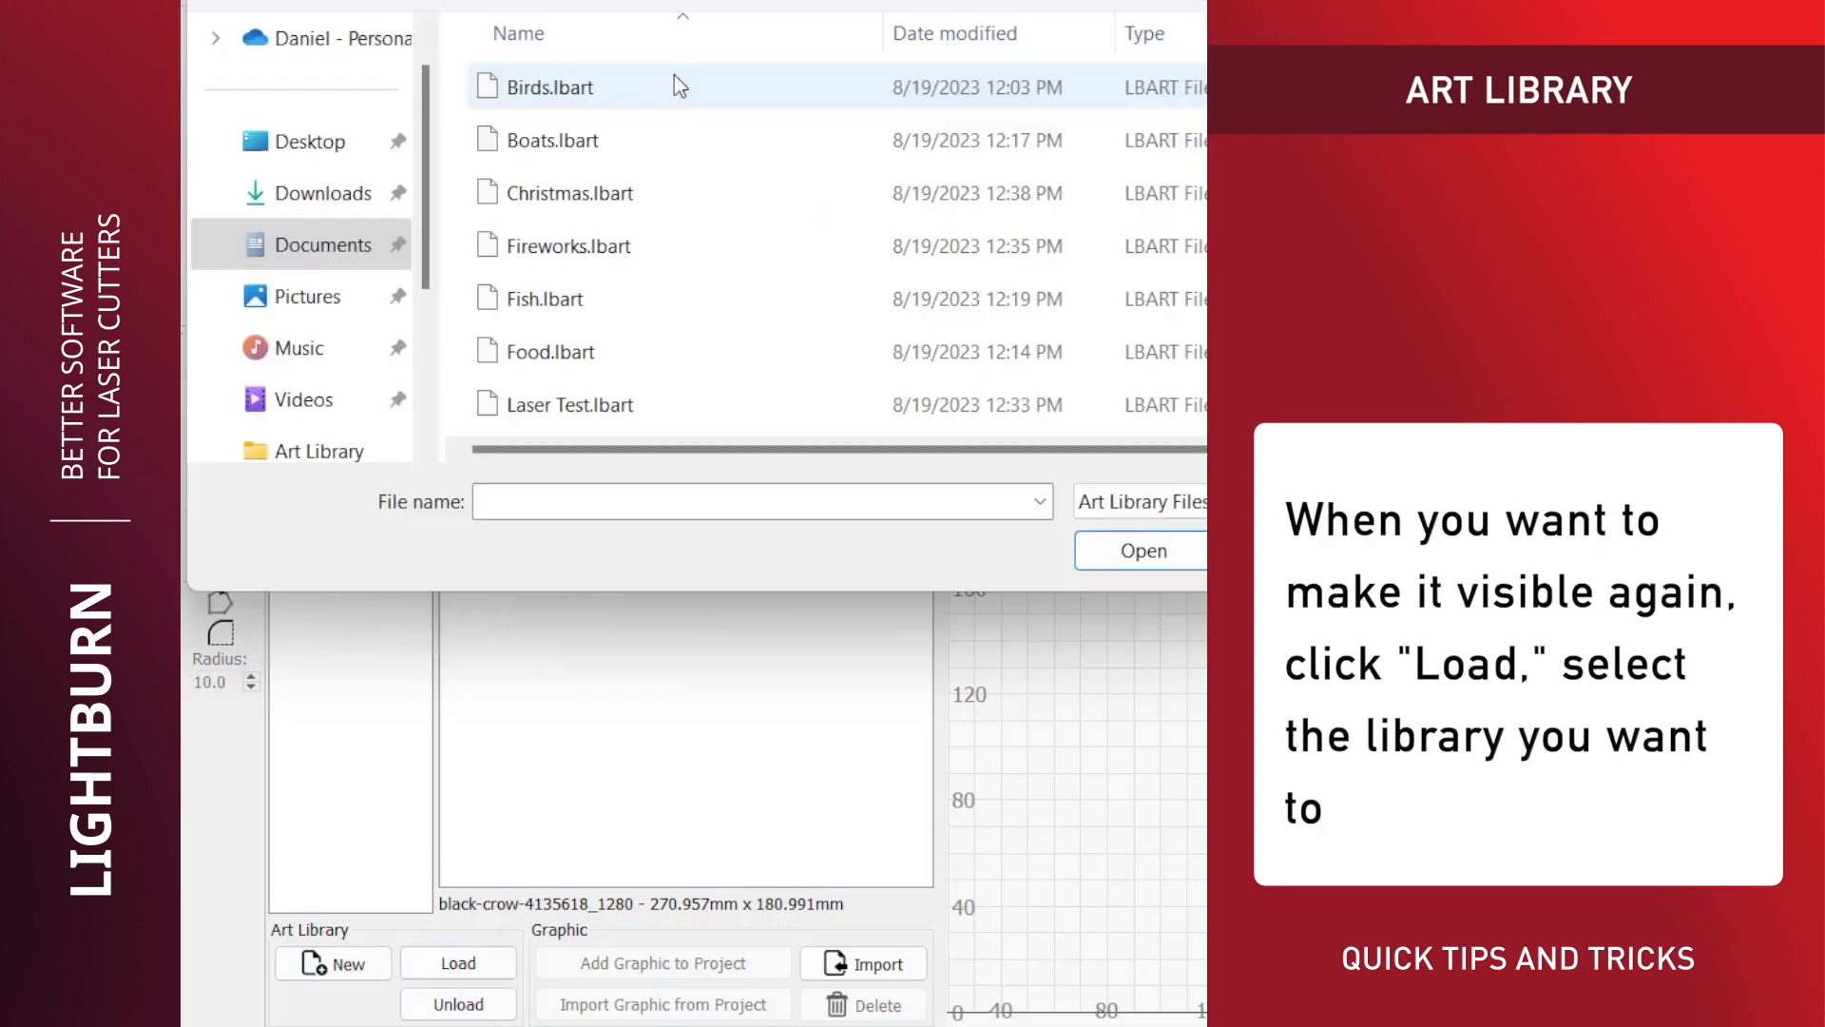
click(569, 194)
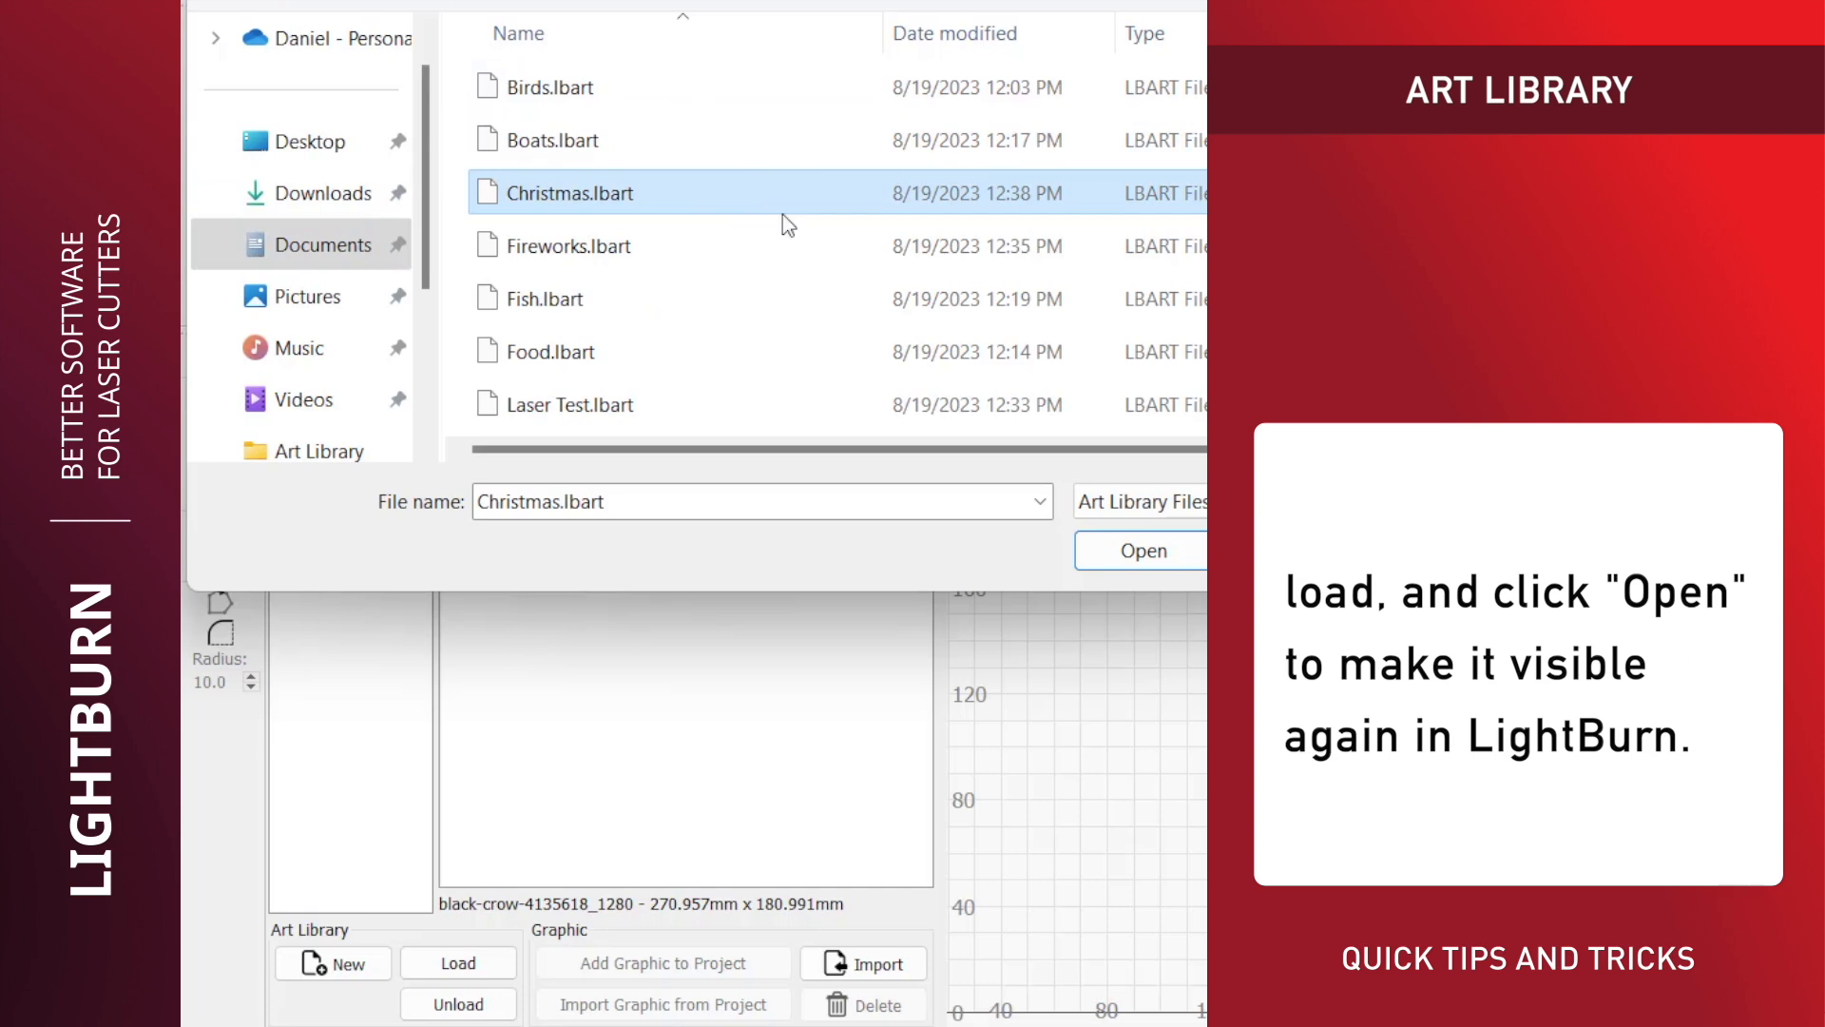
click(1139, 551)
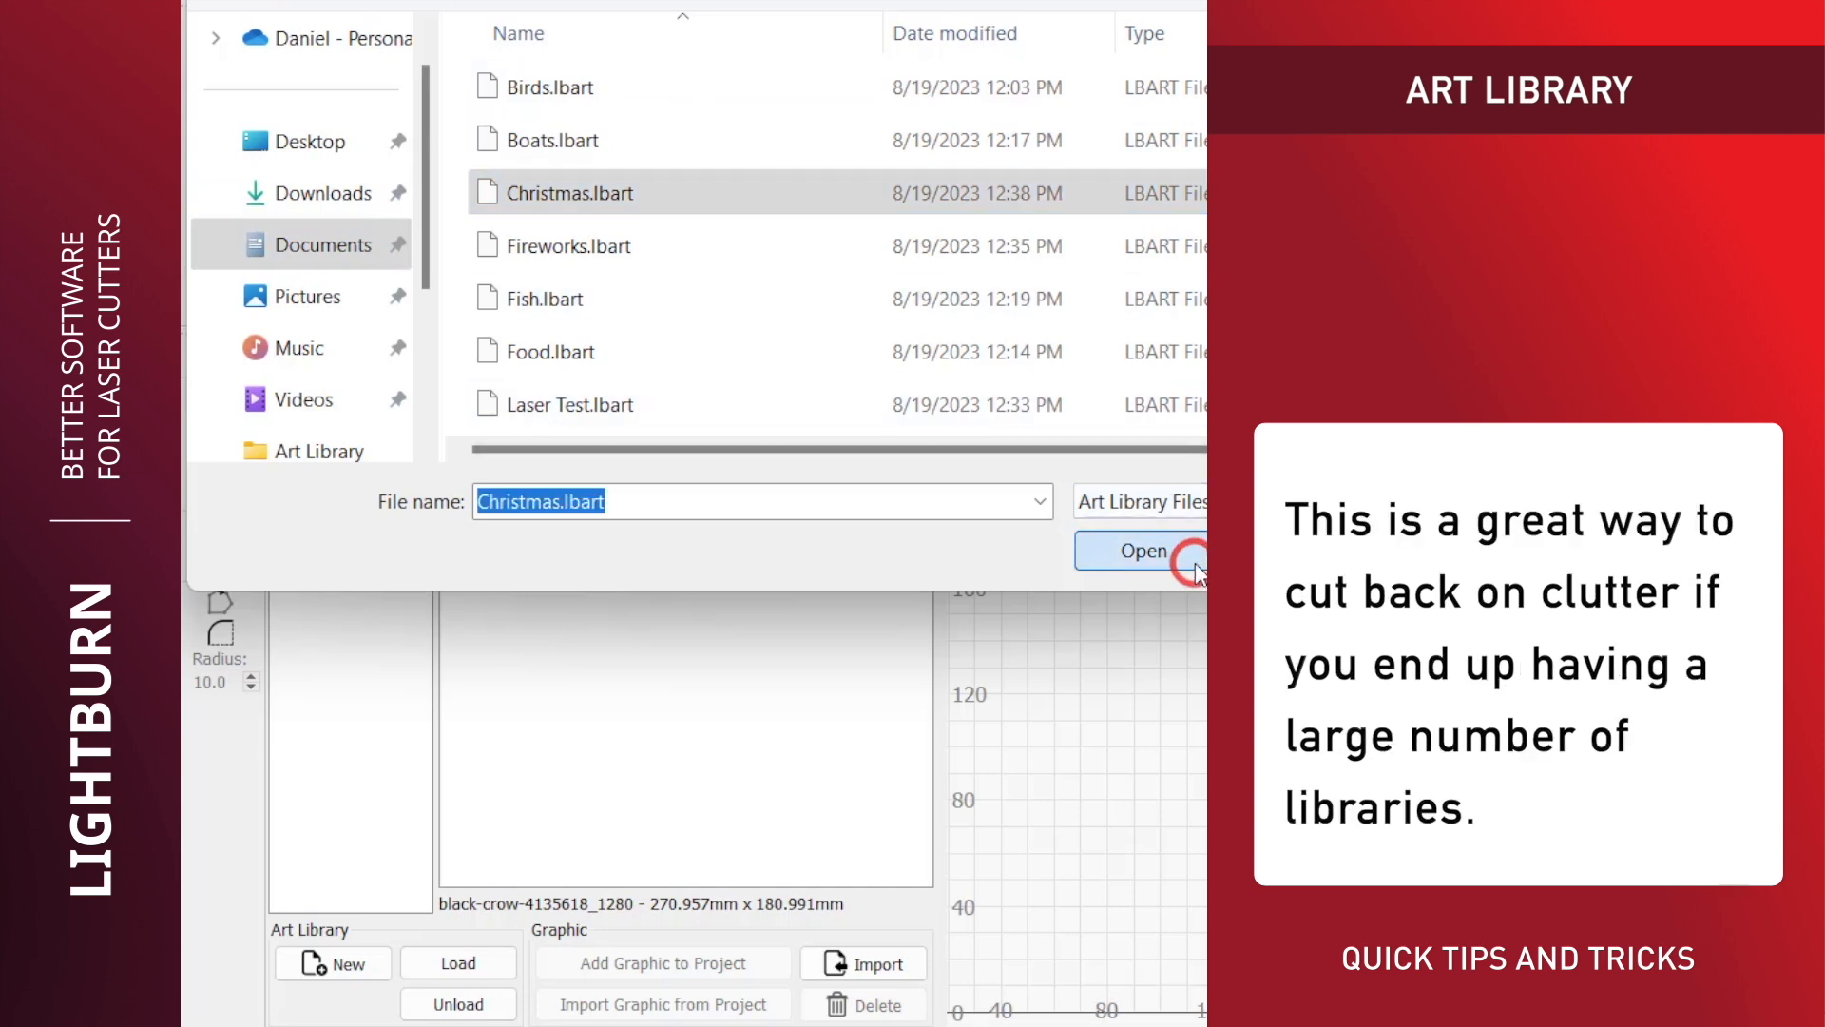
click(1142, 551)
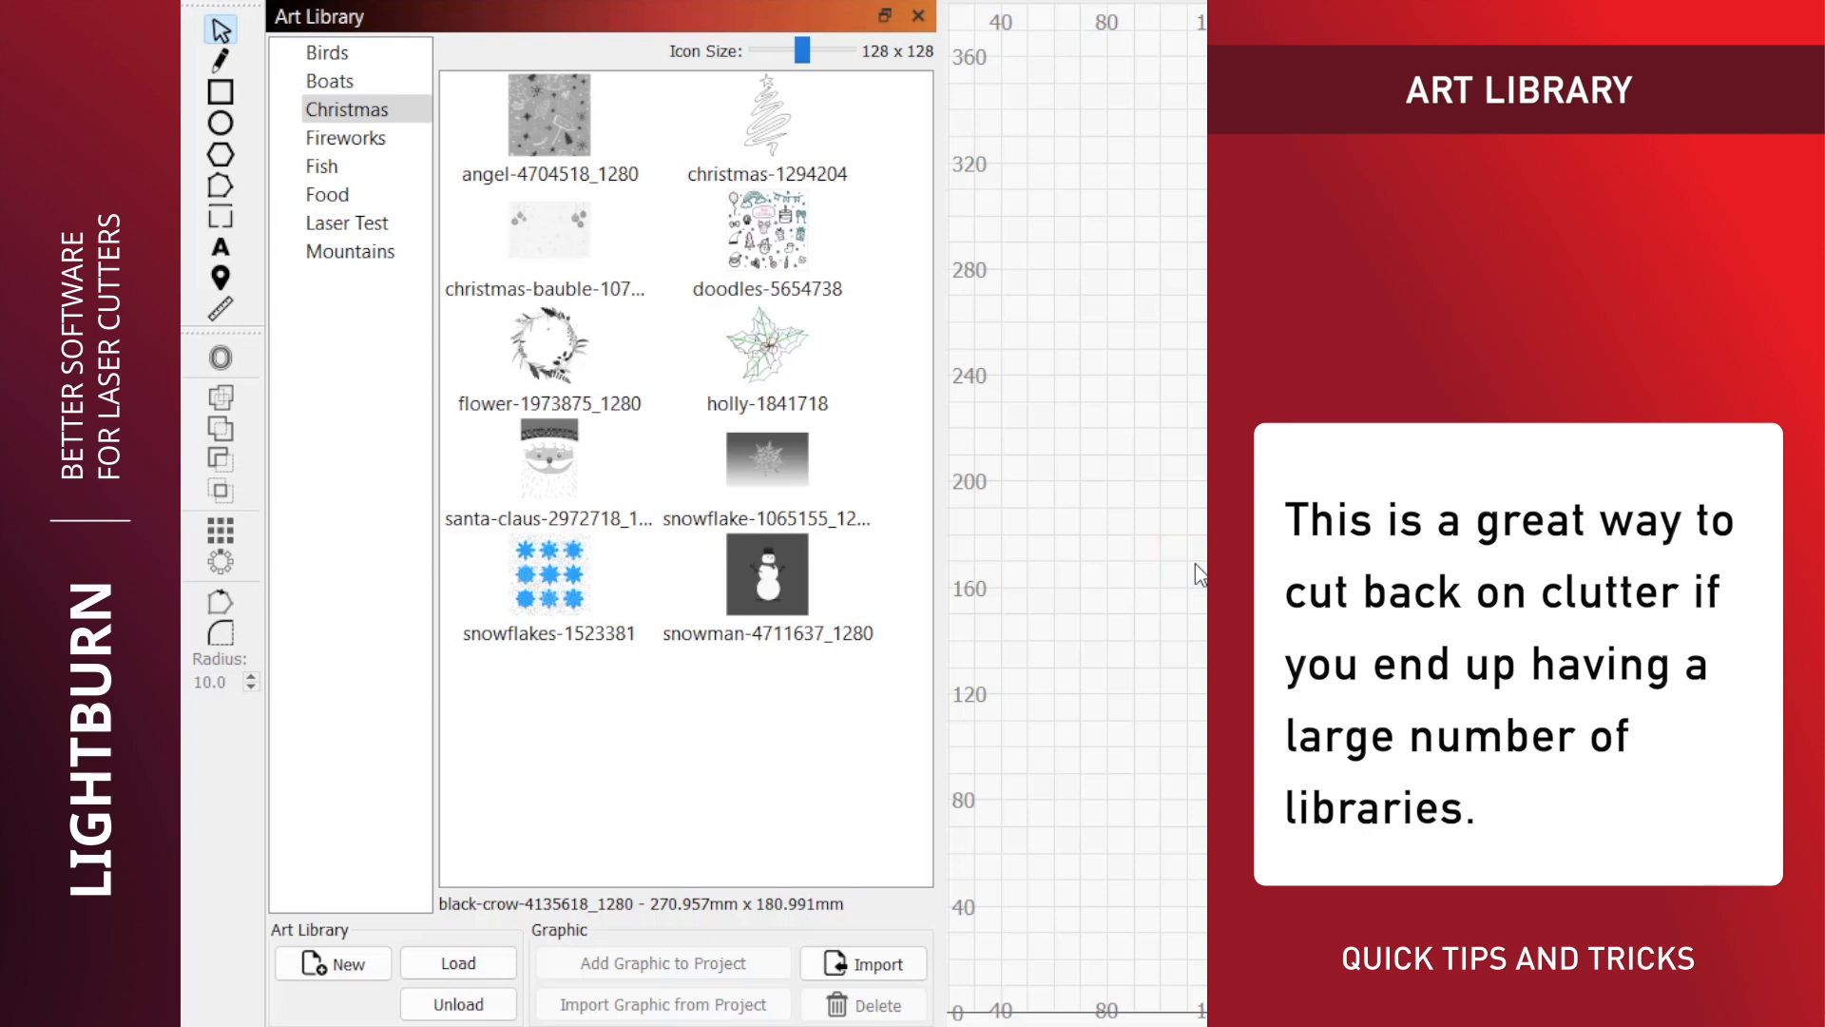
mouse_move(962, 485)
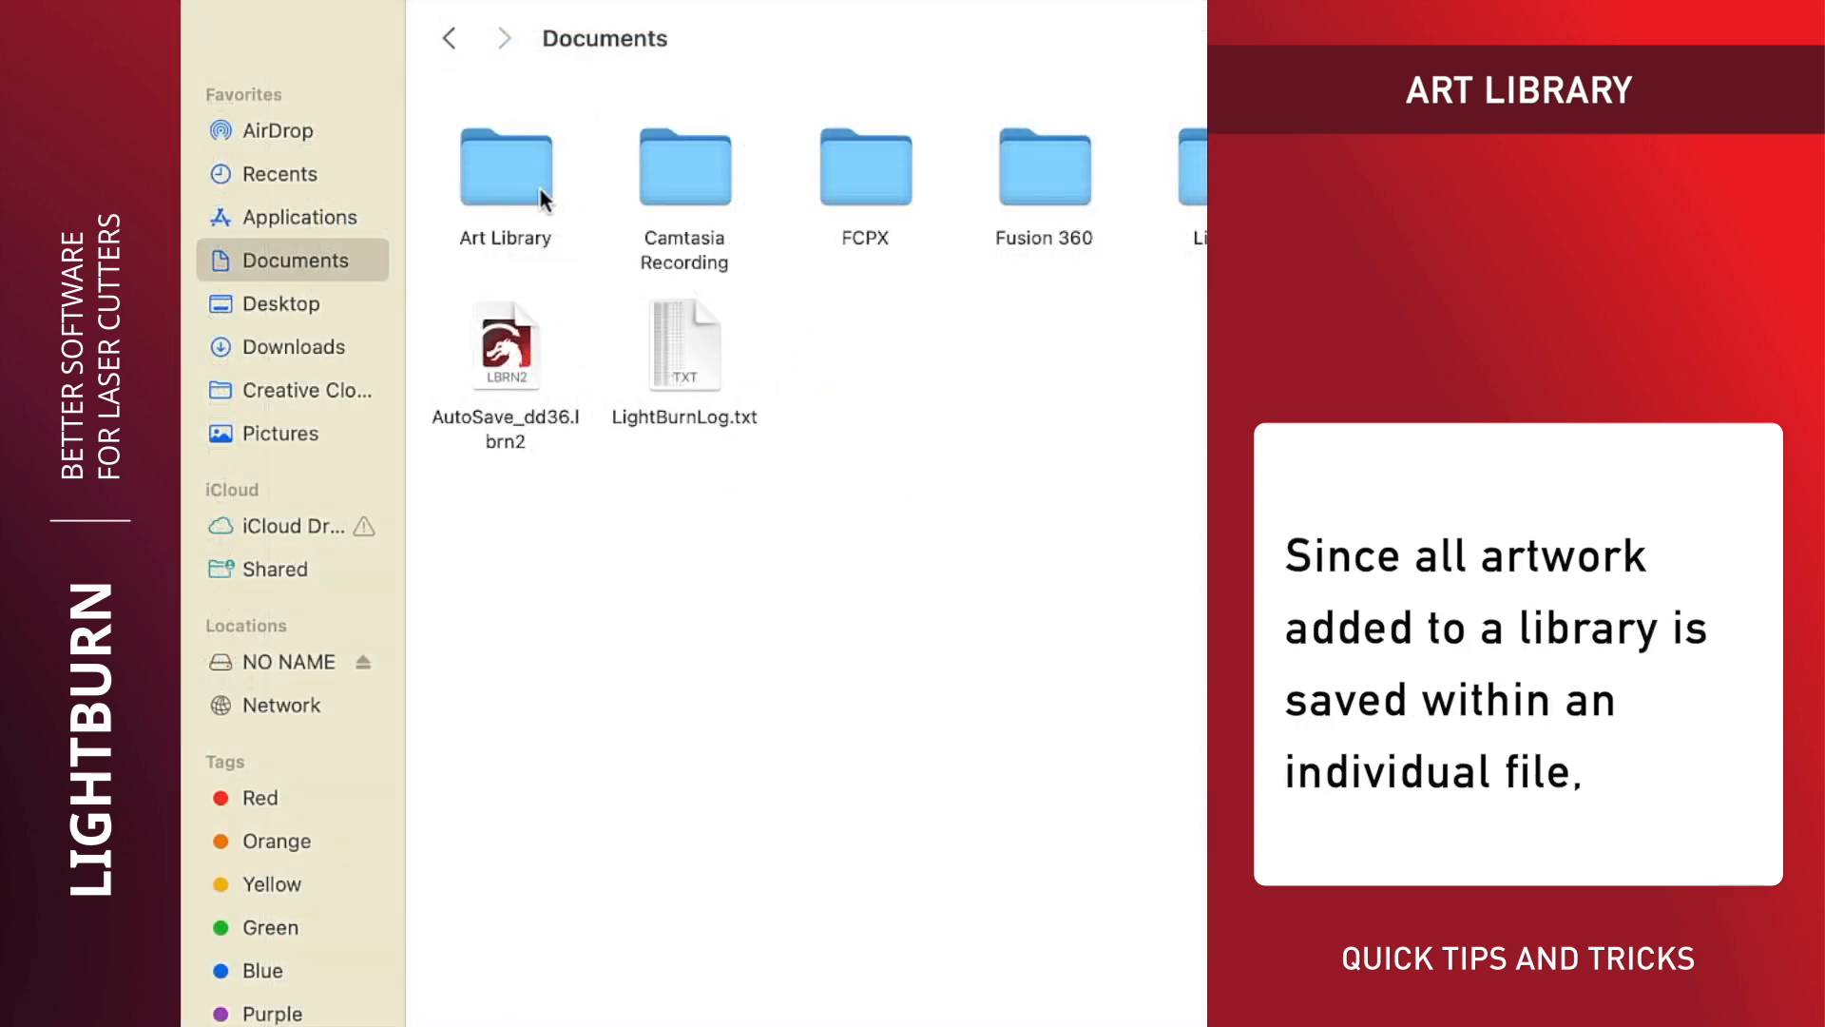
Step: Open the Art Library folder inside Documents in Finder
double_click(506, 172)
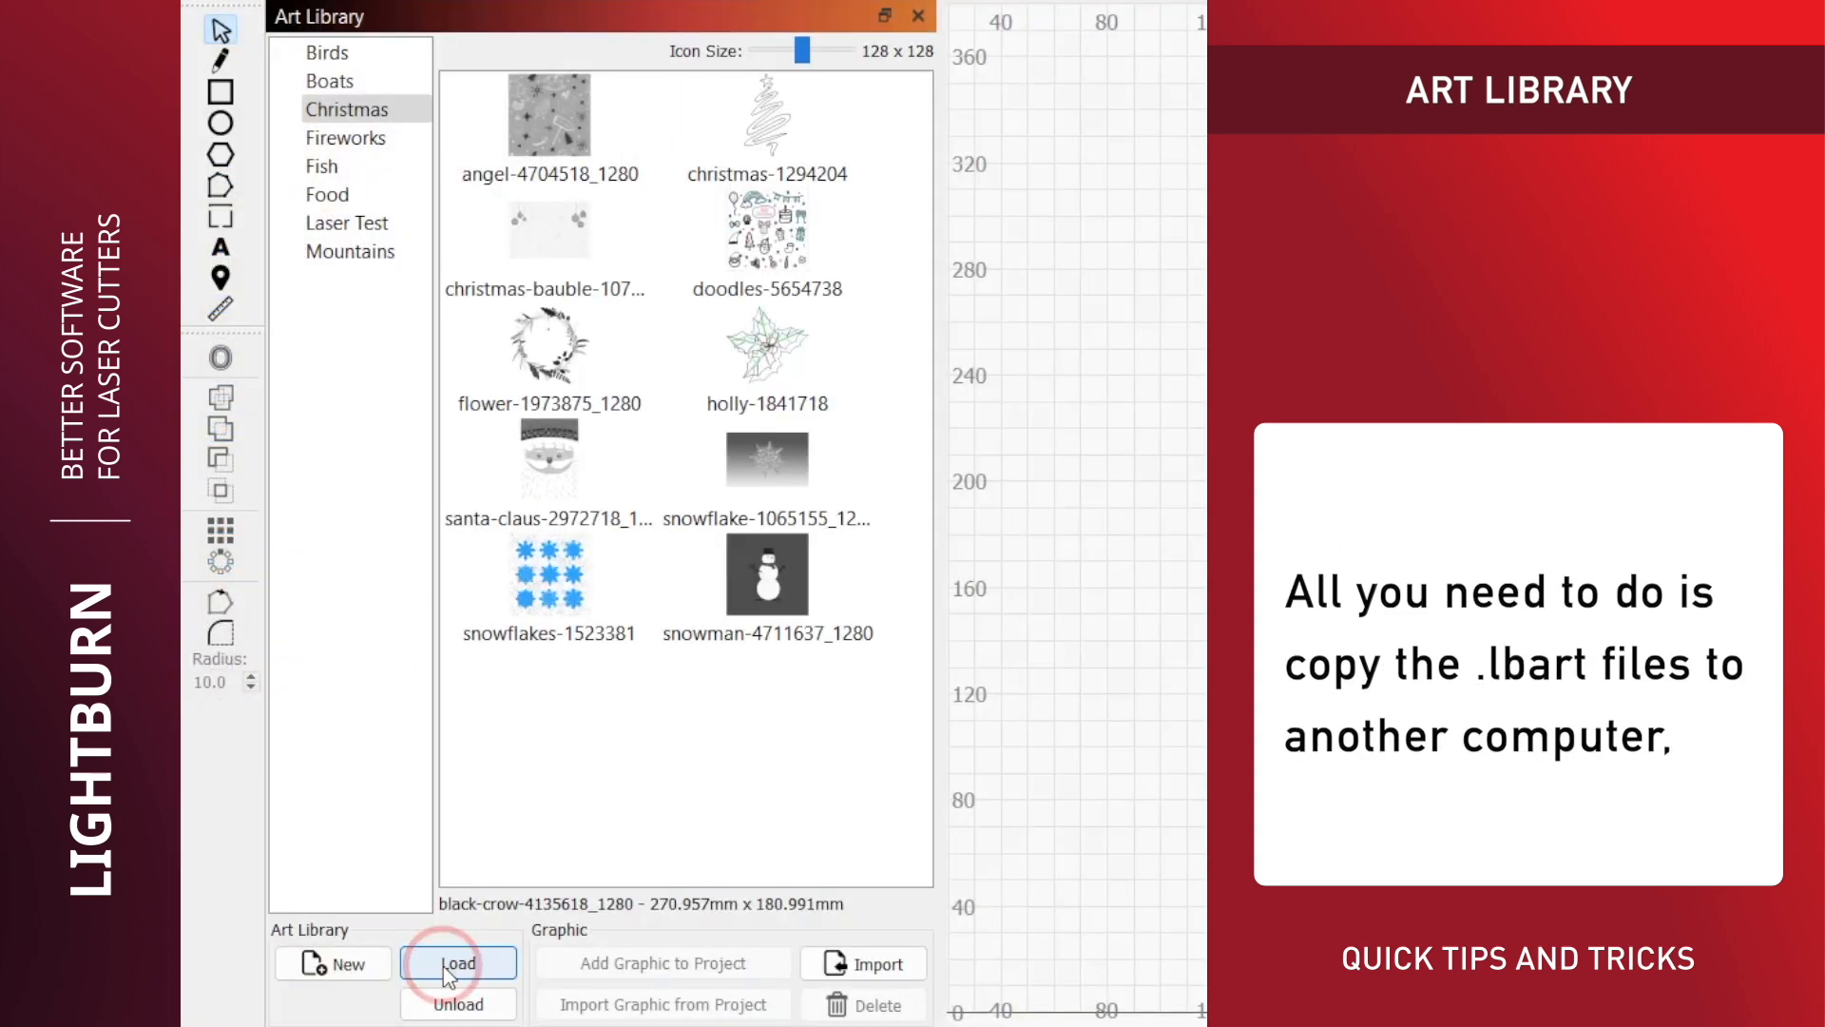
Step: Load the Sports.lbart and Birthdays.lbart library files into the Art Library
click(458, 962)
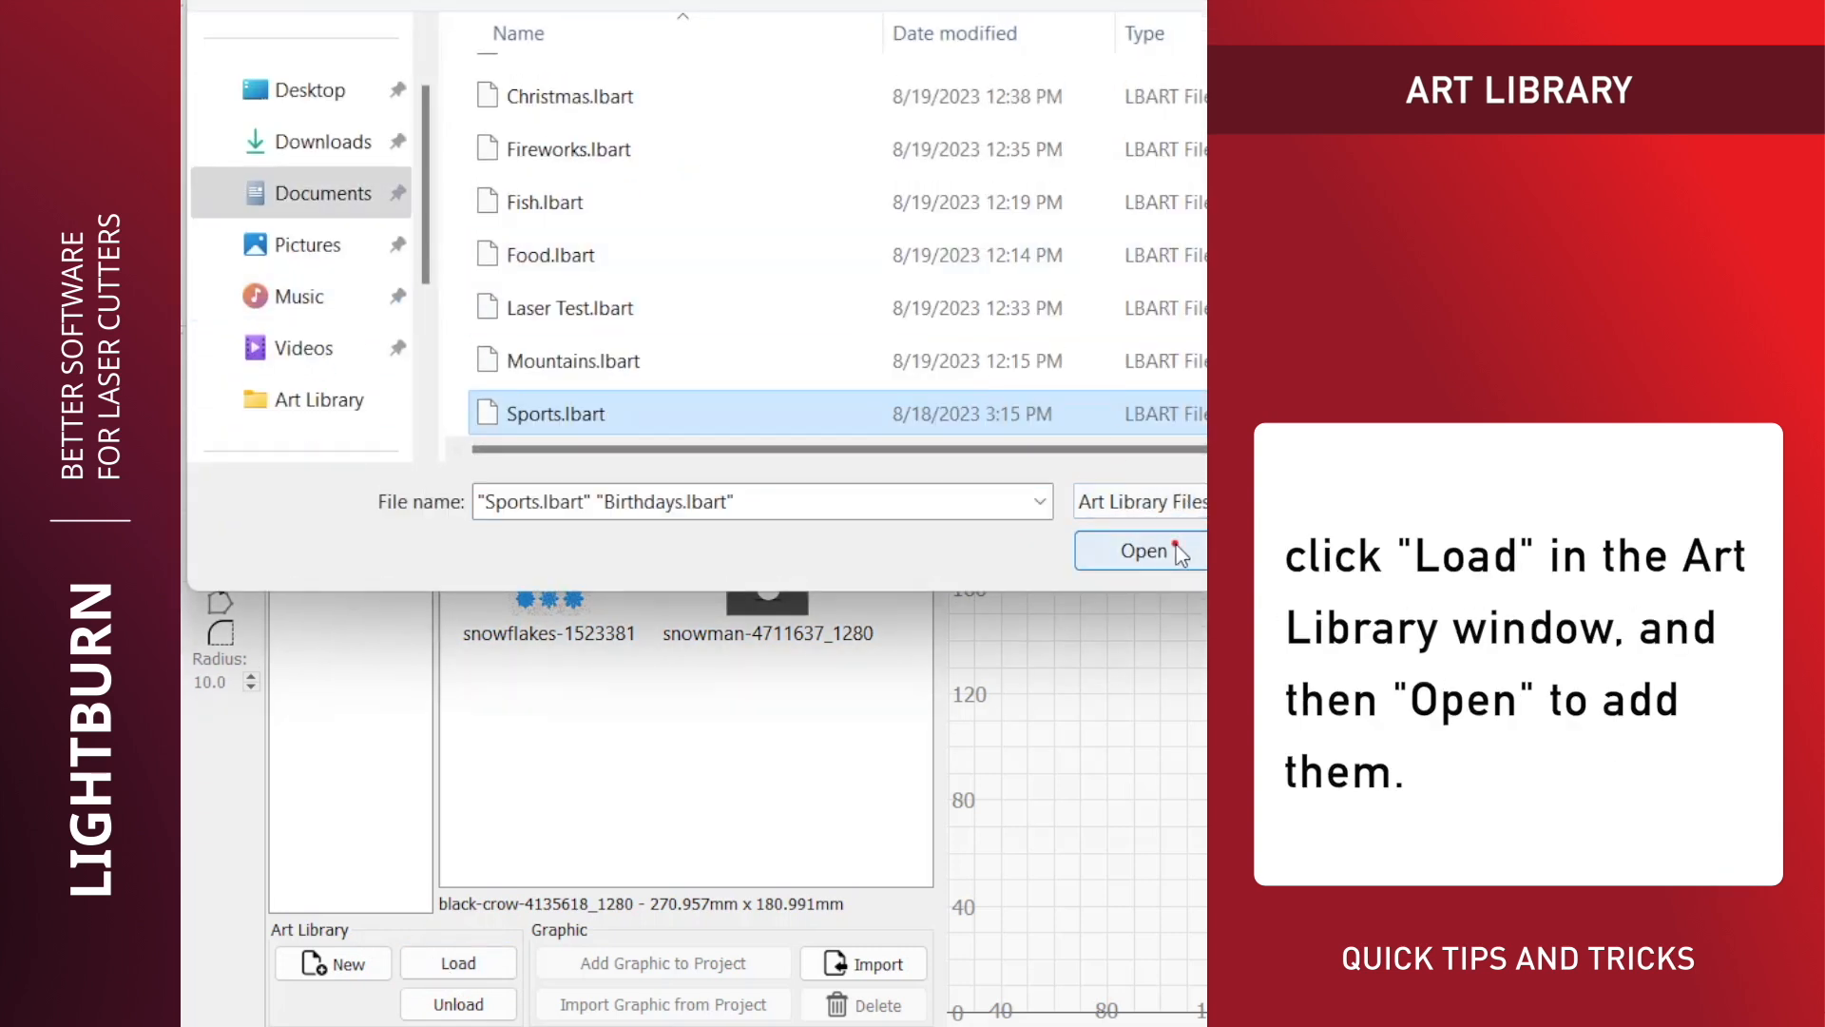
click(1144, 551)
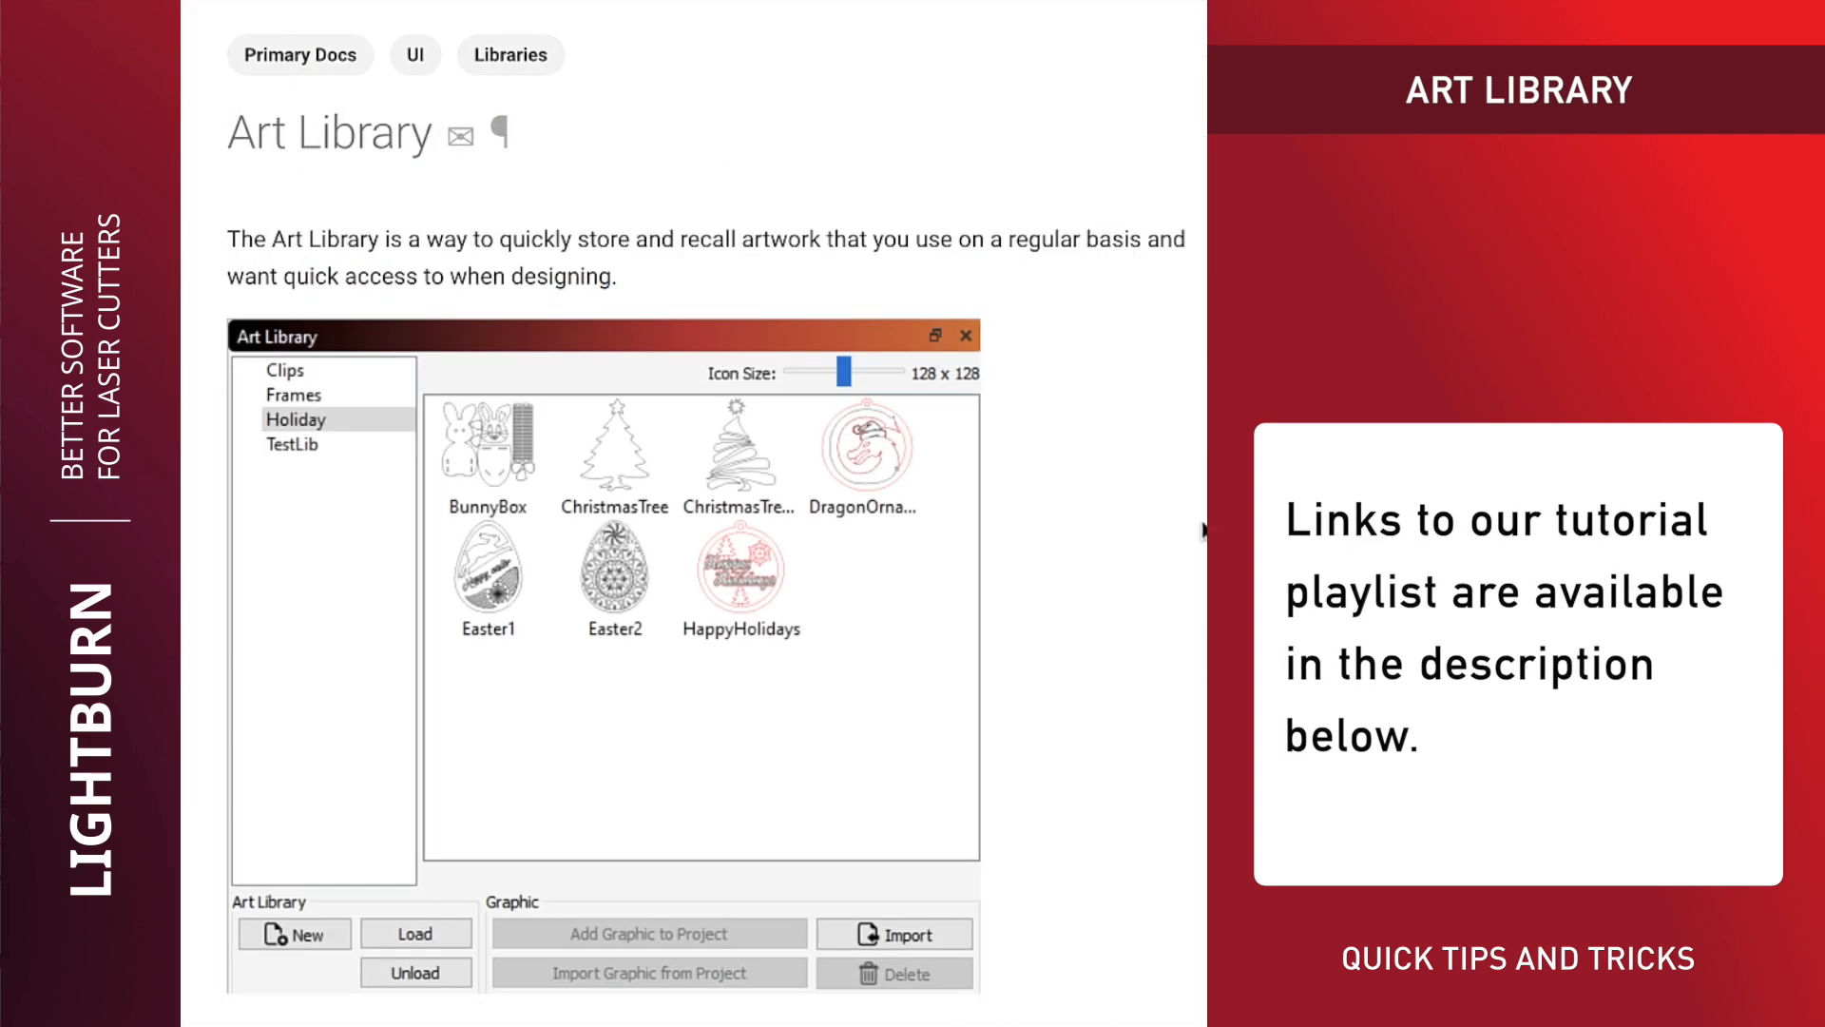
scroll(down, 3)
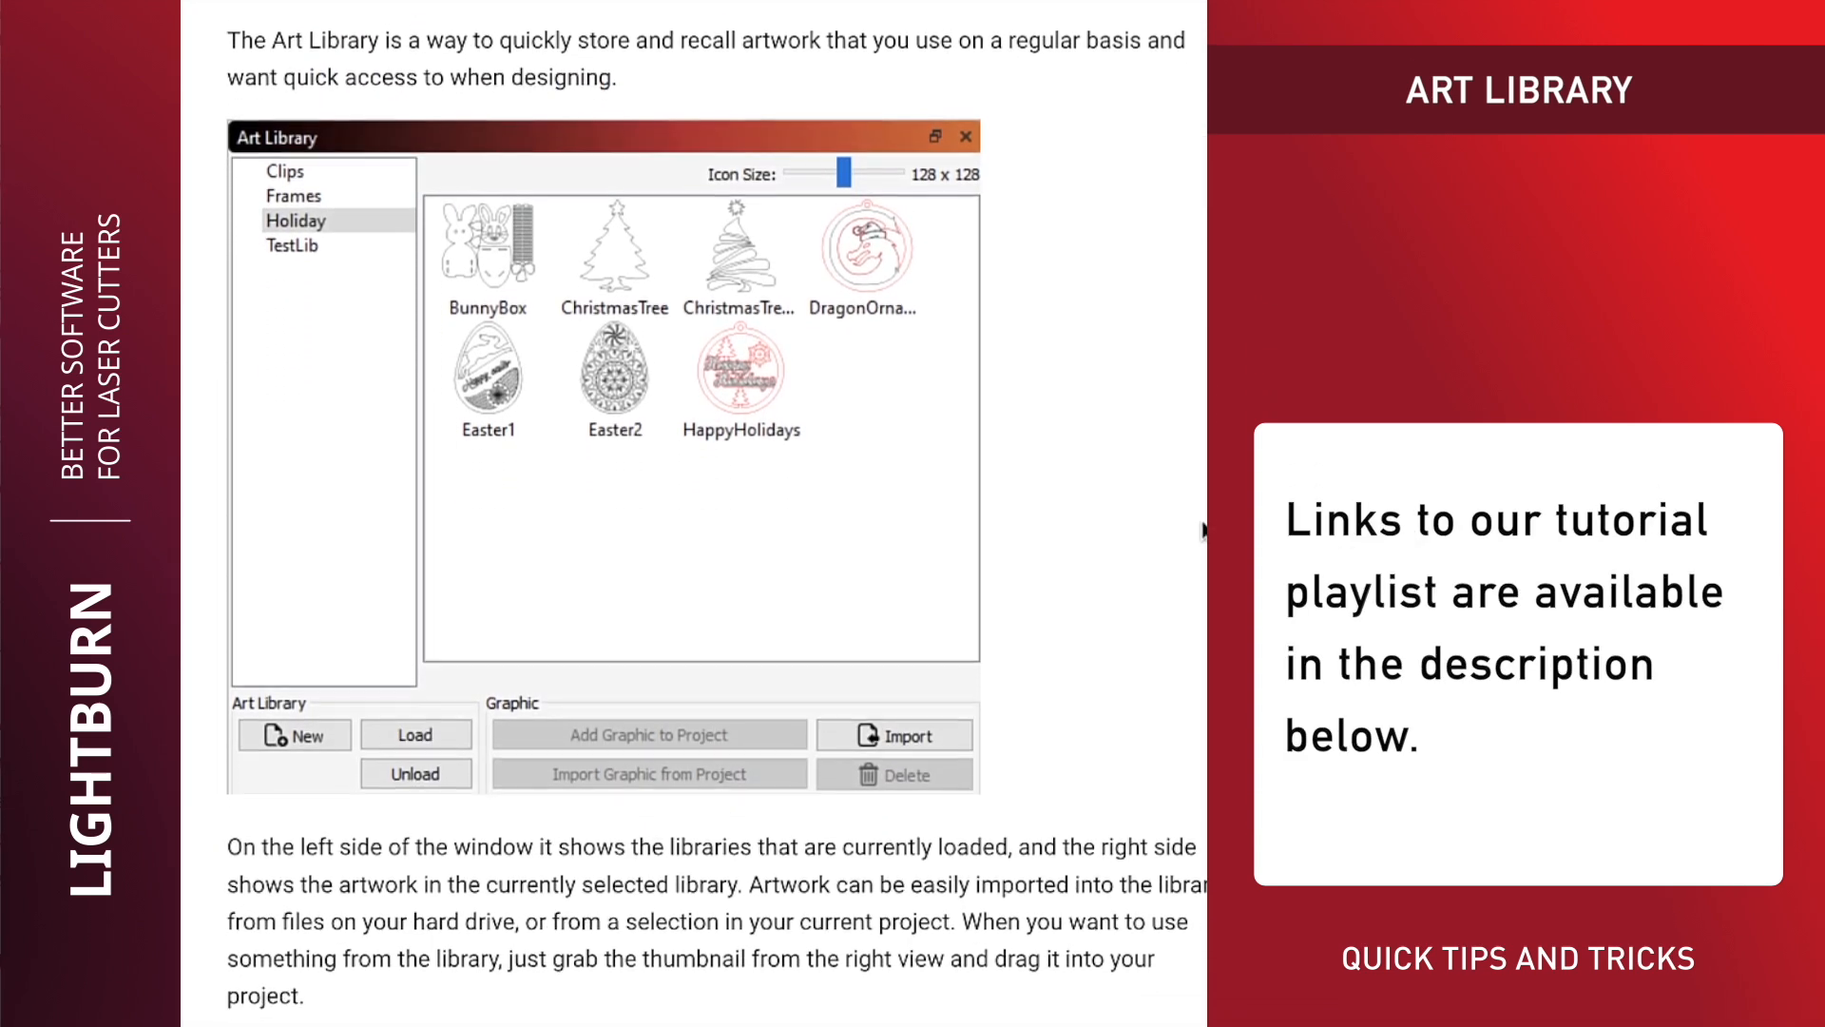